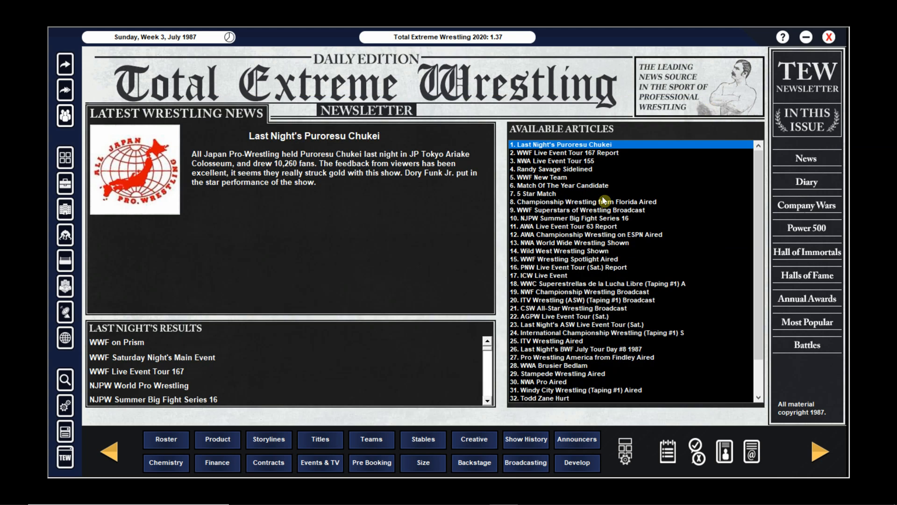
pyautogui.moveTo(578, 273)
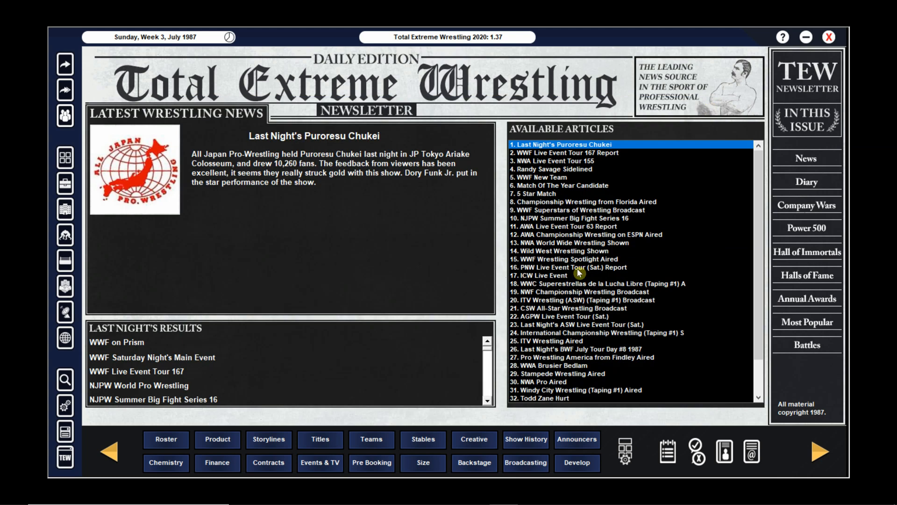
pyautogui.moveTo(344, 376)
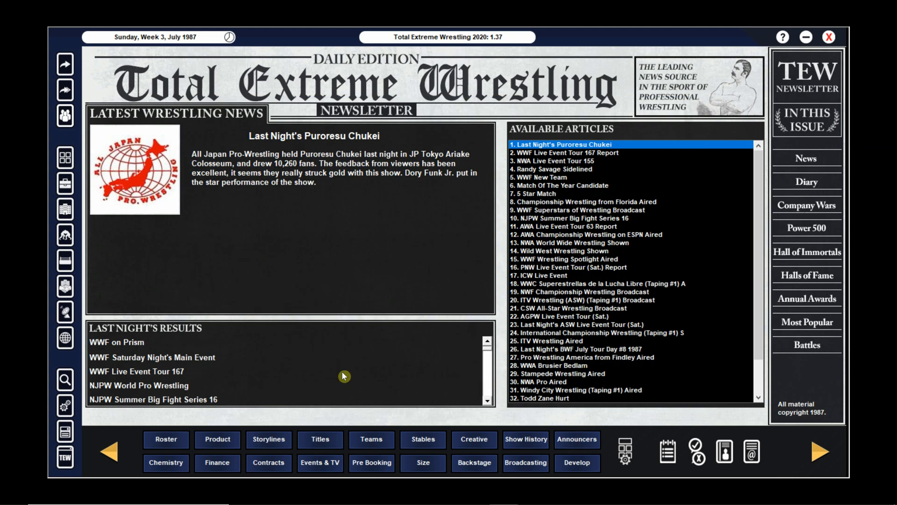
# Bring up the AWA schedule of TV shows and live event tours with recent ESPN results.
pyautogui.click(320, 463)
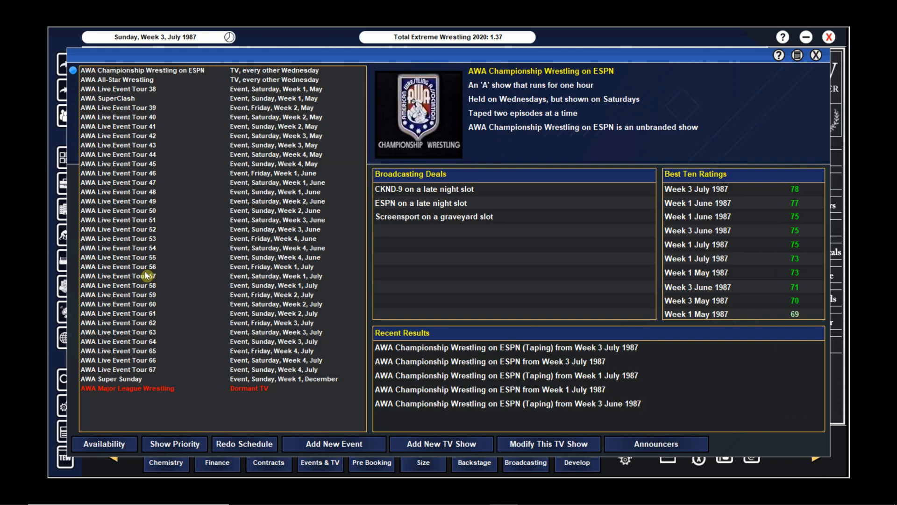
pyautogui.moveTo(130, 193)
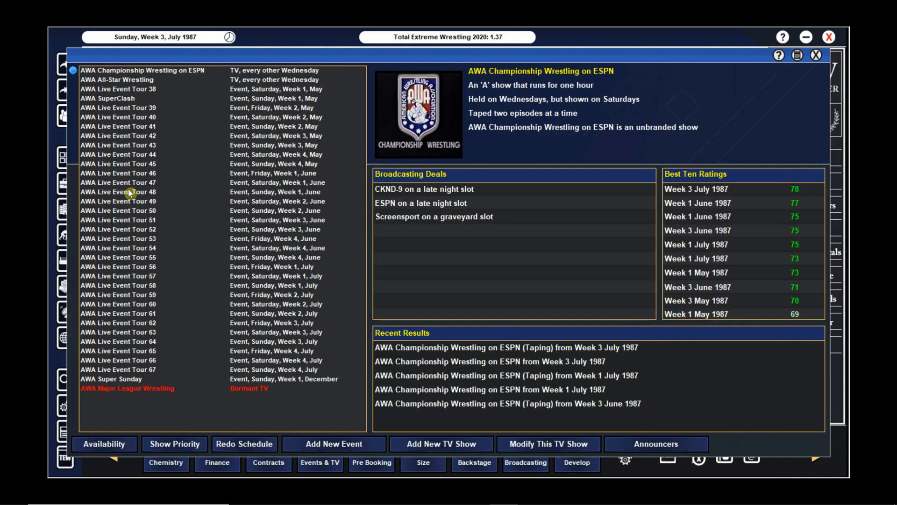
pyautogui.moveTo(163, 327)
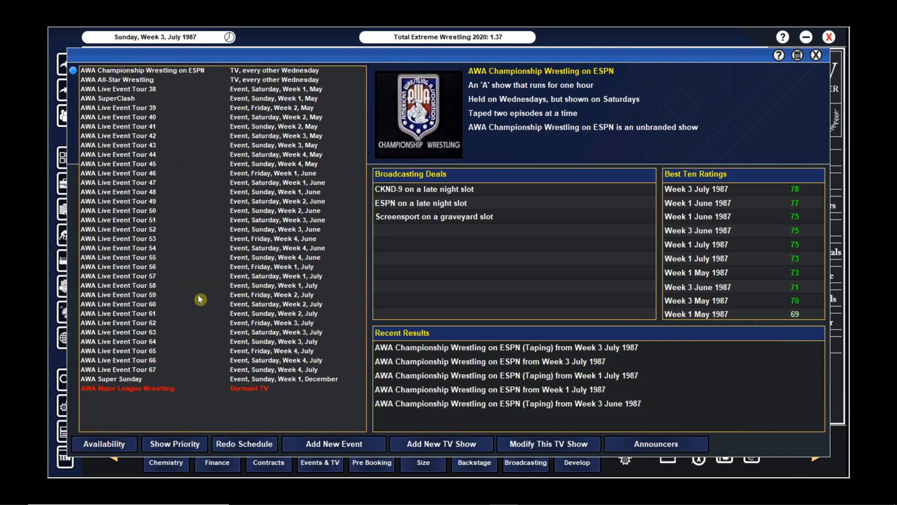
pyautogui.moveTo(194, 300)
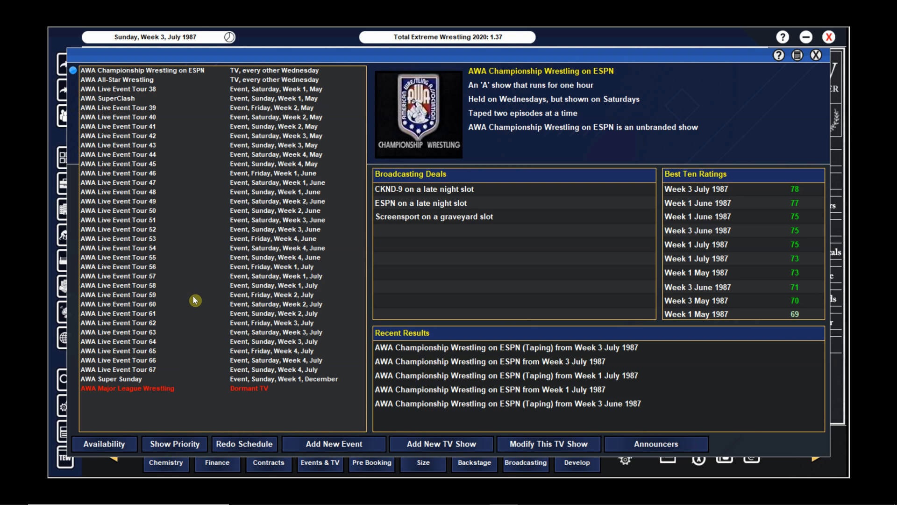
pyautogui.moveTo(195, 301)
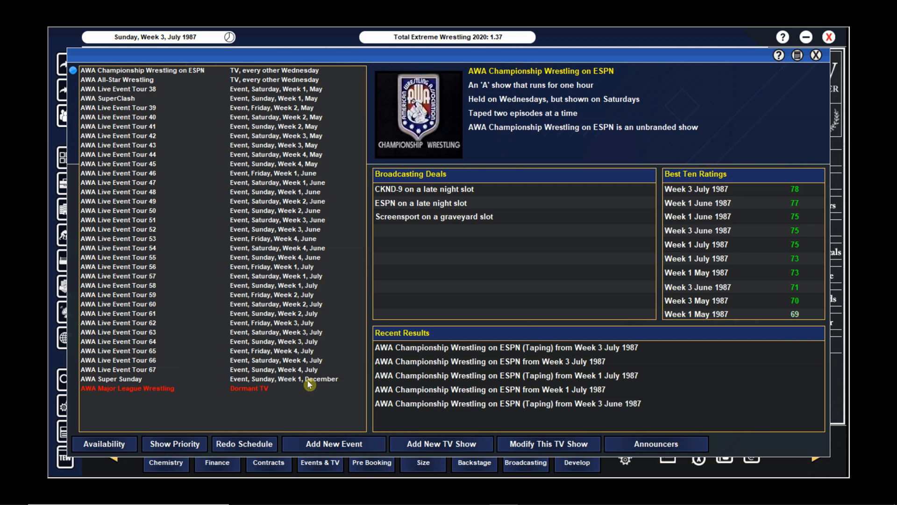
pyautogui.moveTo(308, 413)
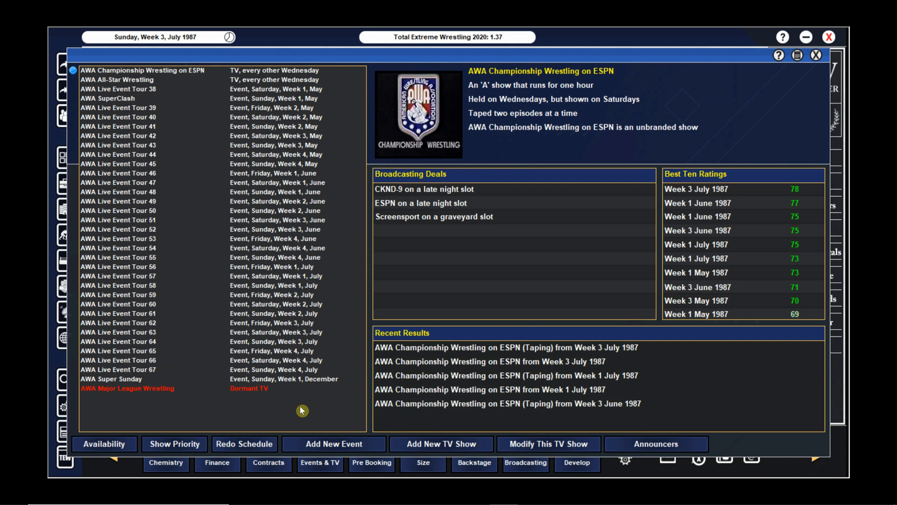
pyautogui.moveTo(256, 339)
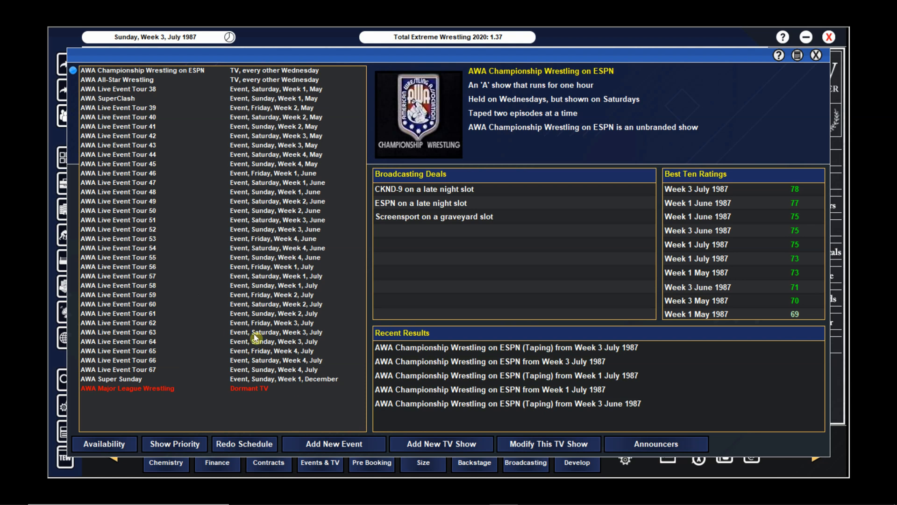
pyautogui.moveTo(275, 379)
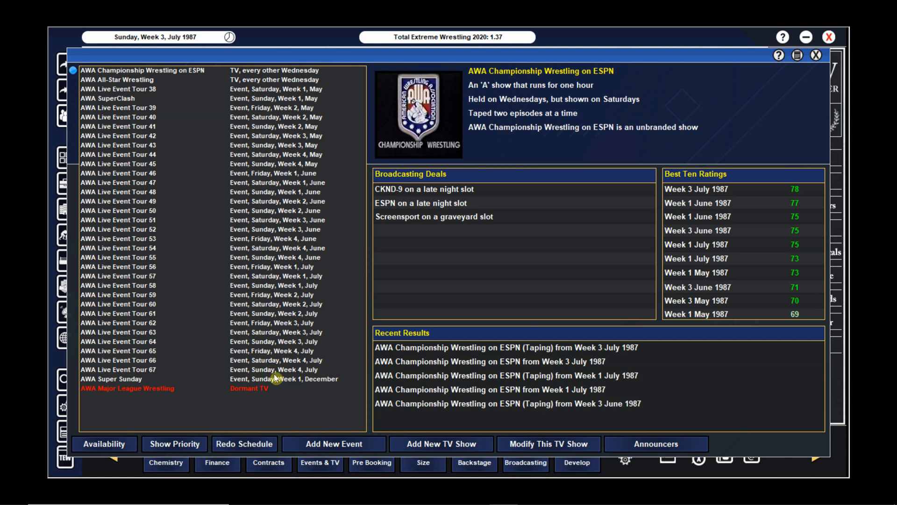
pyautogui.moveTo(245, 271)
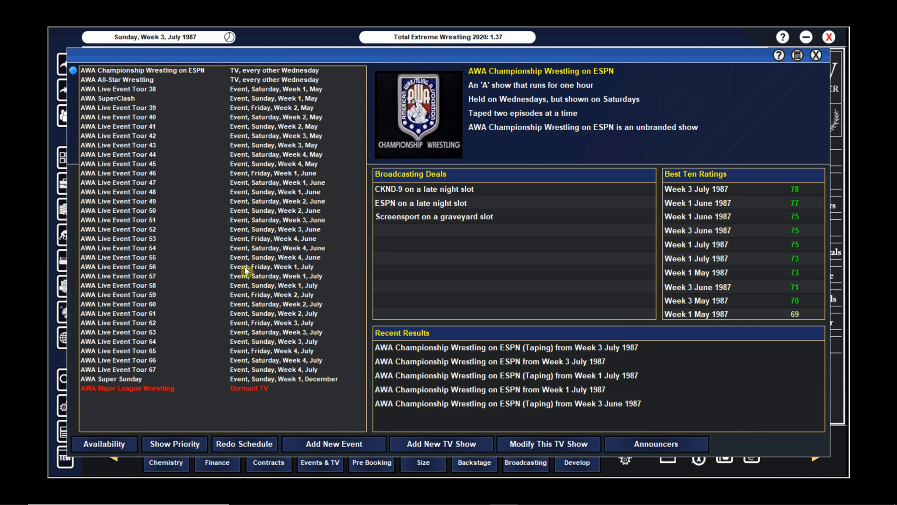
pyautogui.moveTo(290, 379)
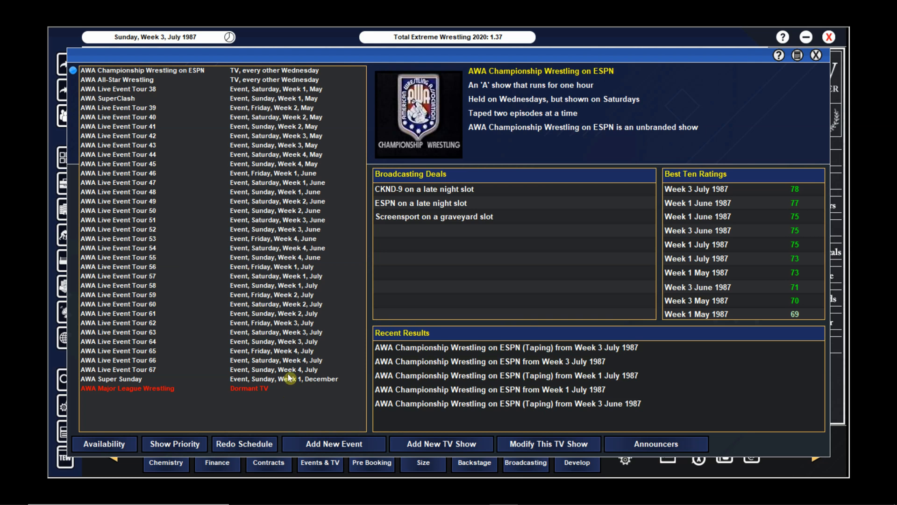
pyautogui.moveTo(305, 384)
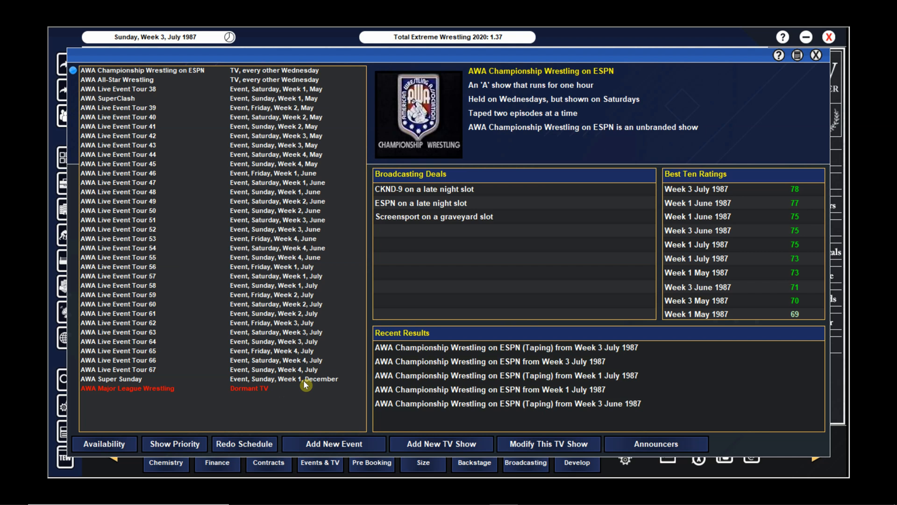
pyautogui.moveTo(331, 319)
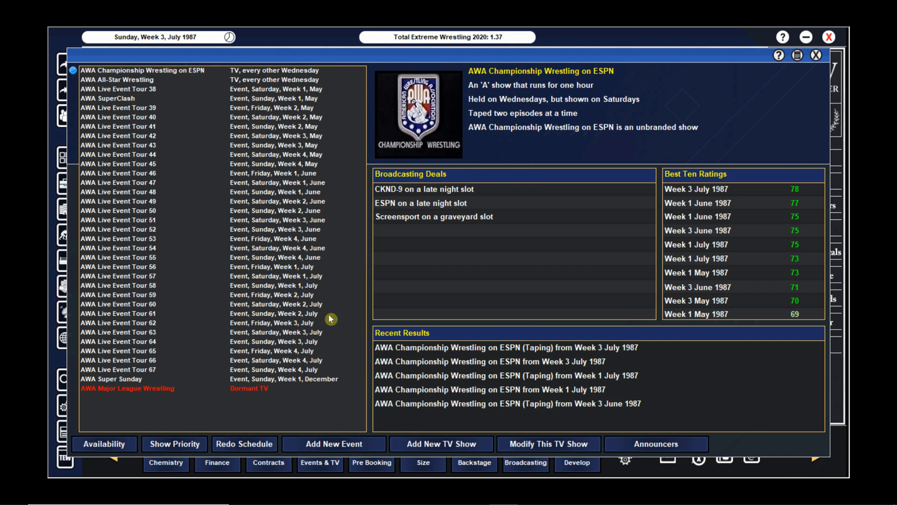
pyautogui.moveTo(331, 320)
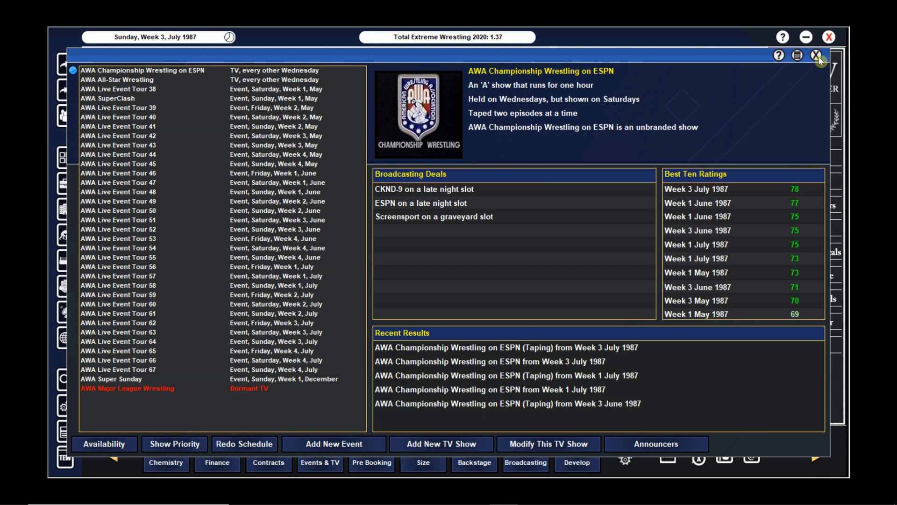
# Close the shows and events window to return to the daily newsletter.
pyautogui.click(820, 55)
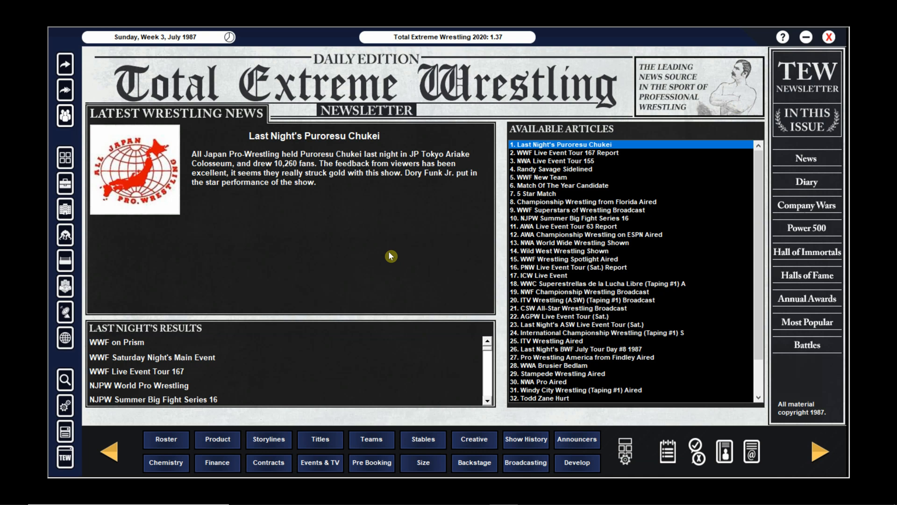
pyautogui.moveTo(429, 348)
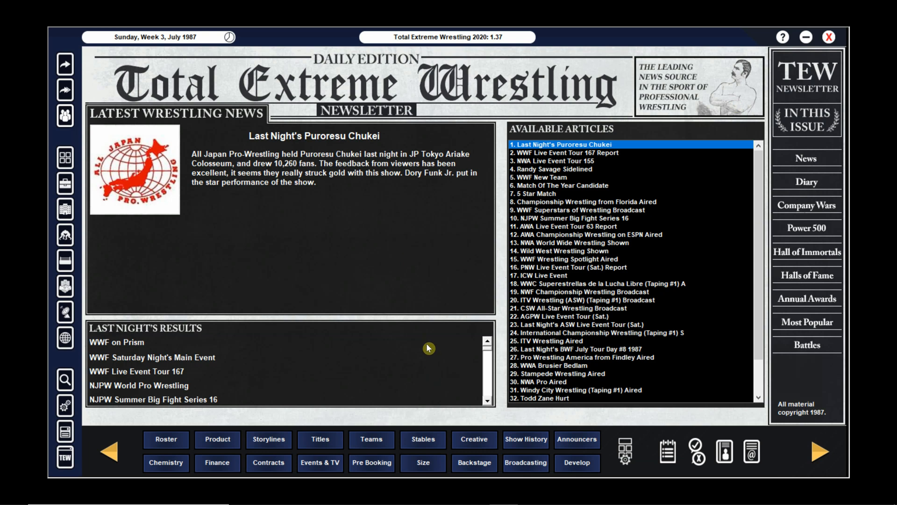
pyautogui.moveTo(423, 349)
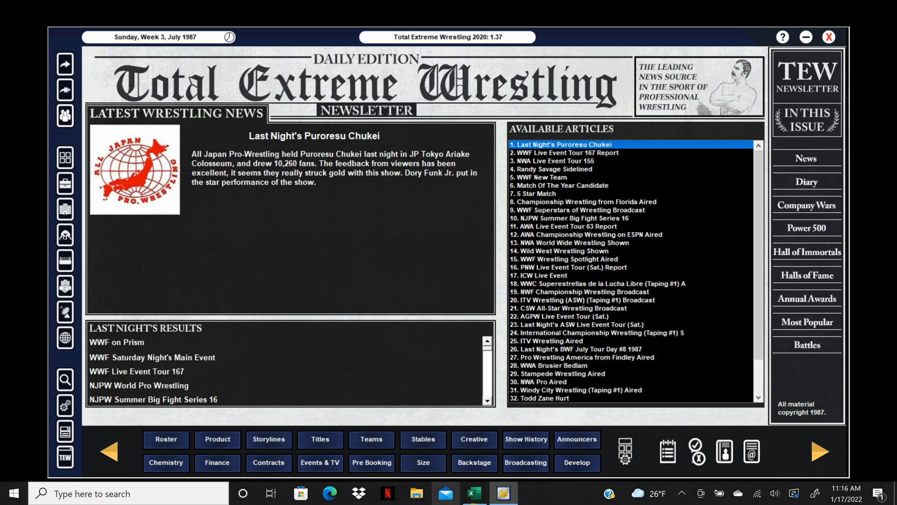
# Switch to the AWA 1987 workbook's TV sheet with the July week 3 and 4 cards.
pyautogui.click(474, 493)
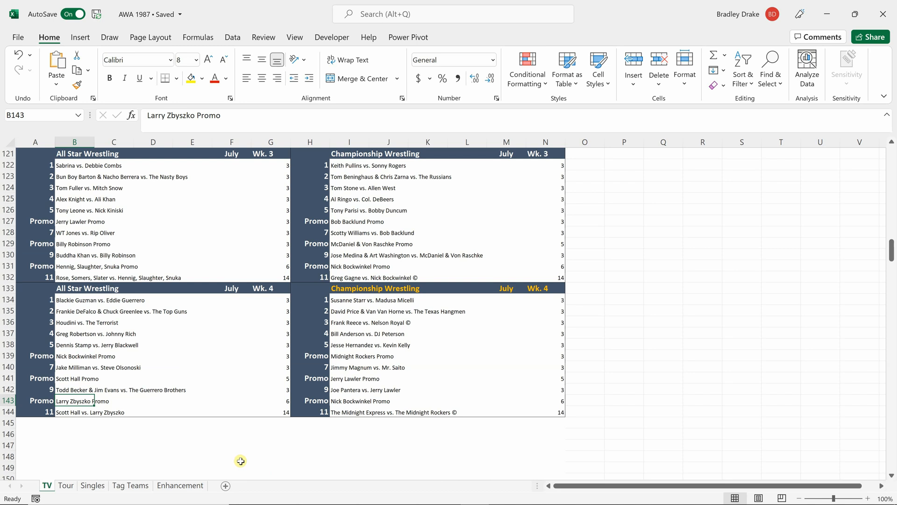
pyautogui.moveTo(128, 147)
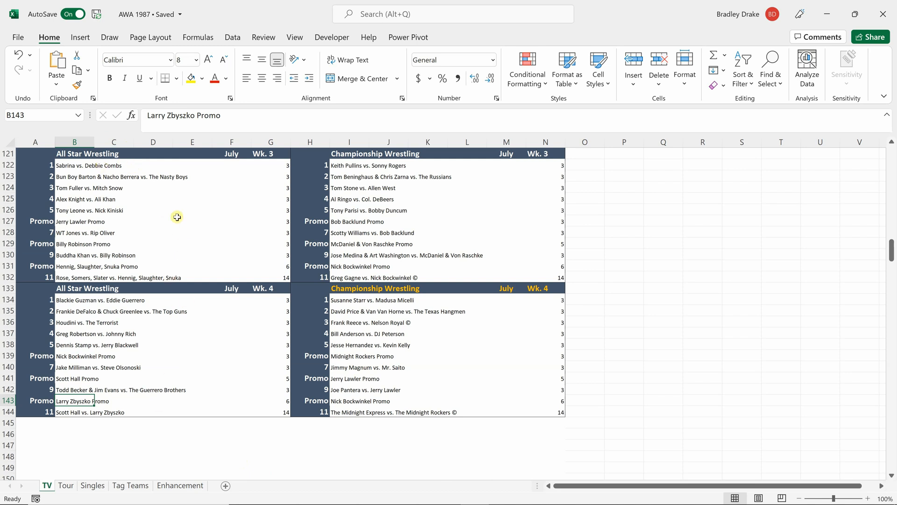
pyautogui.moveTo(79, 157)
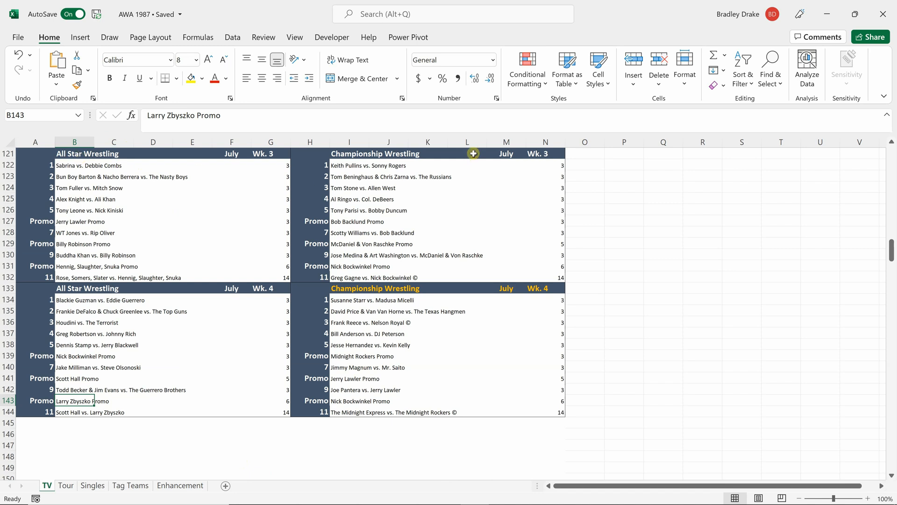
pyautogui.moveTo(456, 258)
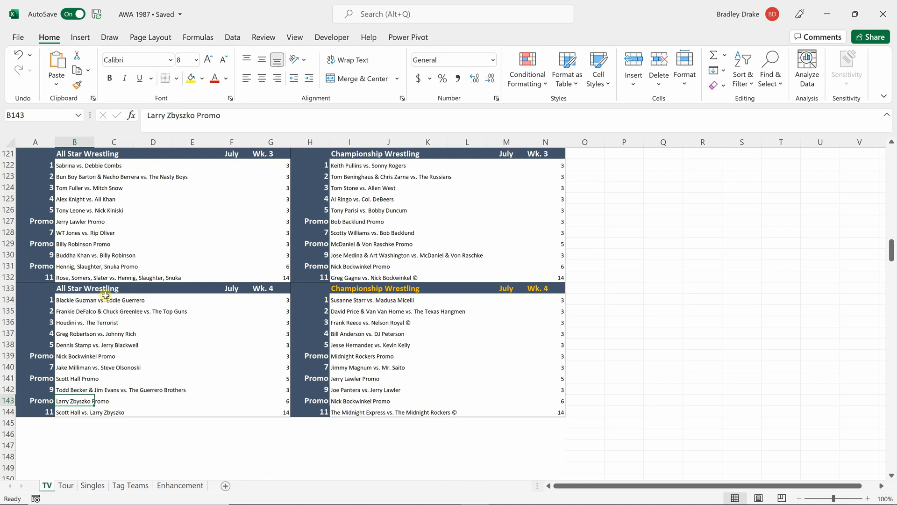
pyautogui.moveTo(126, 259)
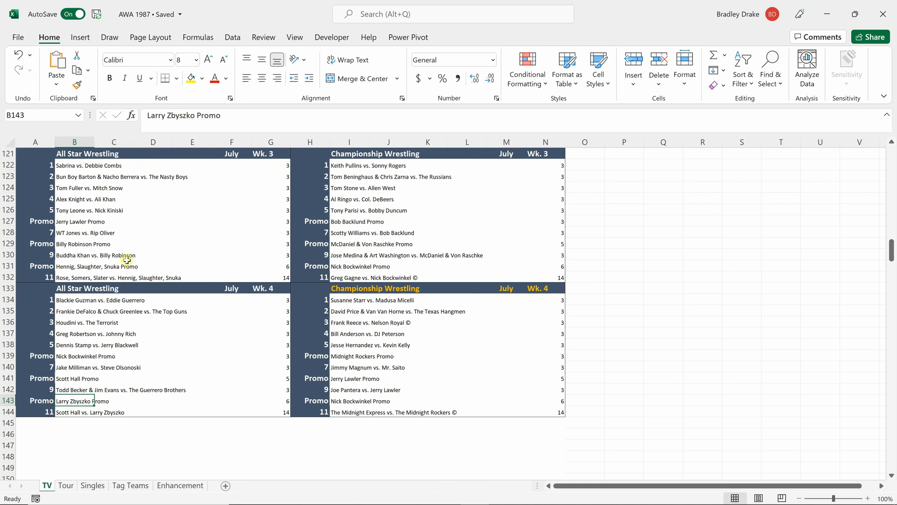
pyautogui.moveTo(186, 273)
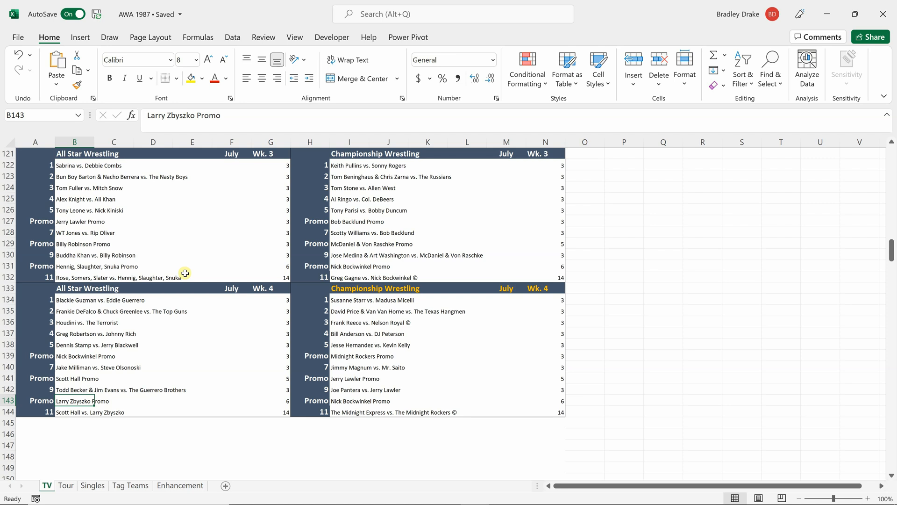
pyautogui.moveTo(67, 226)
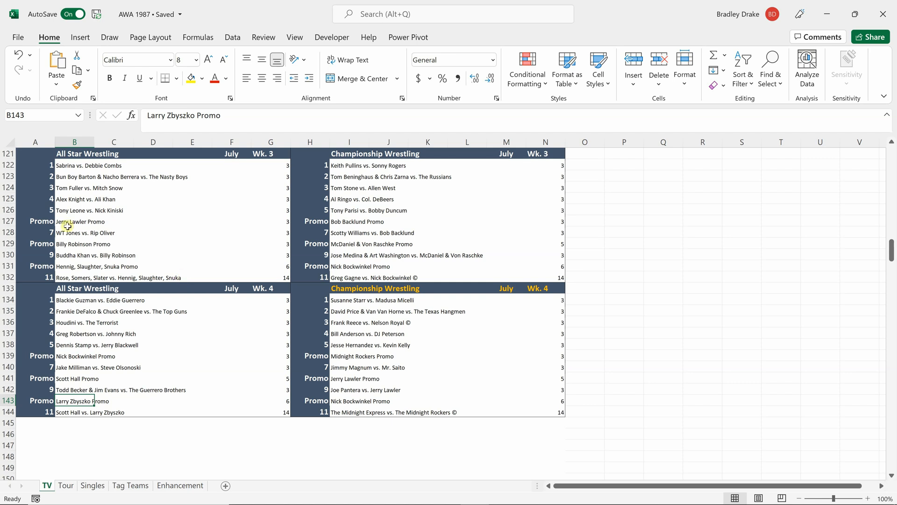
pyautogui.moveTo(150, 209)
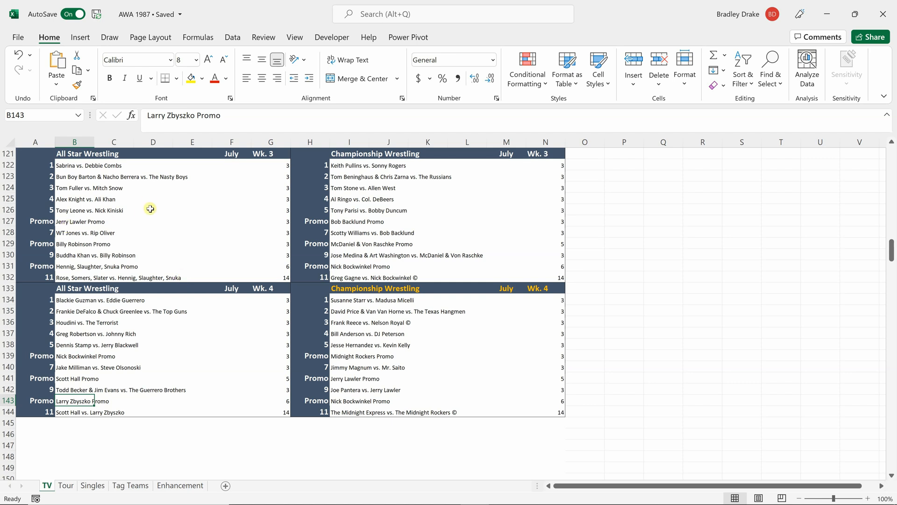
pyautogui.scroll(3)
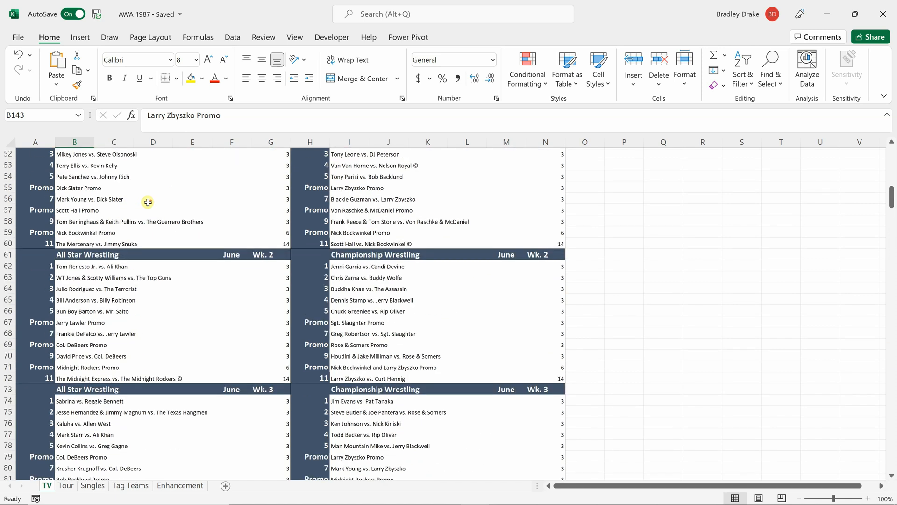
pyautogui.scroll(-3)
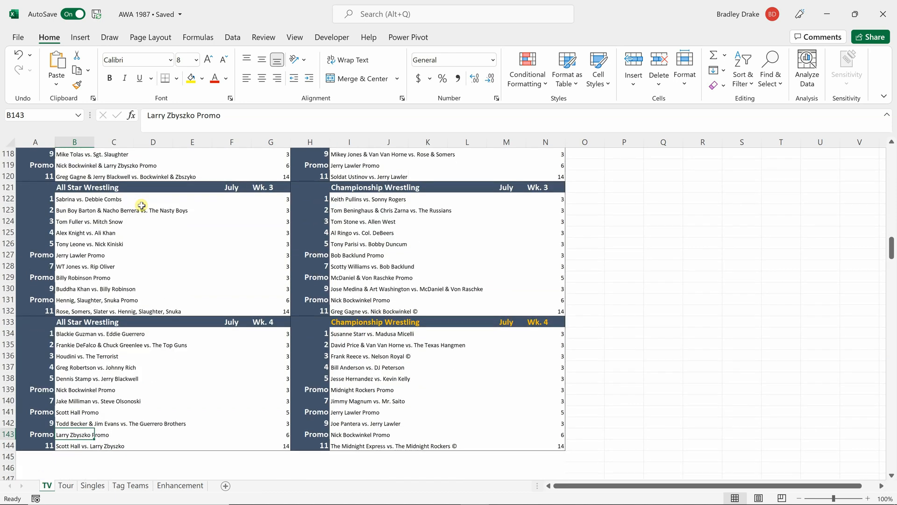
pyautogui.moveTo(68, 340)
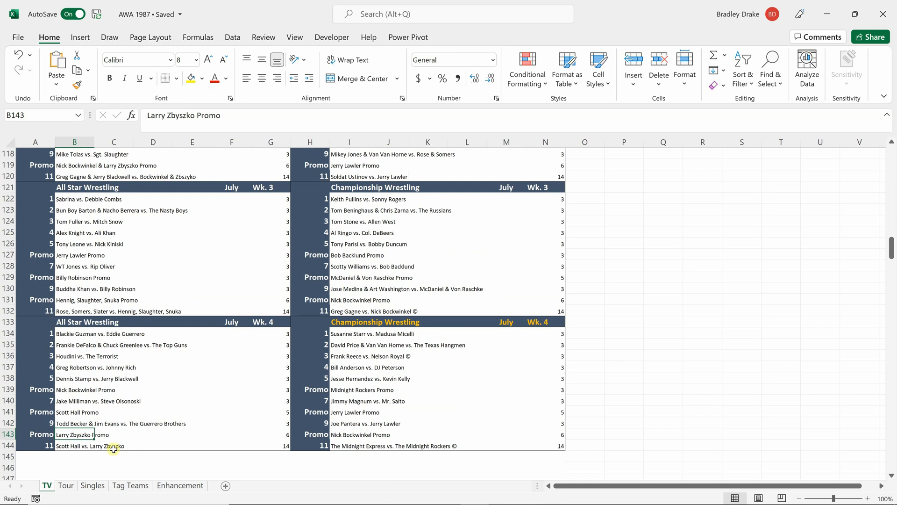
pyautogui.moveTo(154, 305)
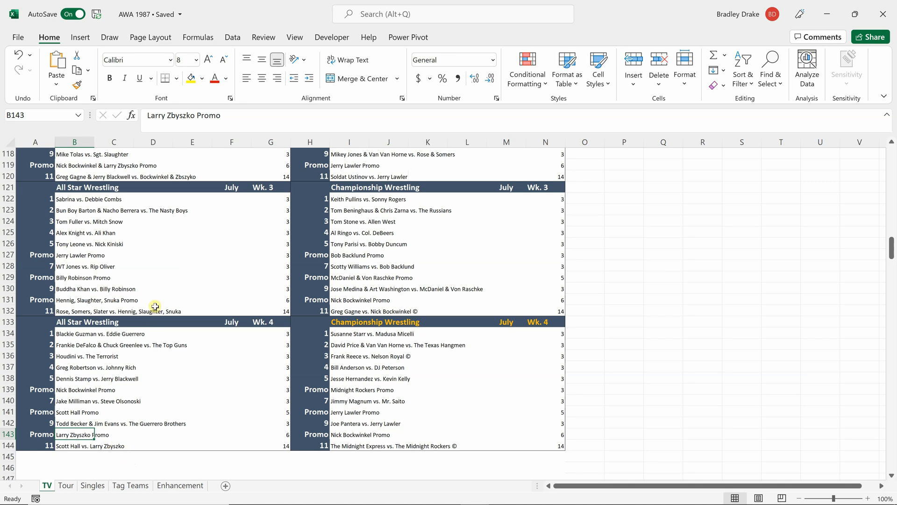
pyautogui.moveTo(359, 335)
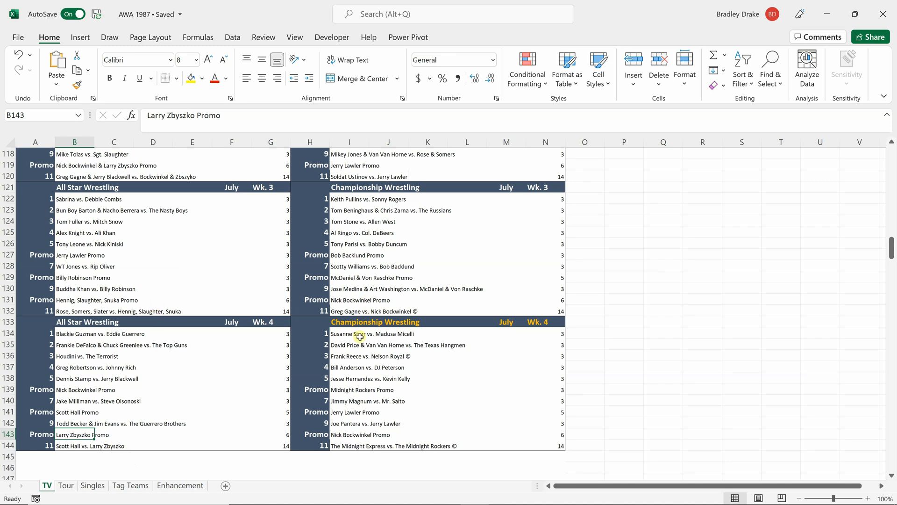
pyautogui.moveTo(359, 436)
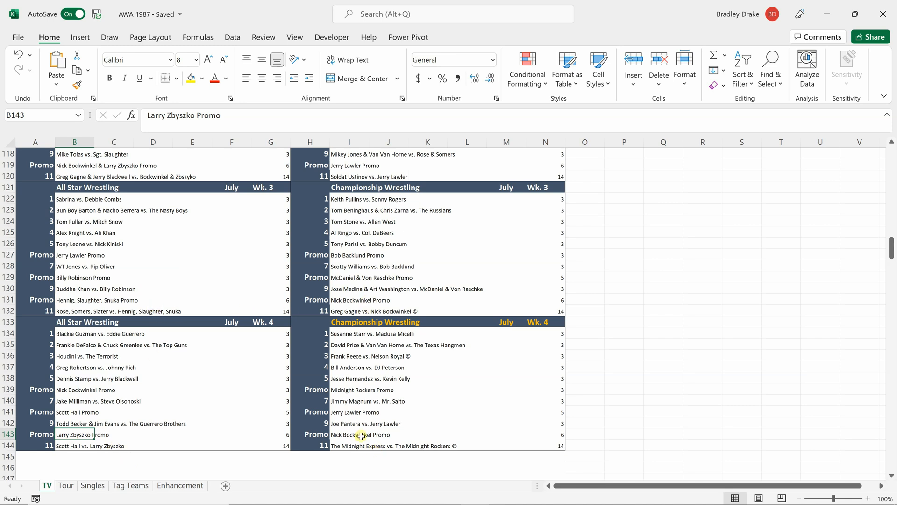
pyautogui.moveTo(61, 401)
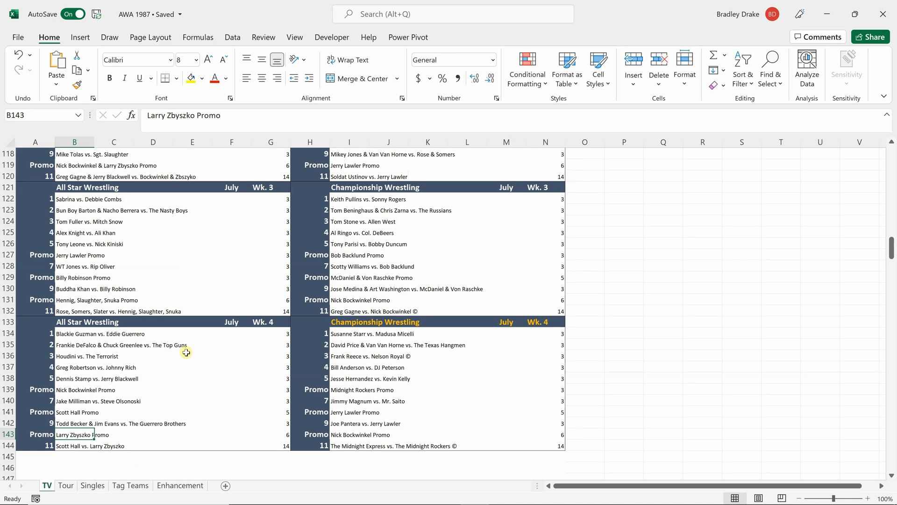
pyautogui.moveTo(144, 366)
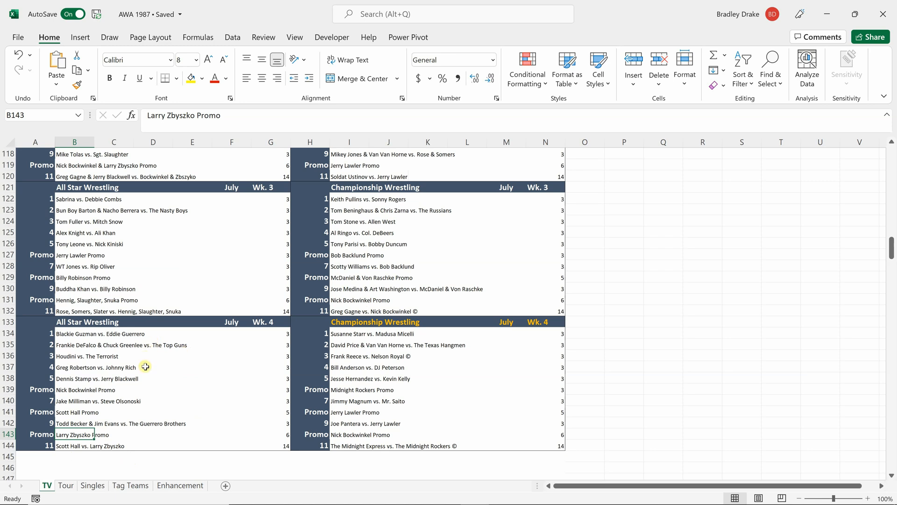
pyautogui.moveTo(160, 371)
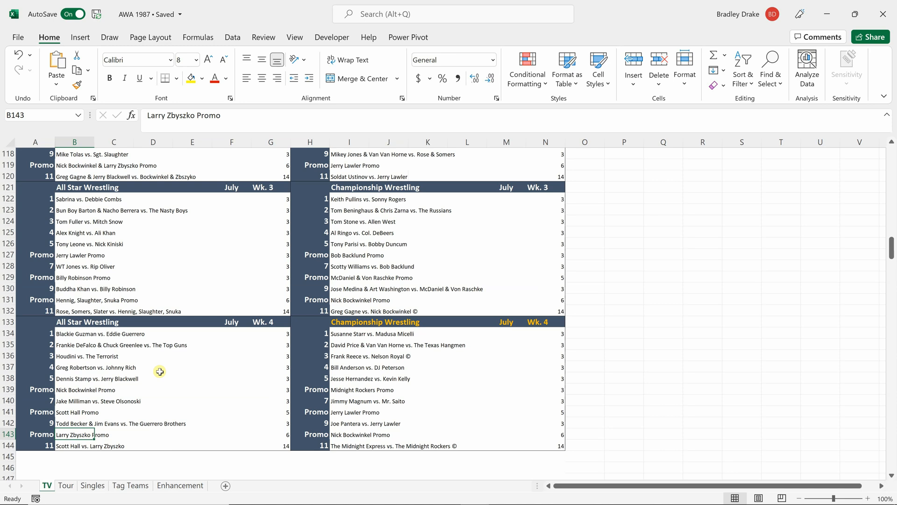
pyautogui.moveTo(112, 493)
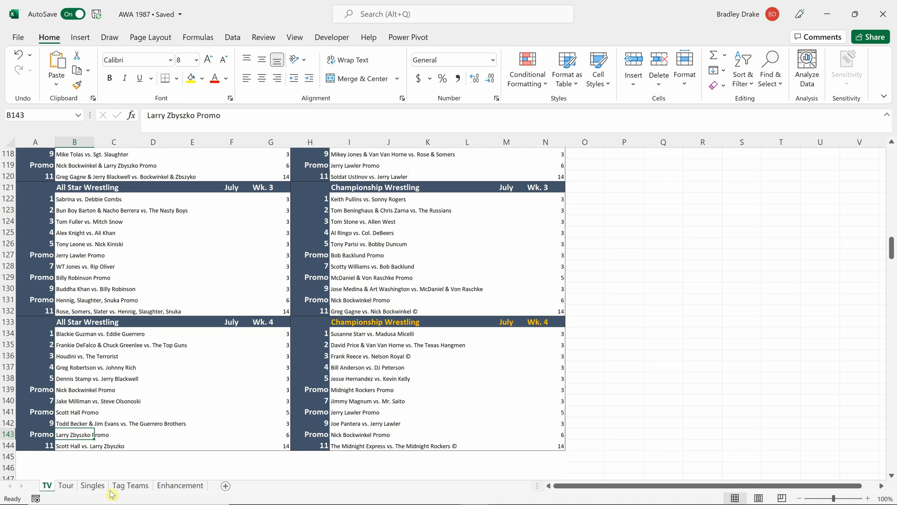
# Review the Singles roster sheet's heavyweight, junior, female and special appearance lists.
pyautogui.click(93, 486)
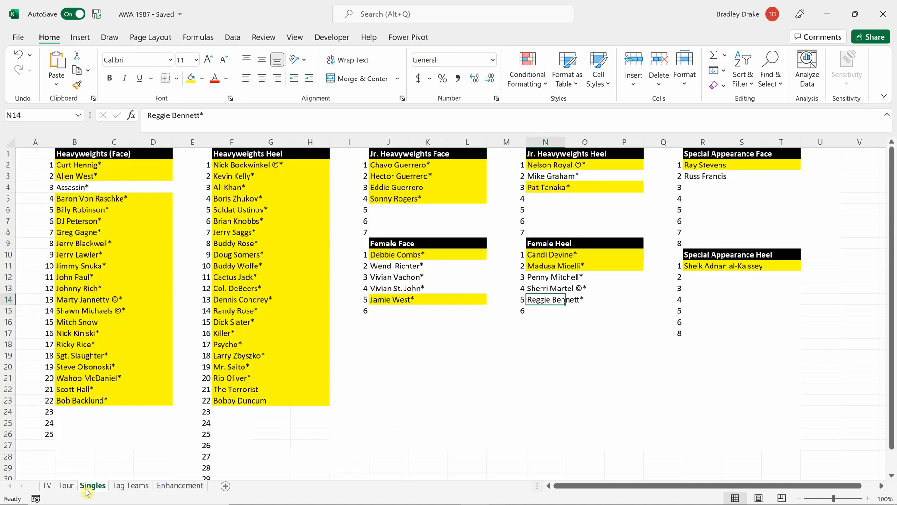
pyautogui.moveTo(109, 175)
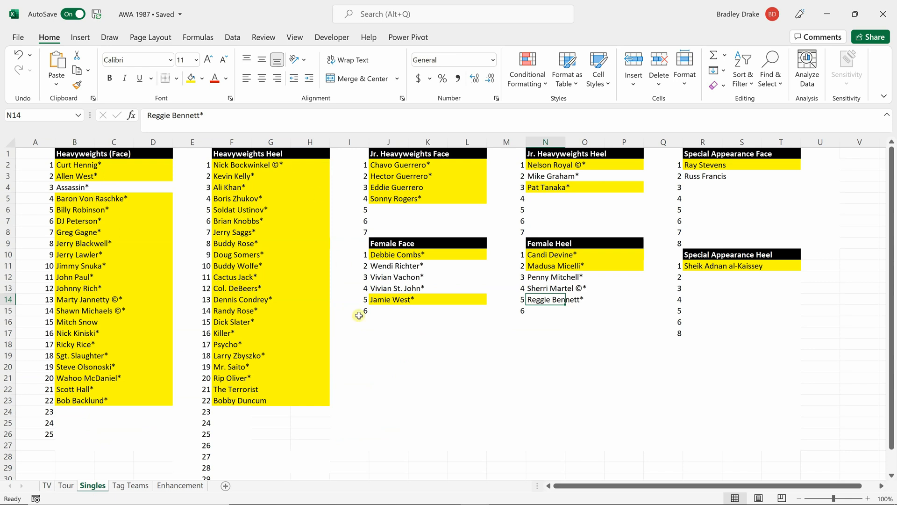
pyautogui.moveTo(345, 383)
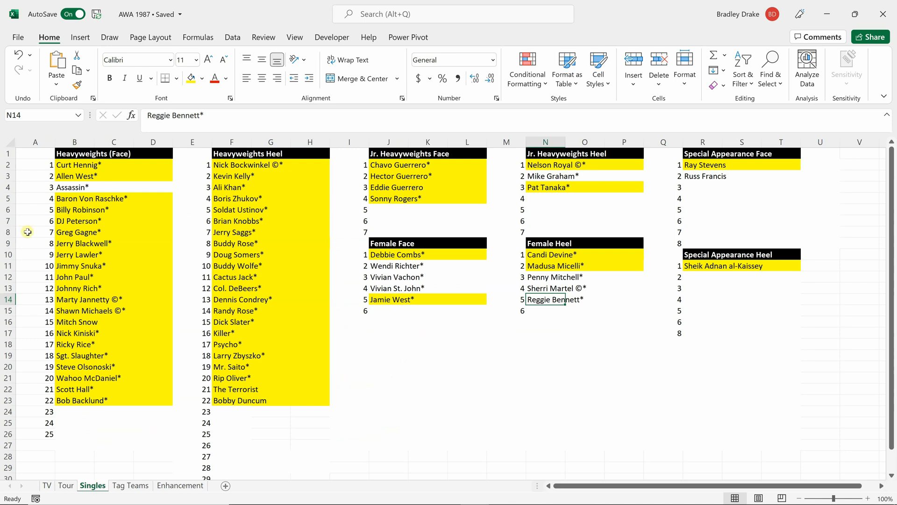
pyautogui.moveTo(100, 185)
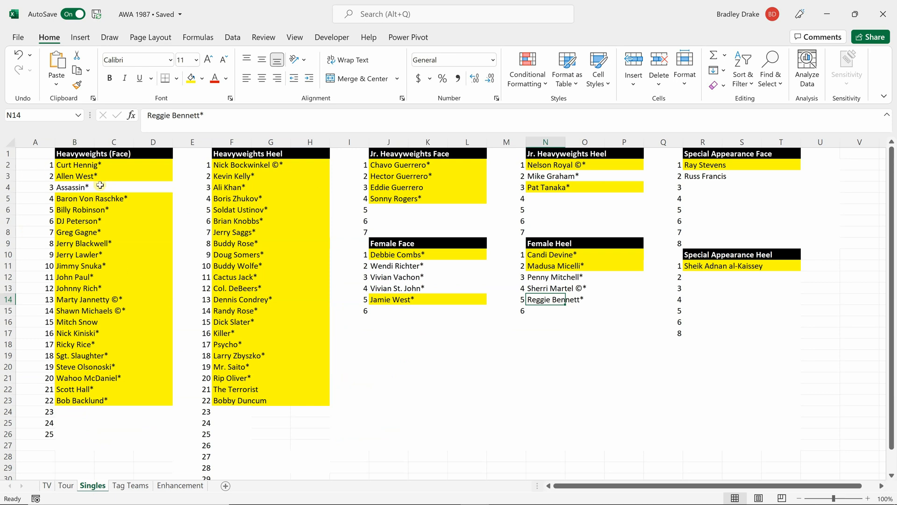
pyautogui.moveTo(162, 297)
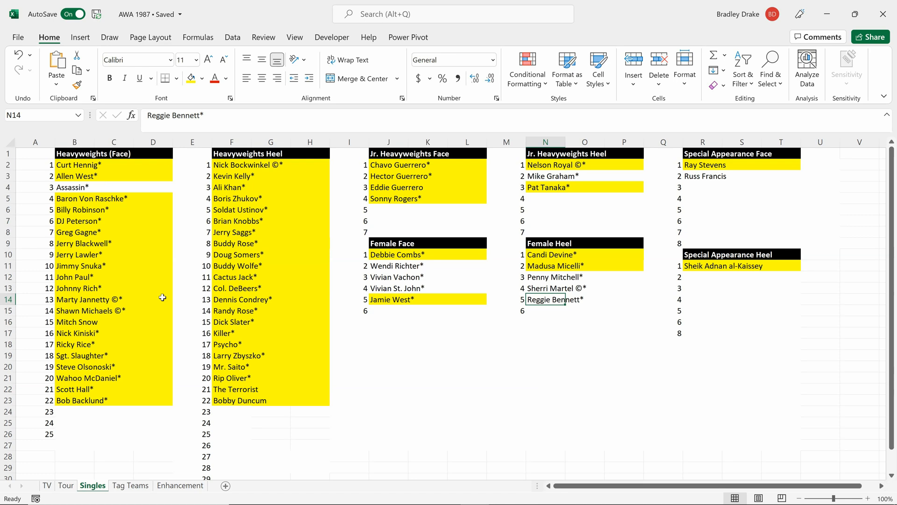
pyautogui.click(46, 485)
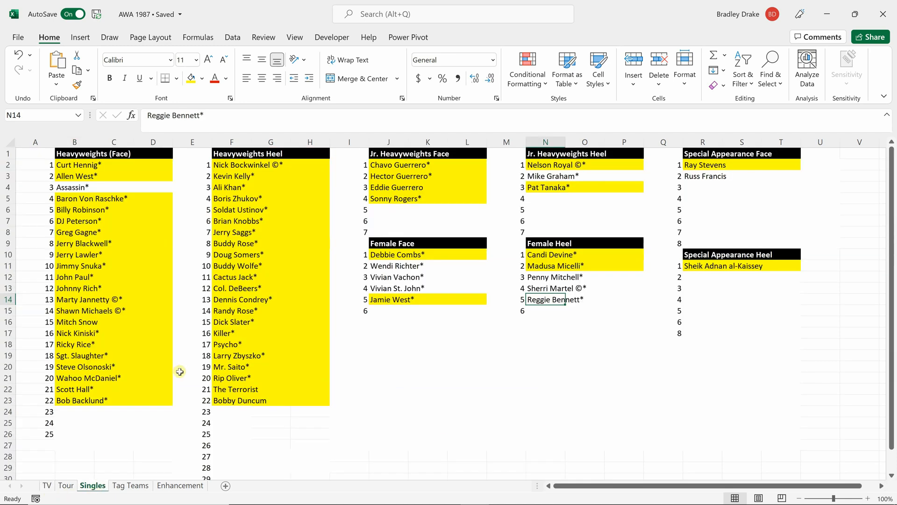
pyautogui.moveTo(126, 190)
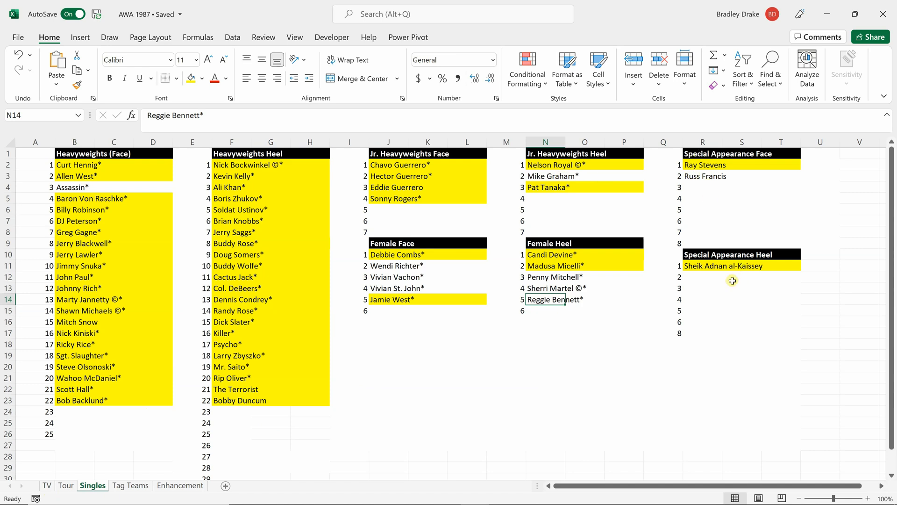
pyautogui.moveTo(697, 280)
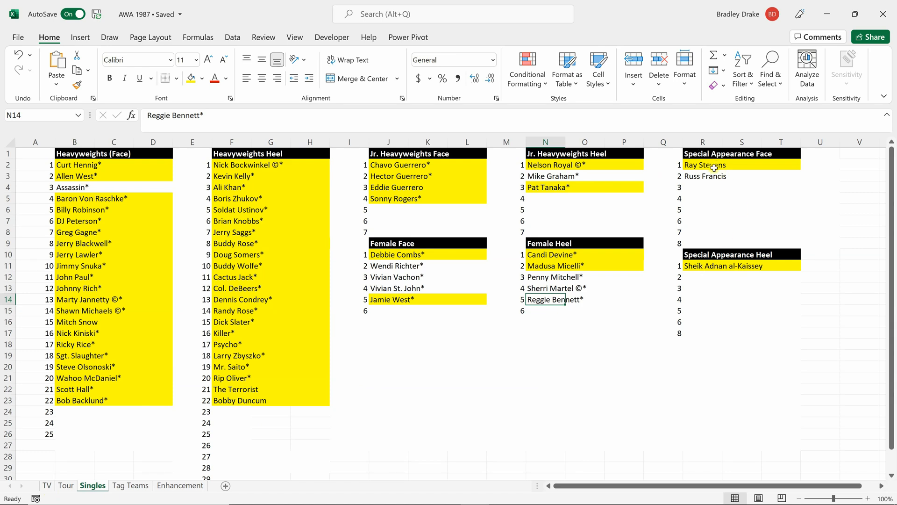
pyautogui.moveTo(737, 162)
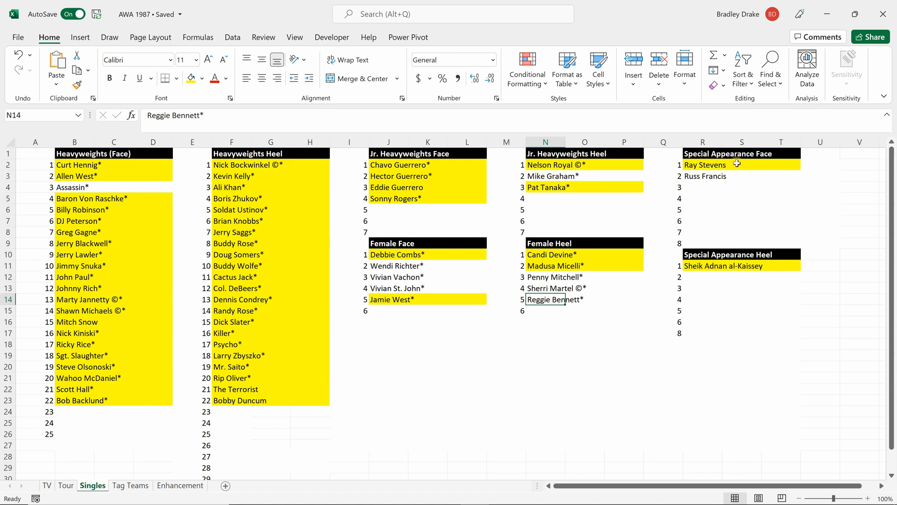
pyautogui.moveTo(718, 175)
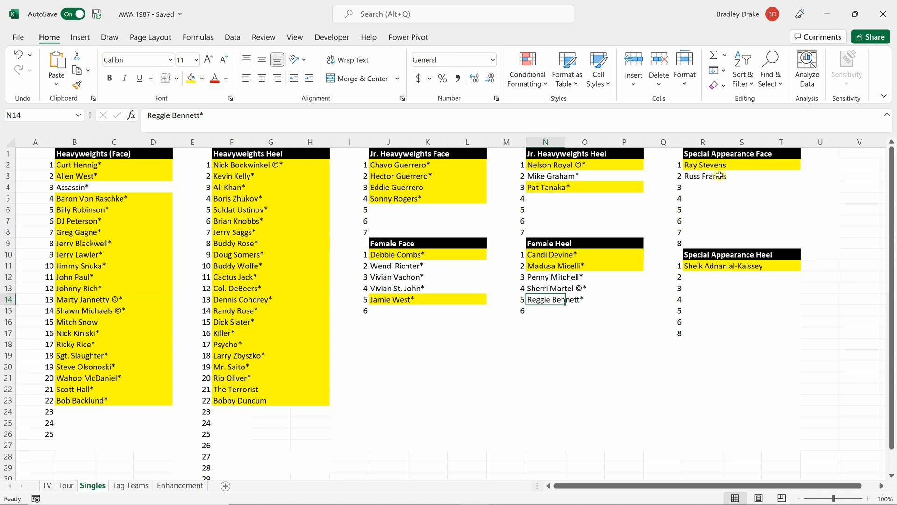
pyautogui.moveTo(699, 177)
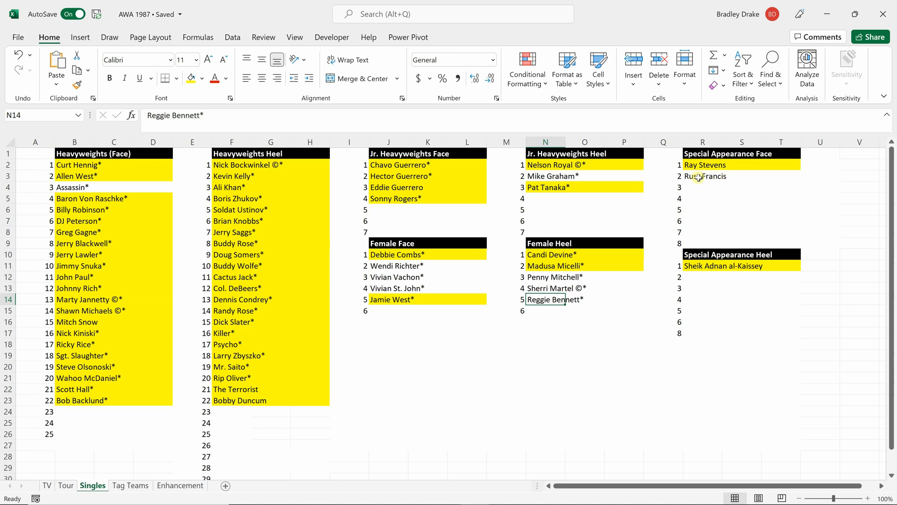
pyautogui.moveTo(699, 176)
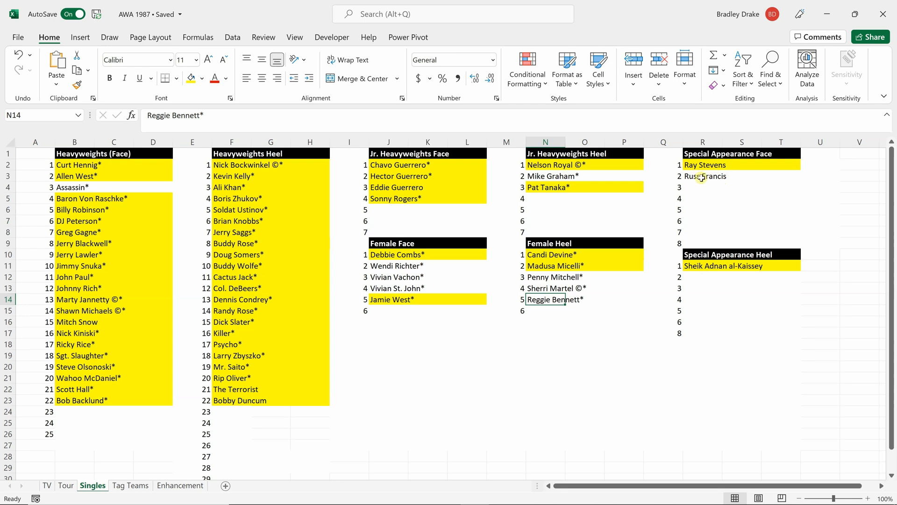
pyautogui.moveTo(702, 179)
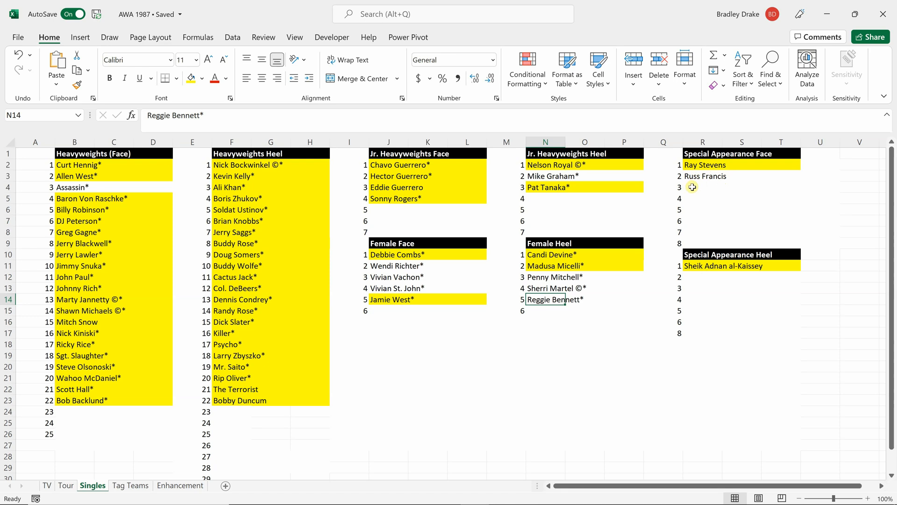
pyautogui.moveTo(704, 187)
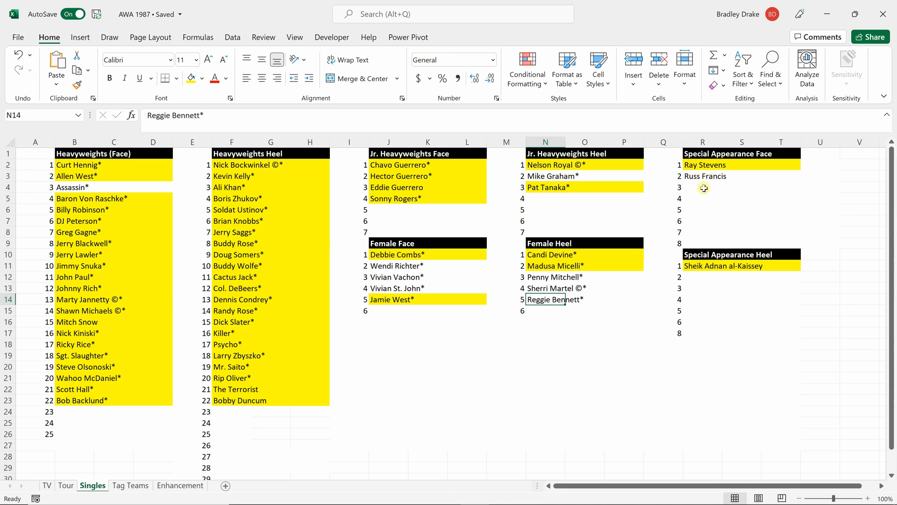
pyautogui.moveTo(701, 187)
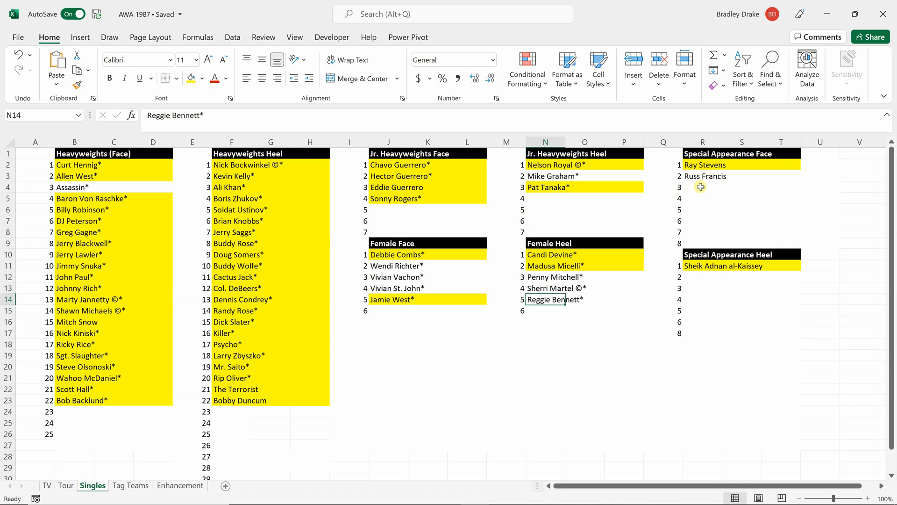
pyautogui.moveTo(317, 459)
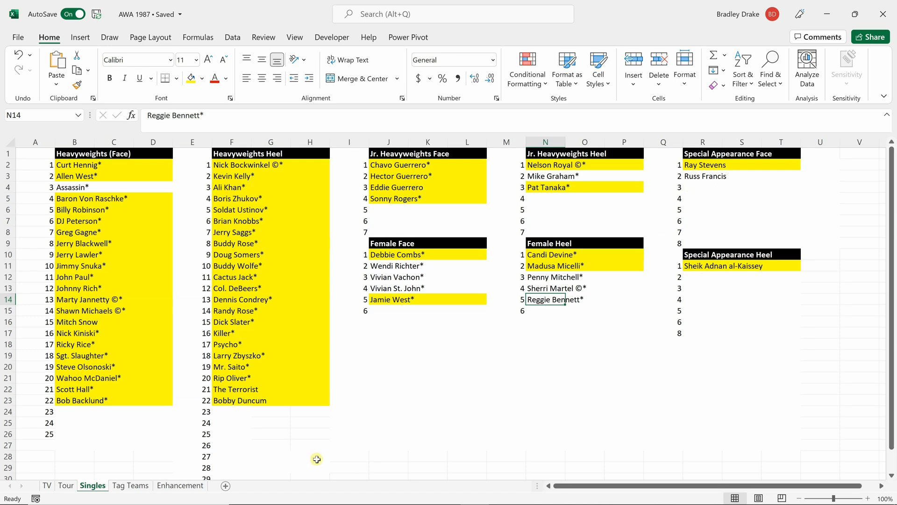
pyautogui.moveTo(144, 218)
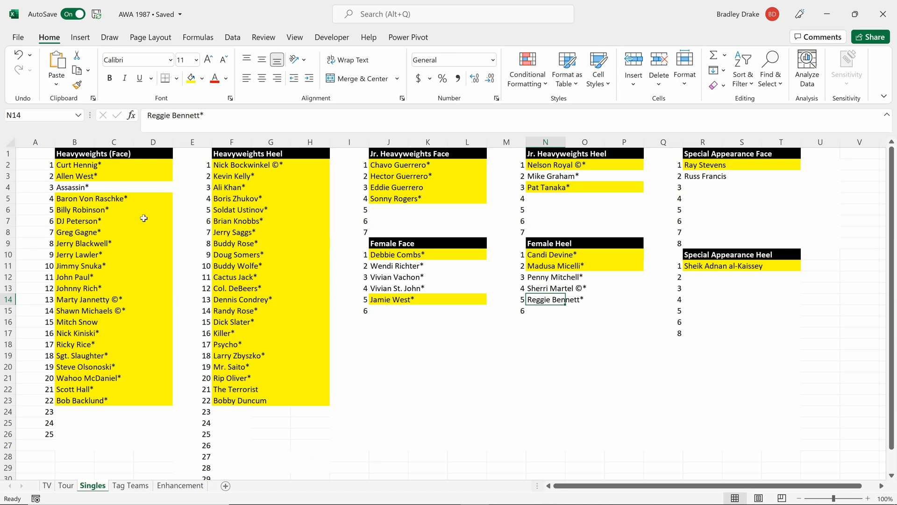
pyautogui.moveTo(121, 198)
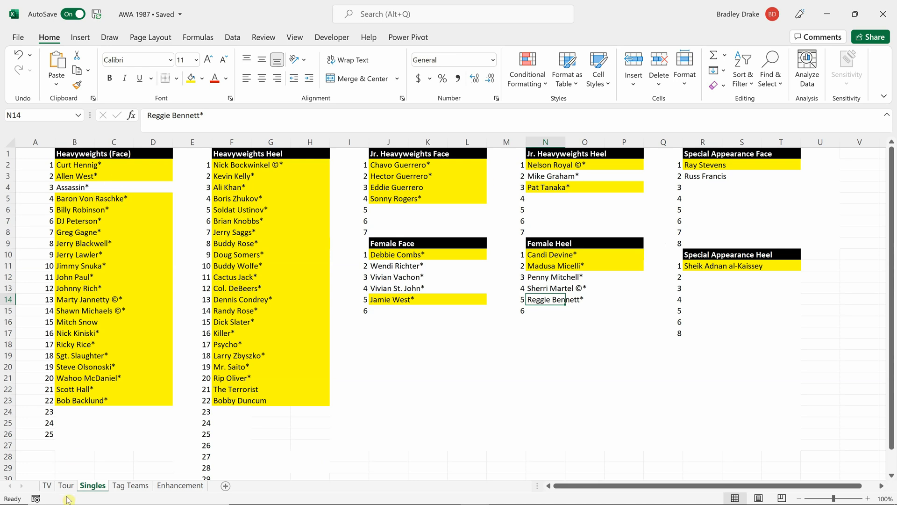
pyautogui.click(66, 485)
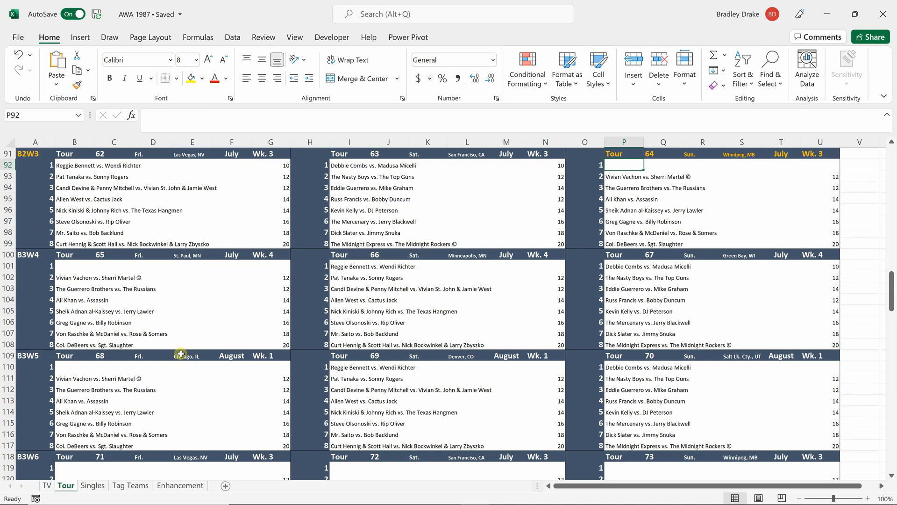
pyautogui.moveTo(216, 287)
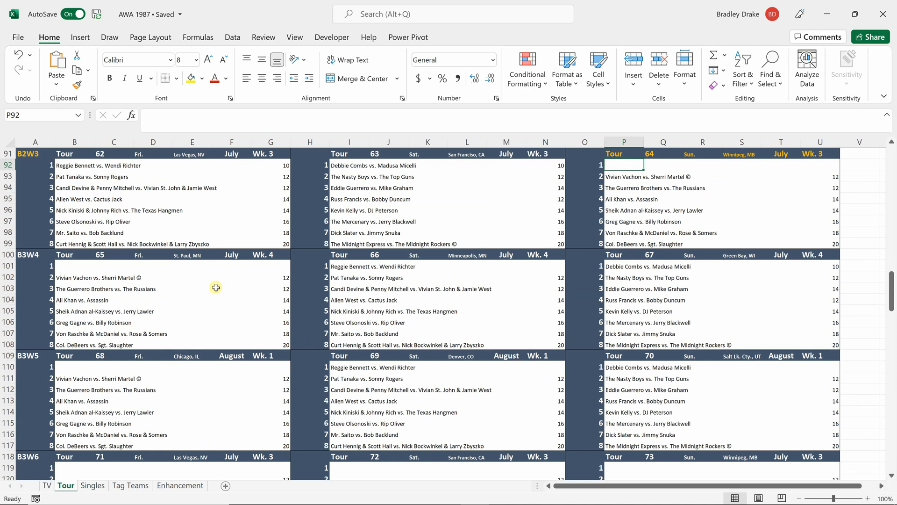
pyautogui.moveTo(216, 246)
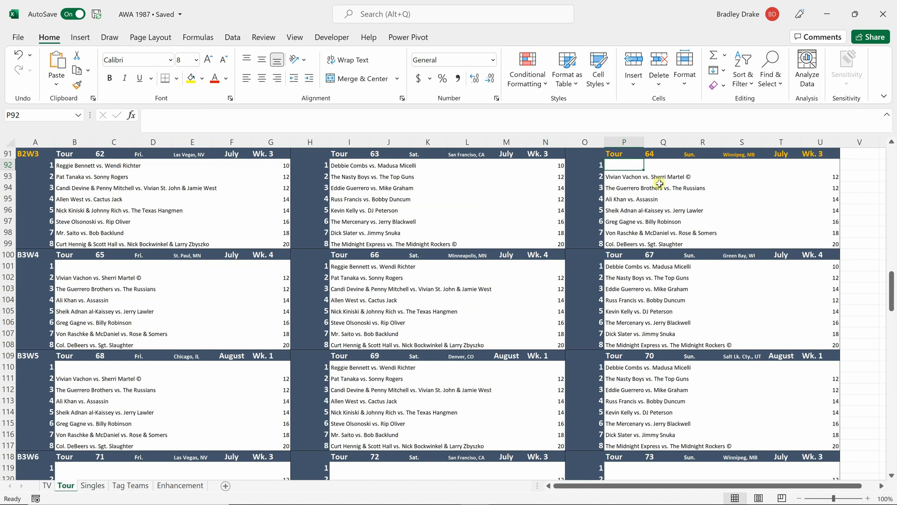
pyautogui.moveTo(646, 210)
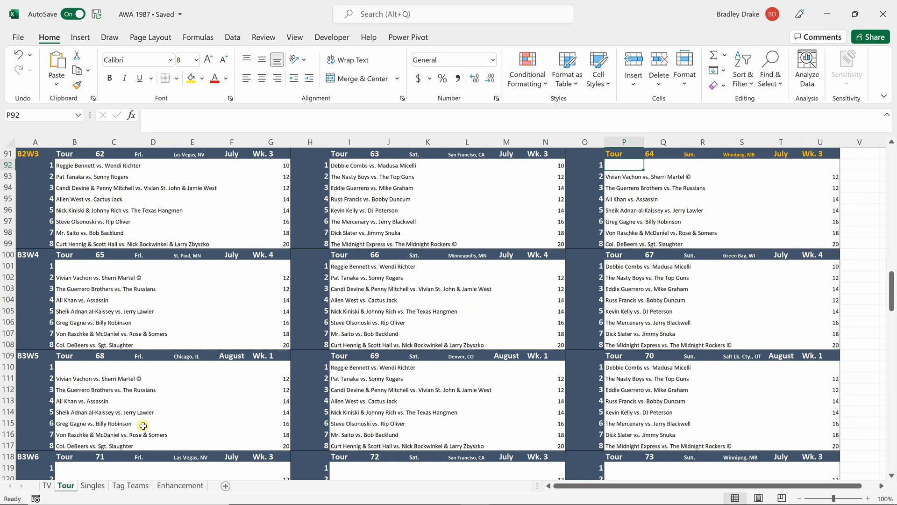
pyautogui.click(92, 485)
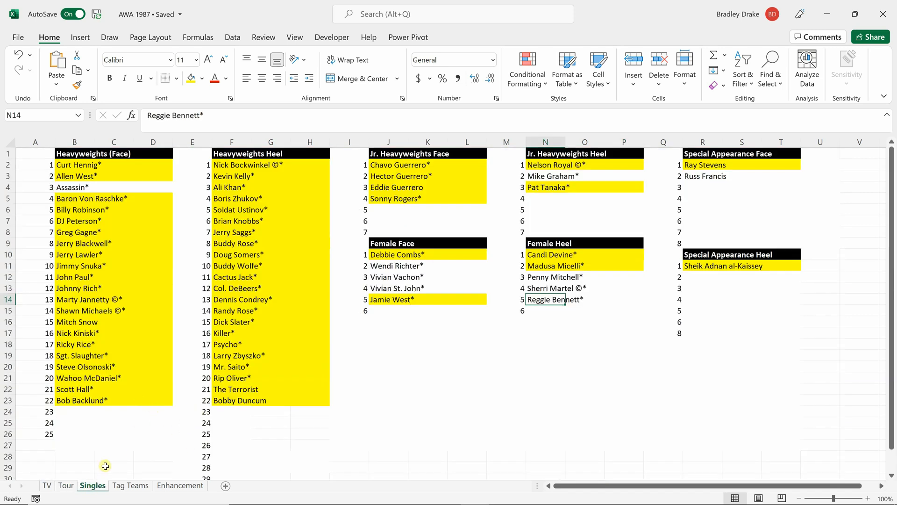
# Return to the TV sheet's July week 3 and 4 All Star and Championship Wrestling cards.
pyautogui.click(47, 485)
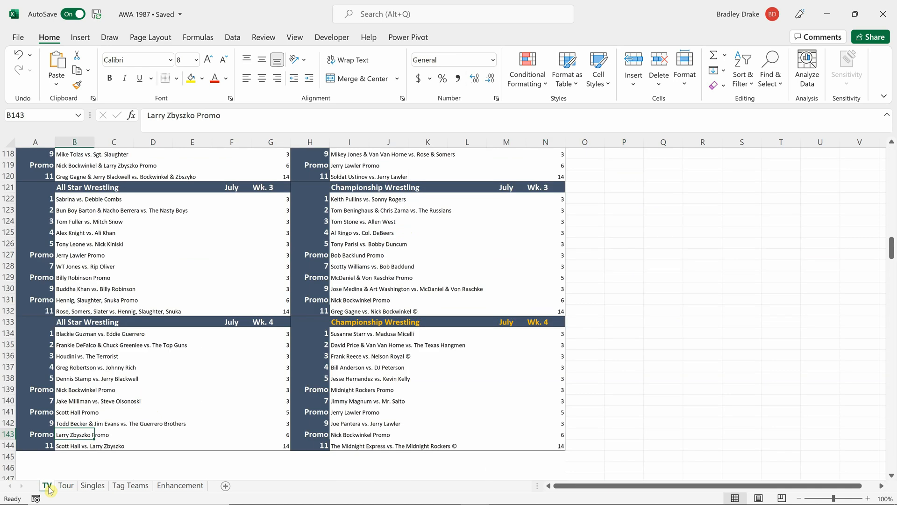
pyautogui.moveTo(136, 397)
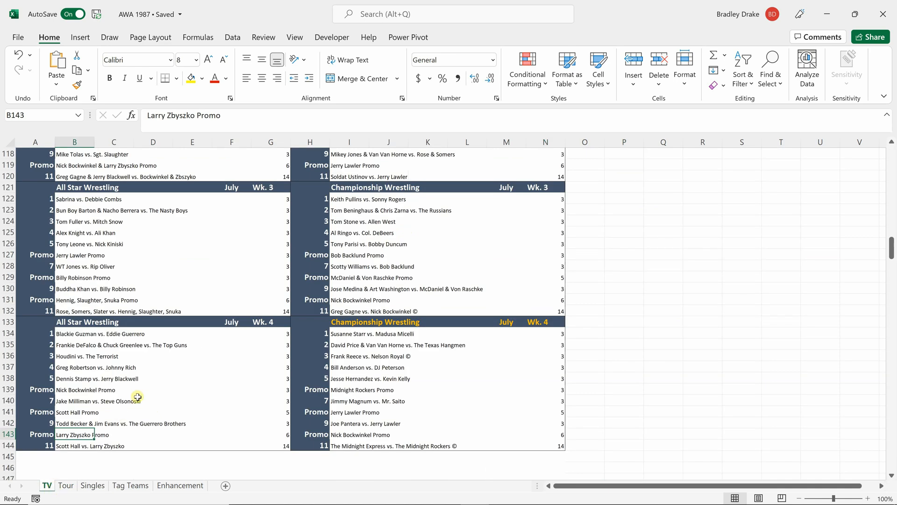
pyautogui.moveTo(146, 244)
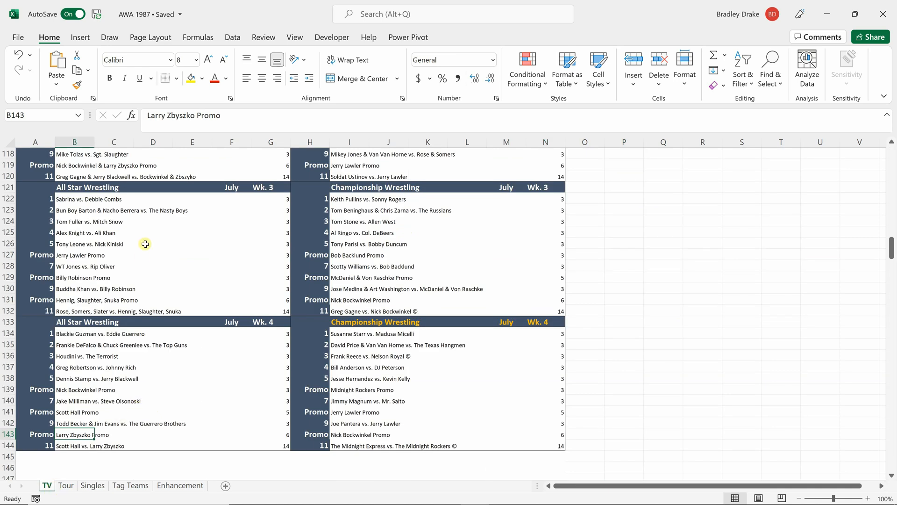
pyautogui.moveTo(68, 202)
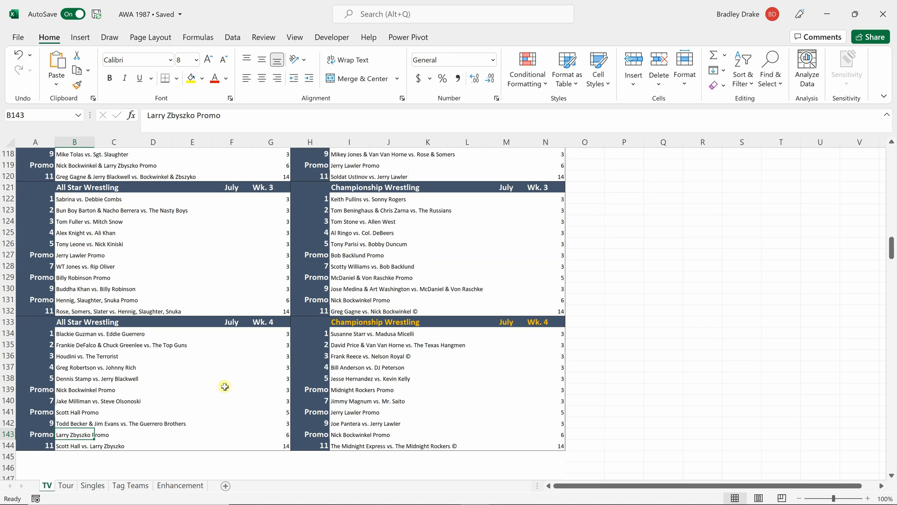
pyautogui.moveTo(223, 407)
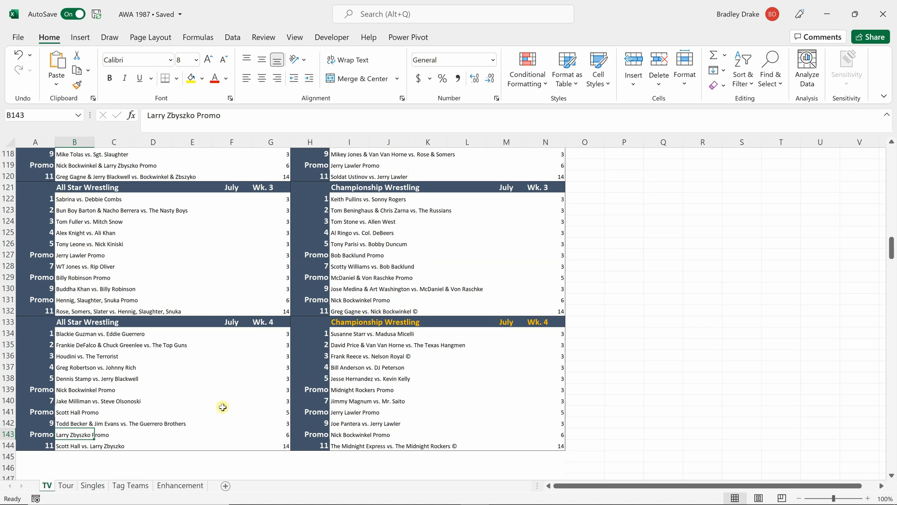
# Review the Enhancement sheet's heavyweight, light heavyweight and female jobber lists.
pyautogui.click(179, 485)
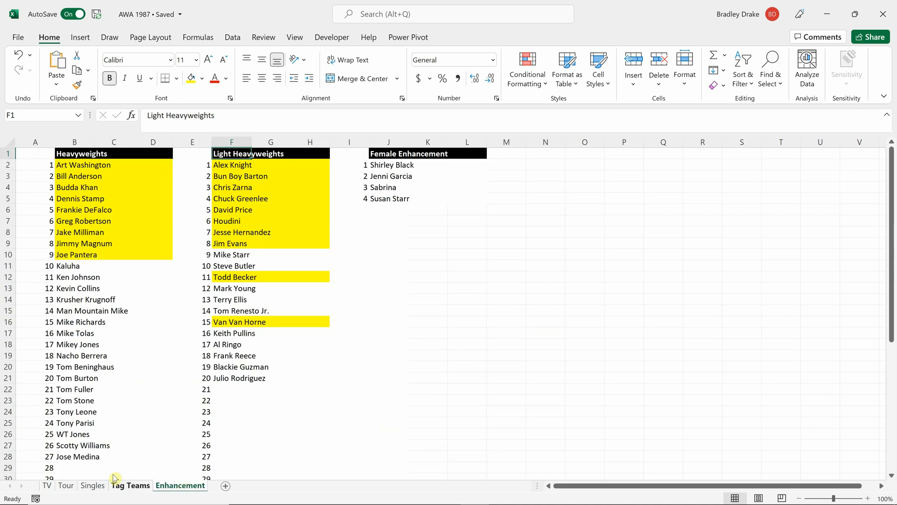
pyautogui.moveTo(97, 282)
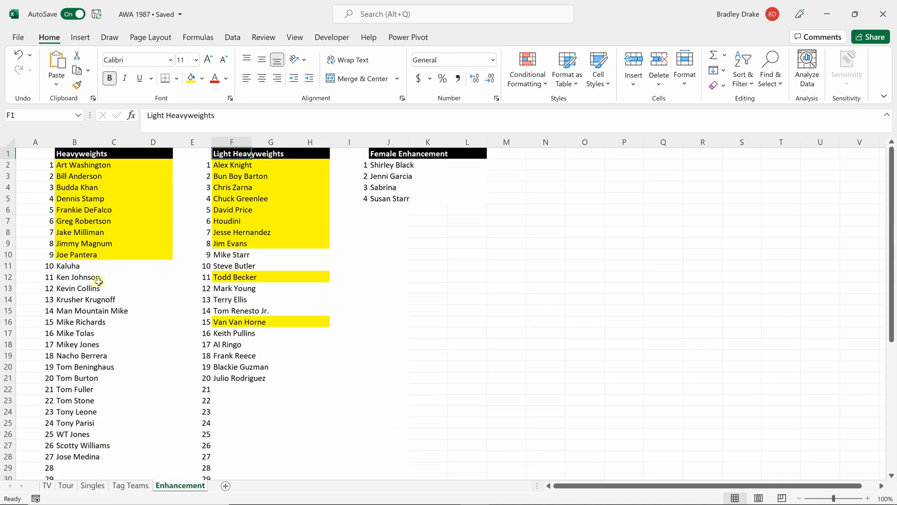
pyautogui.moveTo(106, 271)
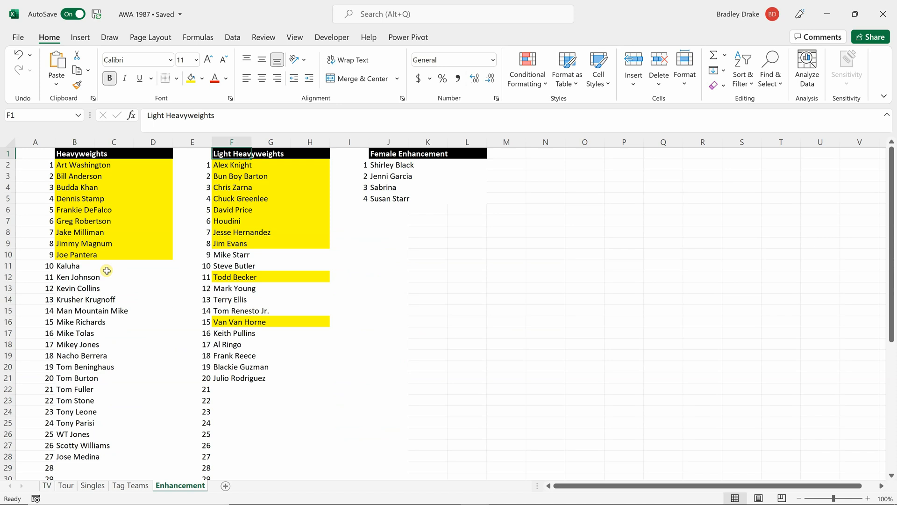
pyautogui.moveTo(132, 310)
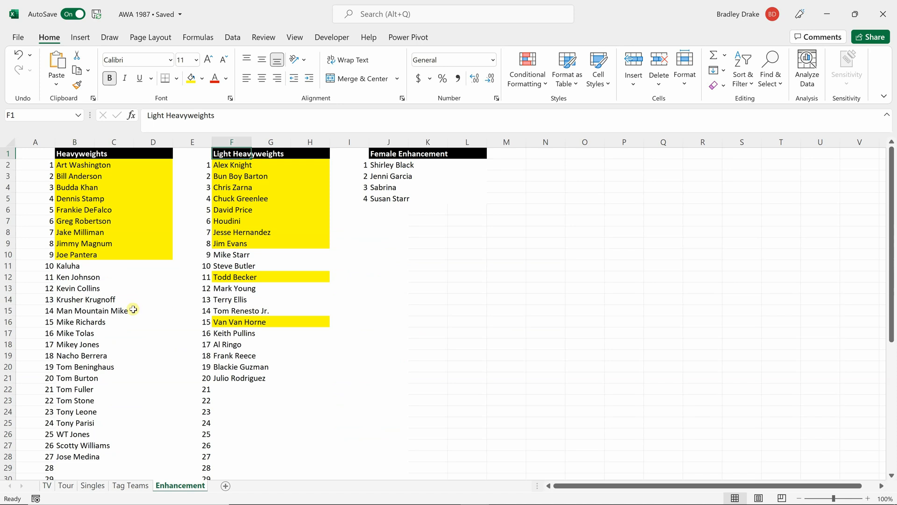
pyautogui.moveTo(106, 311)
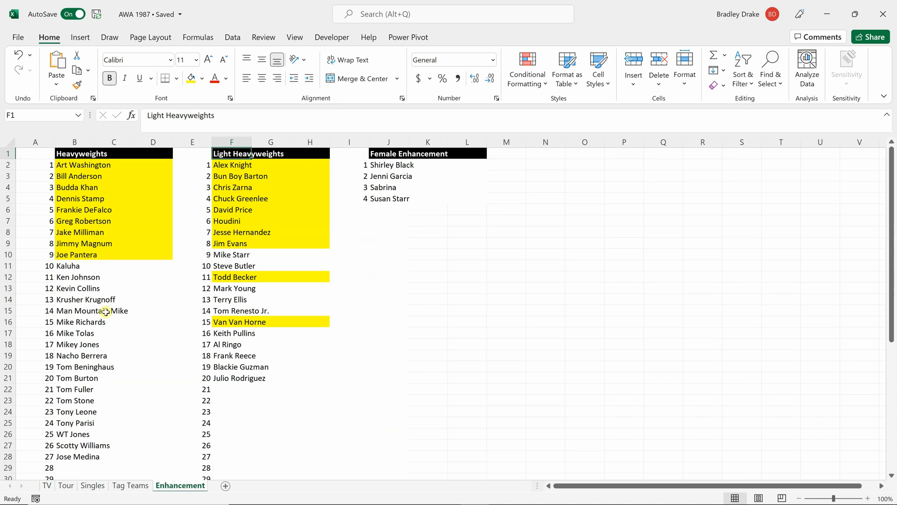
pyautogui.moveTo(75, 254)
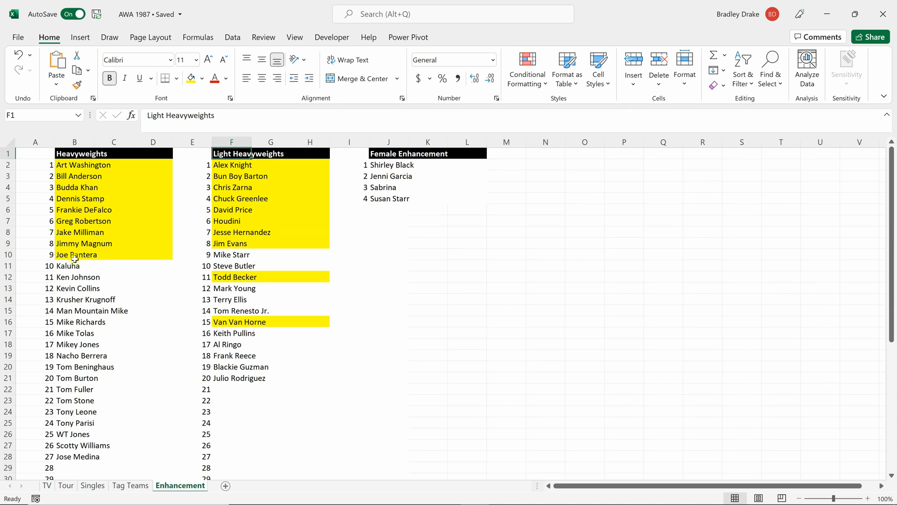
pyautogui.moveTo(311, 216)
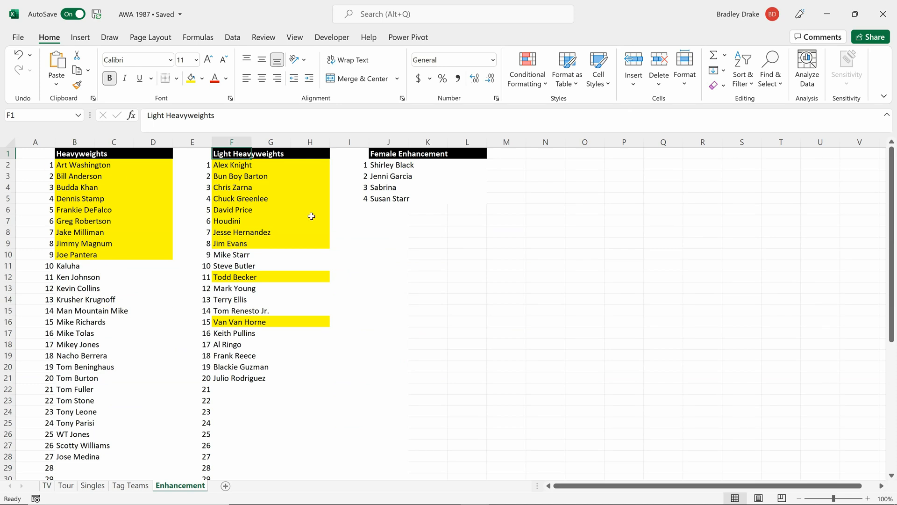
pyautogui.moveTo(373, 207)
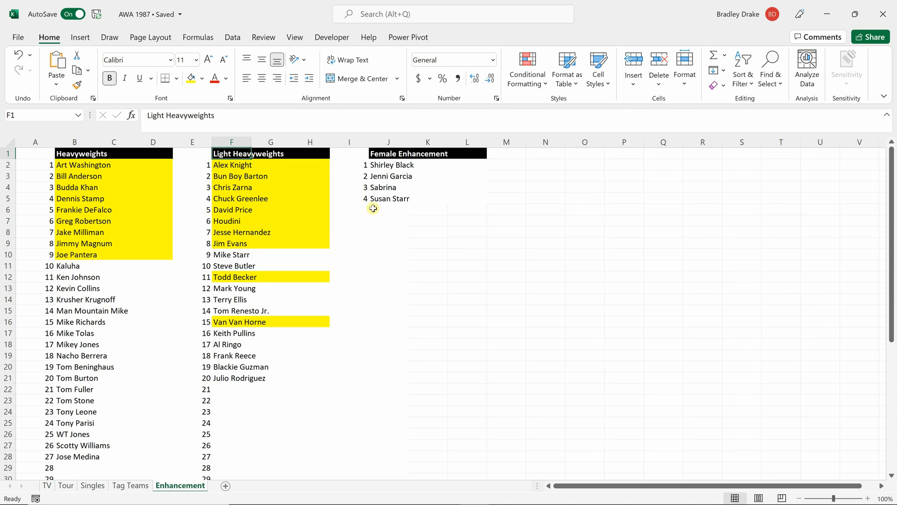
pyautogui.moveTo(347, 243)
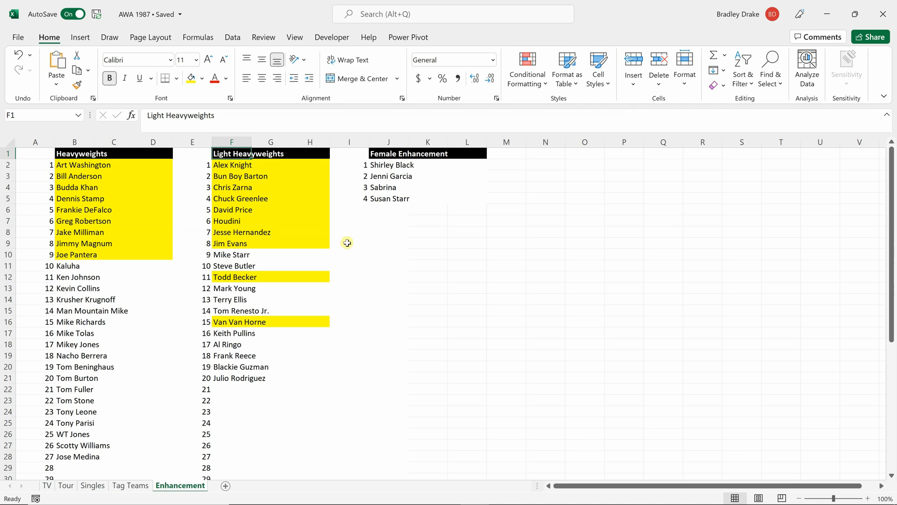
pyautogui.moveTo(407, 303)
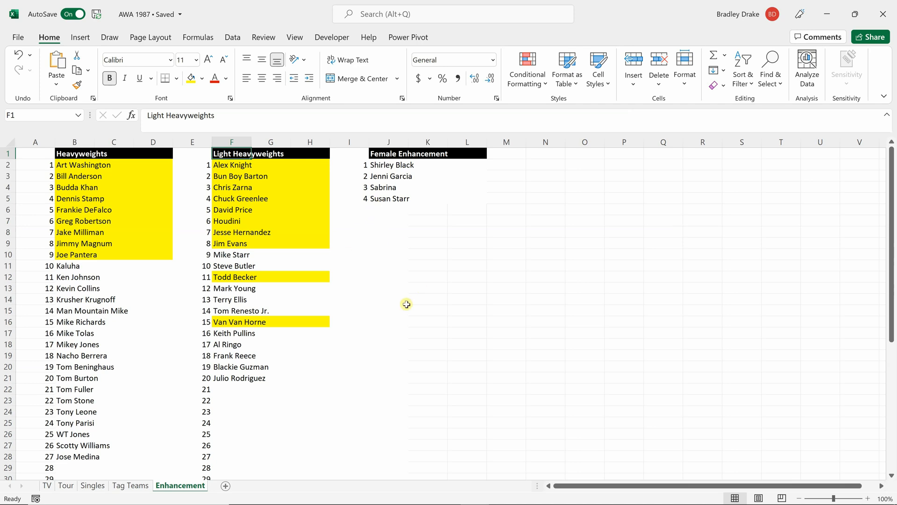
pyautogui.moveTo(402, 303)
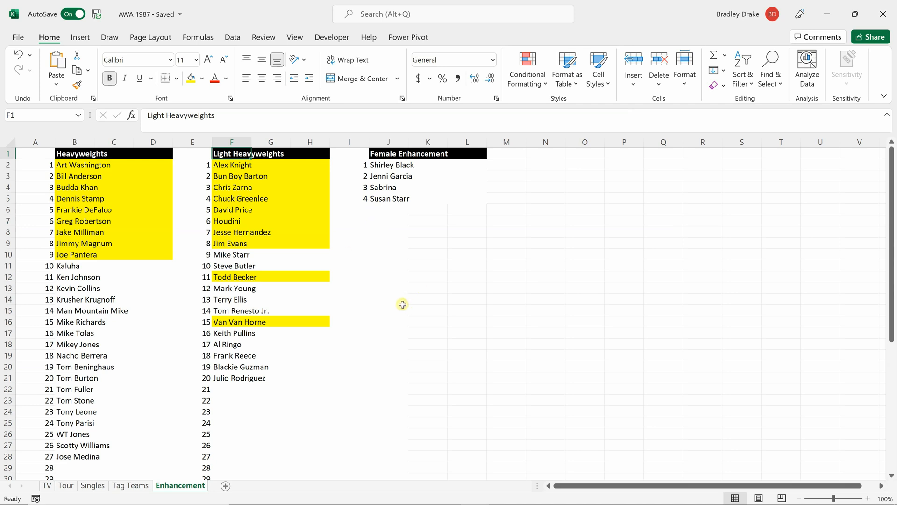
pyautogui.moveTo(112, 262)
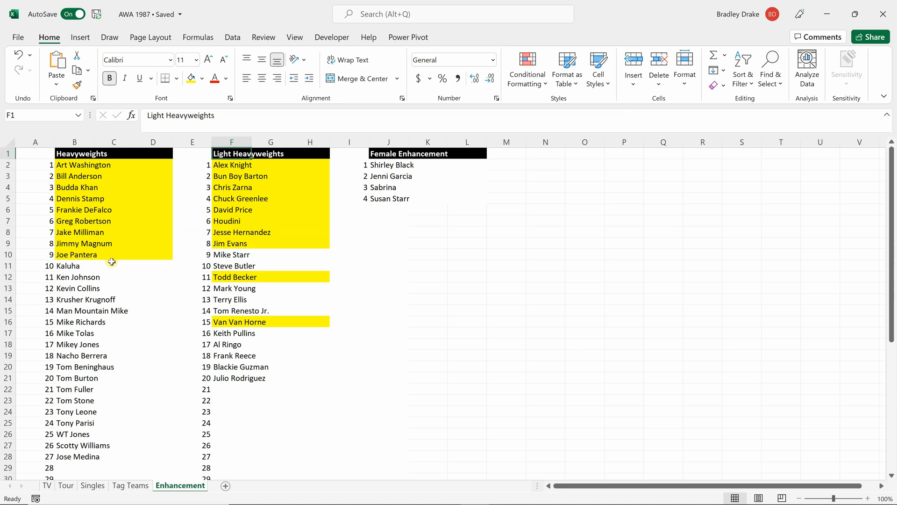
pyautogui.moveTo(193, 248)
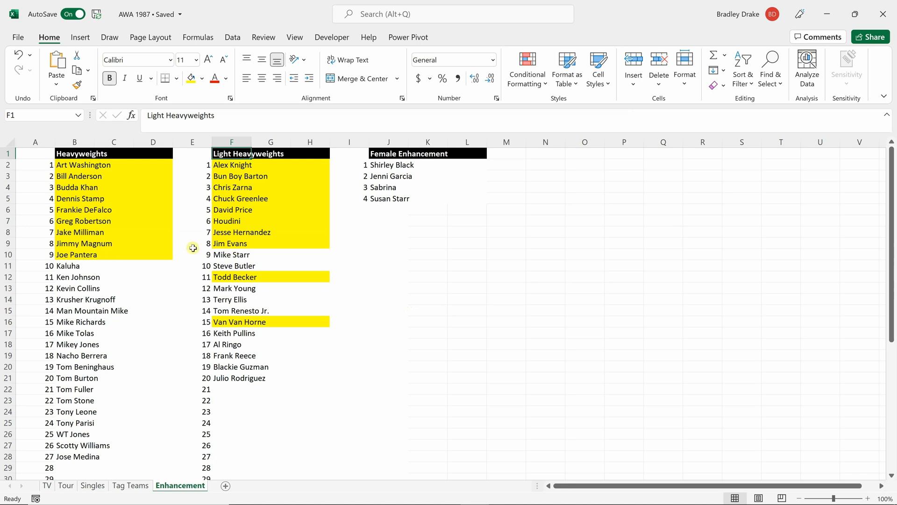
pyautogui.moveTo(109, 231)
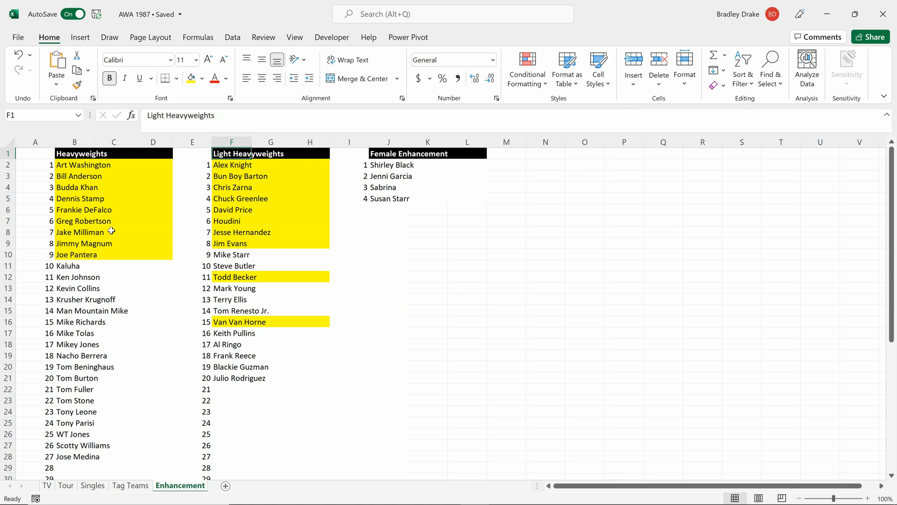
pyautogui.moveTo(130, 242)
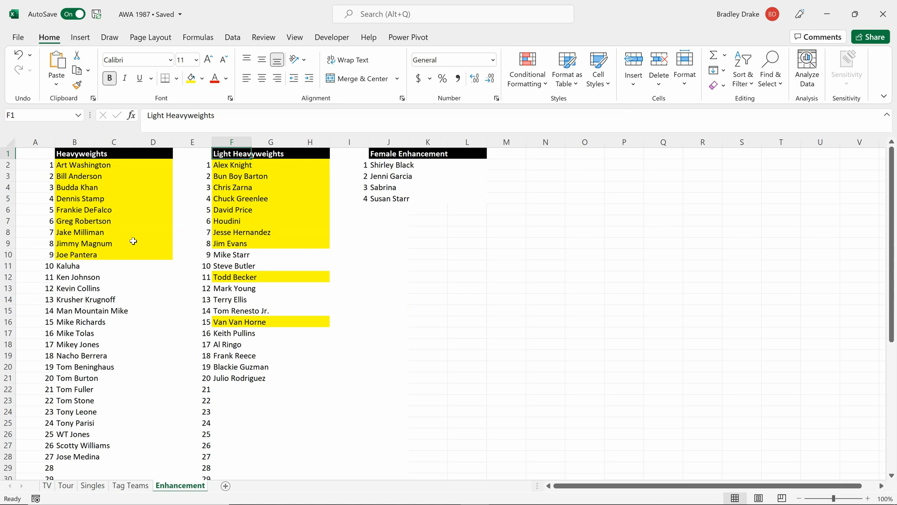
pyautogui.moveTo(130, 250)
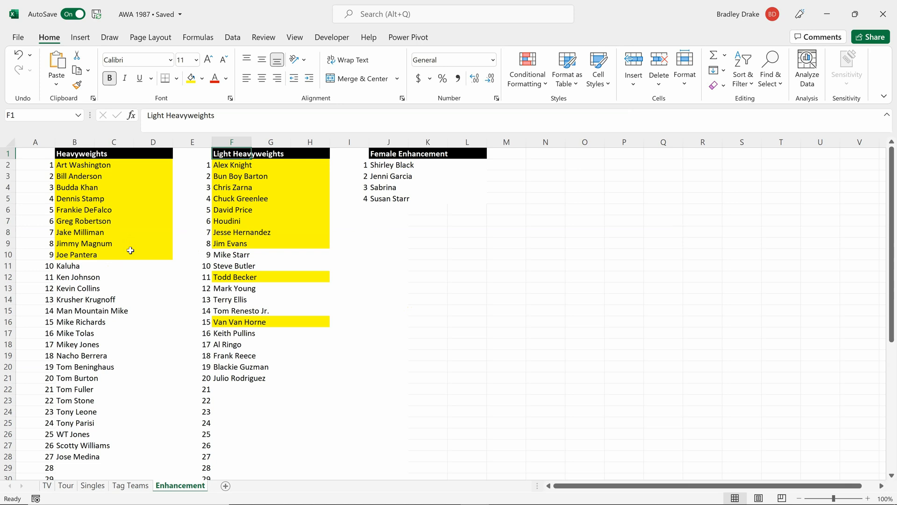
pyautogui.moveTo(293, 249)
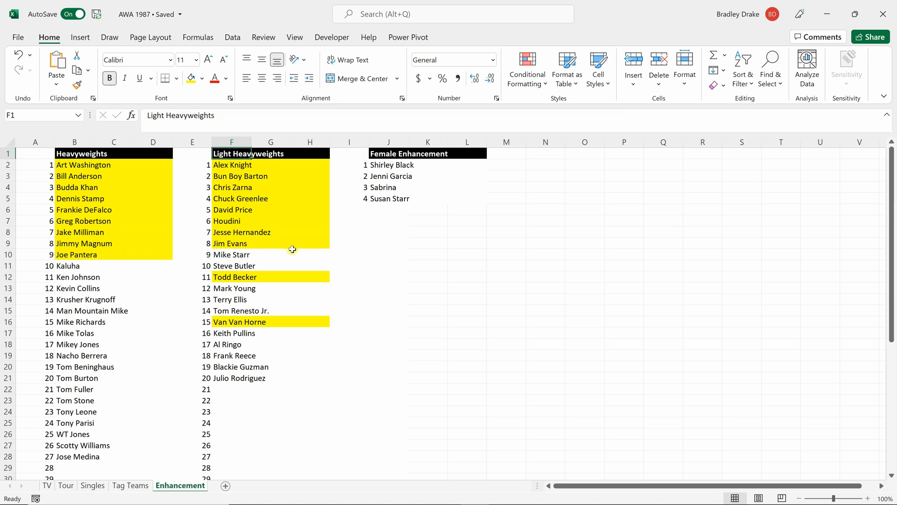
pyautogui.moveTo(311, 355)
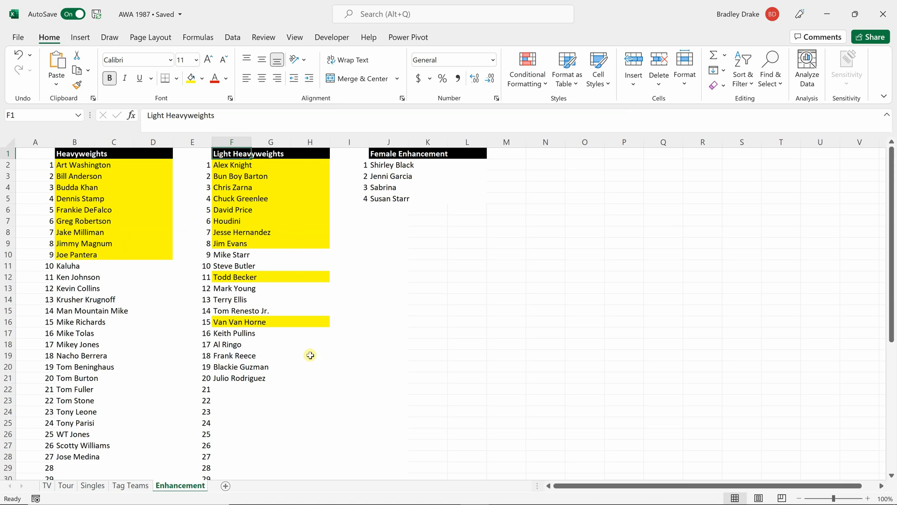
pyautogui.moveTo(310, 355)
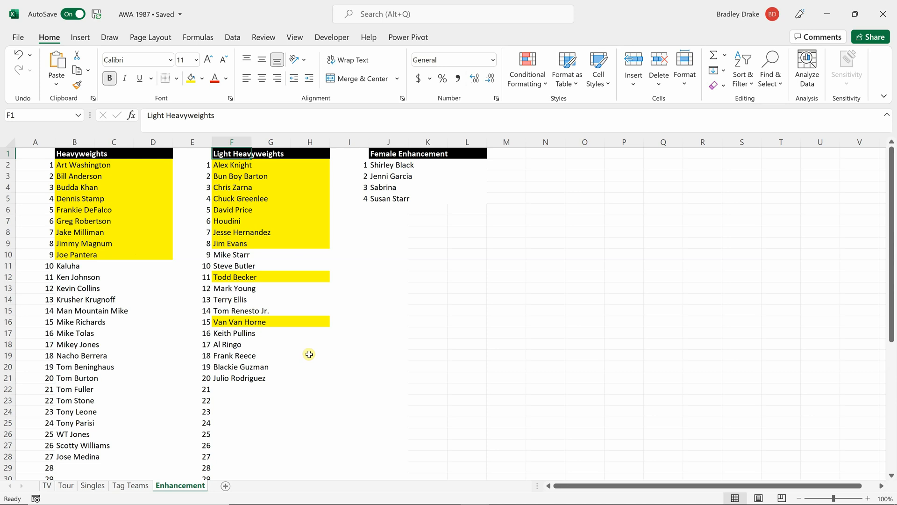
pyautogui.moveTo(142, 320)
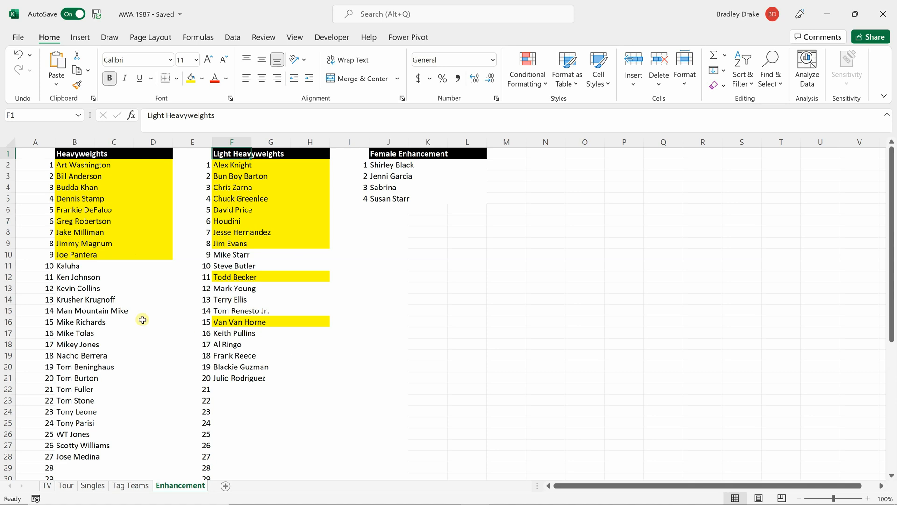
pyautogui.moveTo(72, 167)
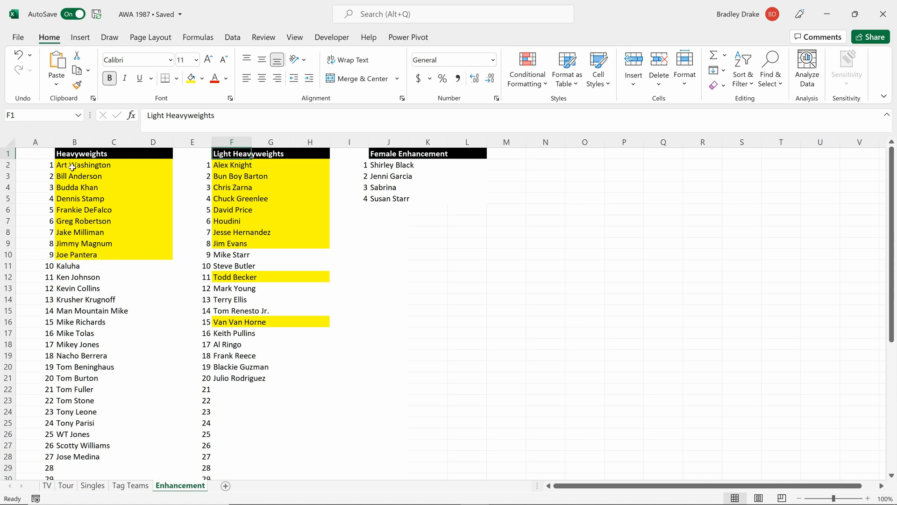
pyautogui.moveTo(284, 279)
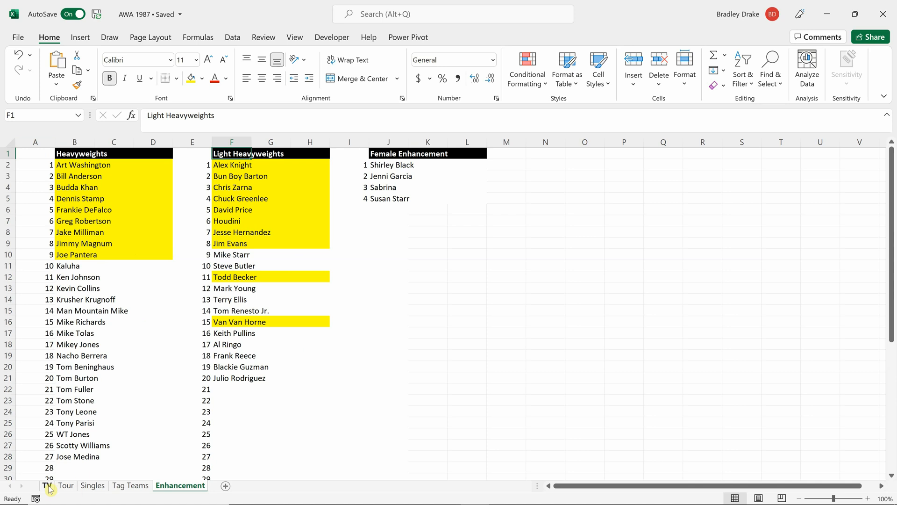
pyautogui.moveTo(84, 434)
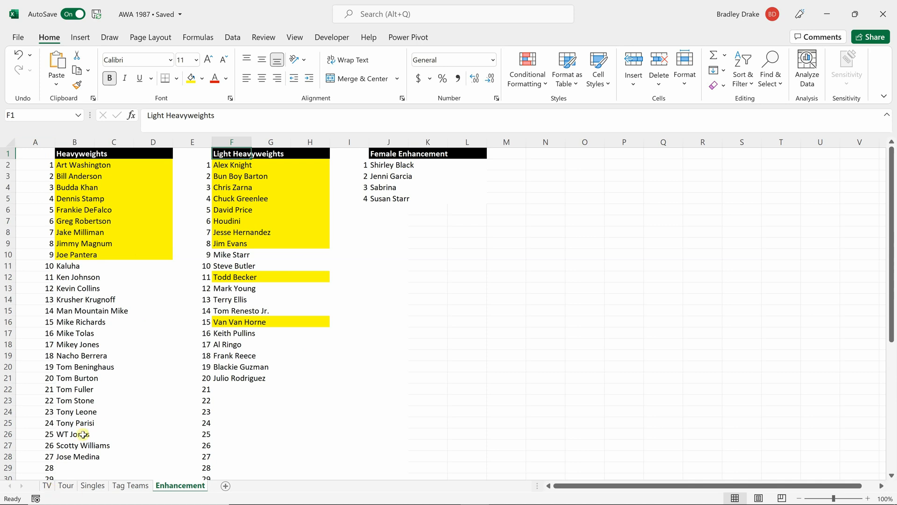
# Go back to the TV sheet showing the July week 3 and 4 show cards.
pyautogui.click(47, 485)
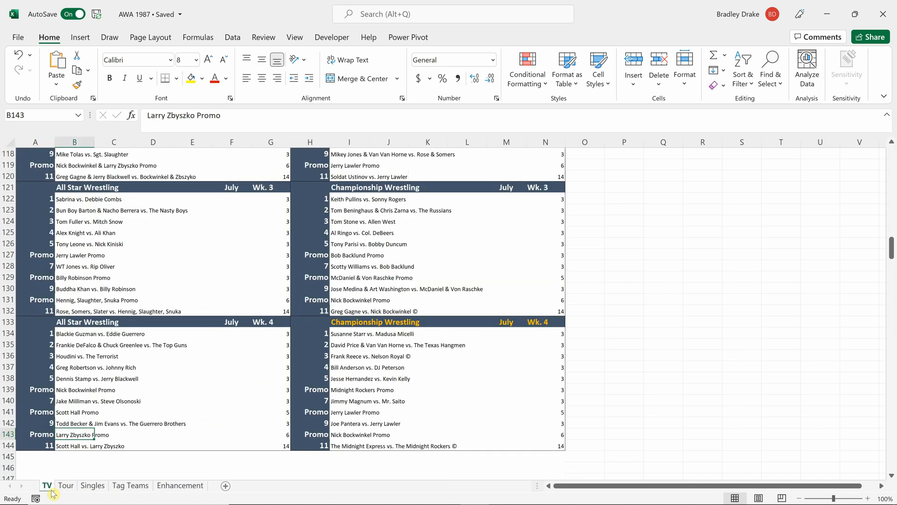
pyautogui.moveTo(183, 423)
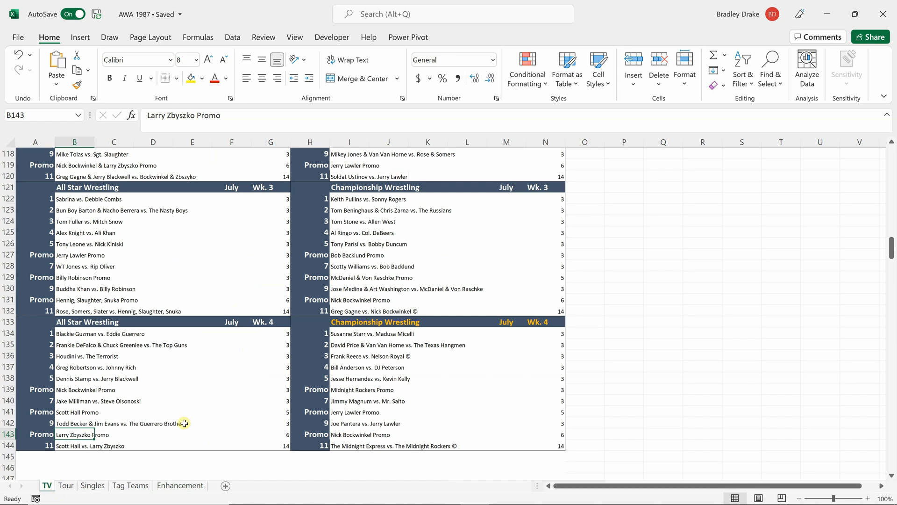
pyautogui.moveTo(334, 401)
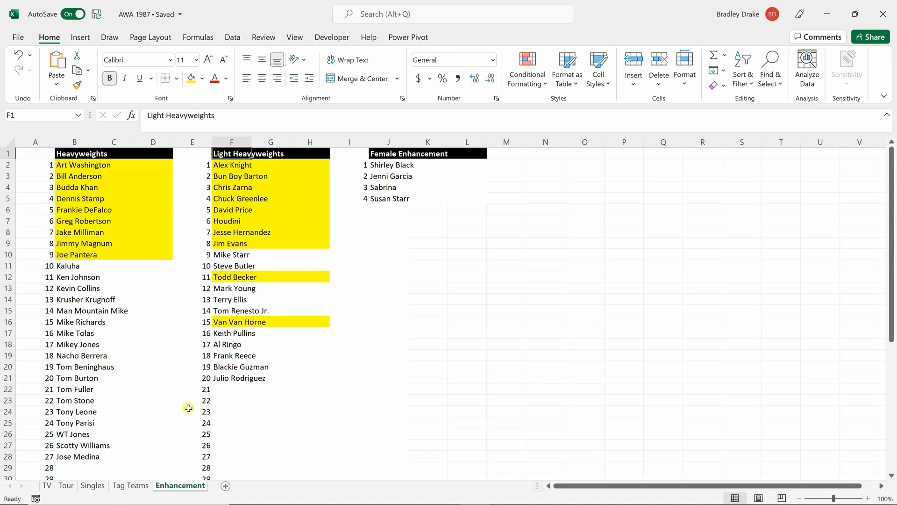
pyautogui.moveTo(248, 269)
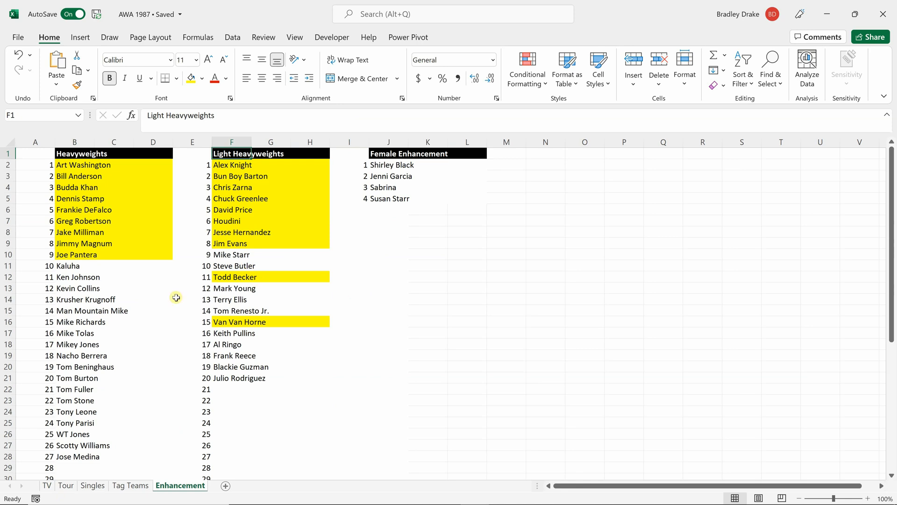
pyautogui.moveTo(272, 286)
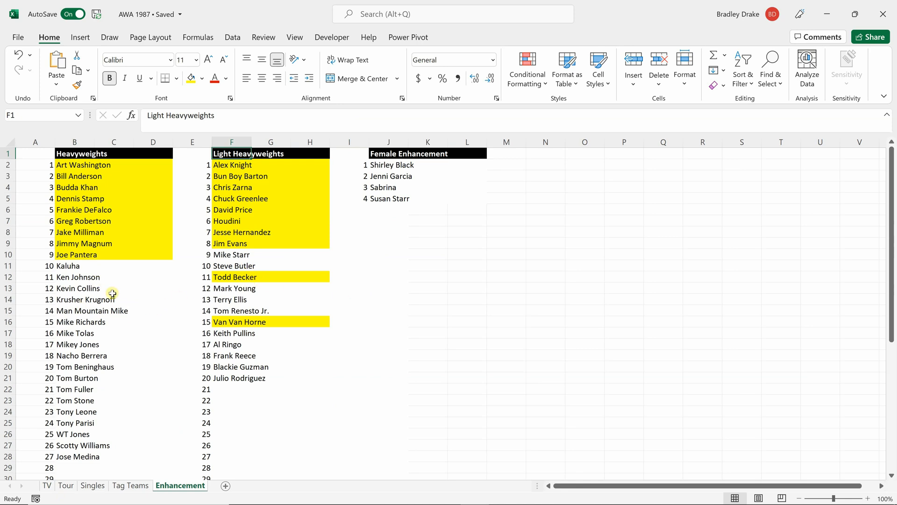
pyautogui.moveTo(250, 285)
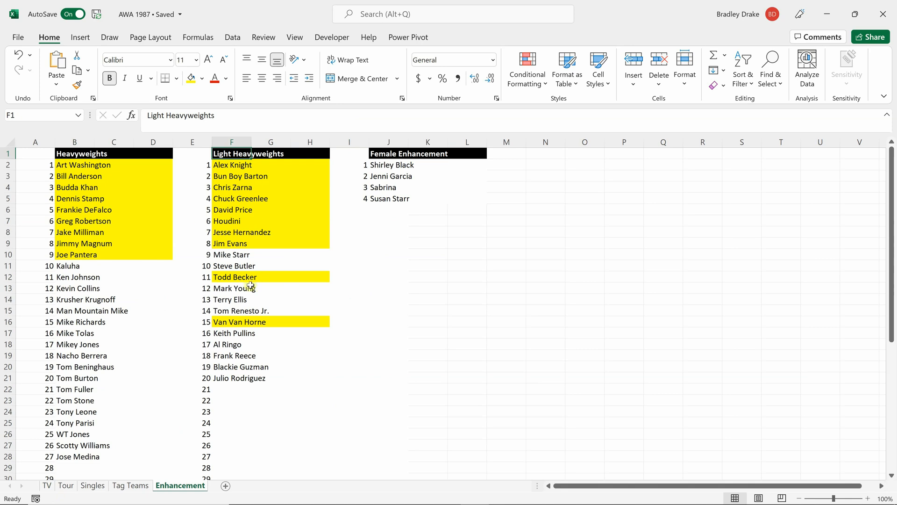
pyautogui.moveTo(247, 297)
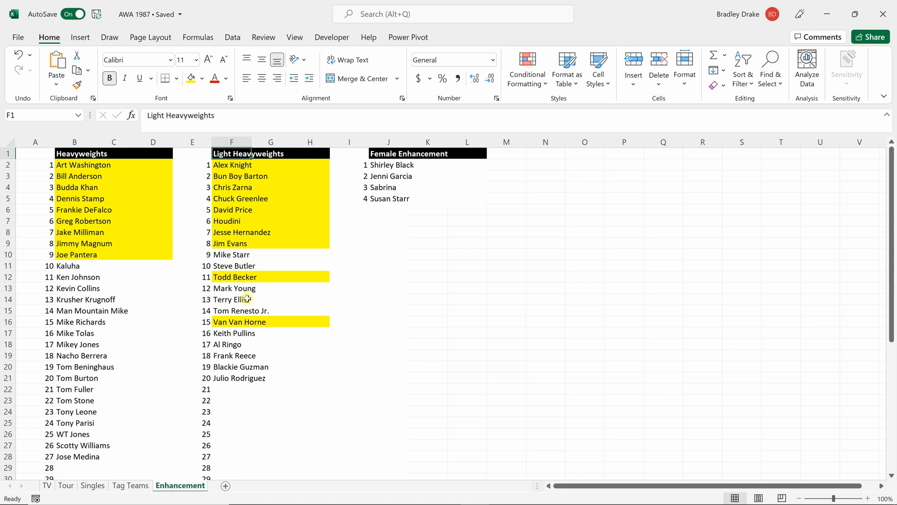
pyautogui.moveTo(239, 267)
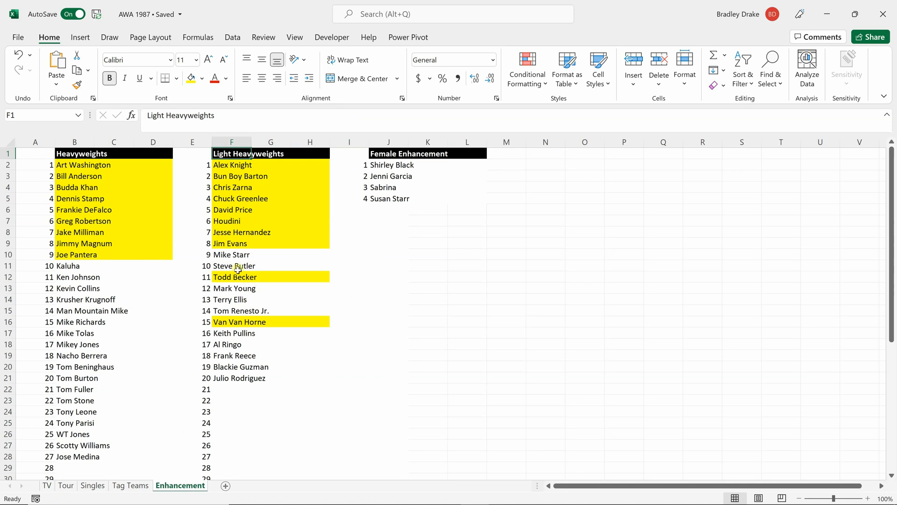
pyautogui.moveTo(235, 285)
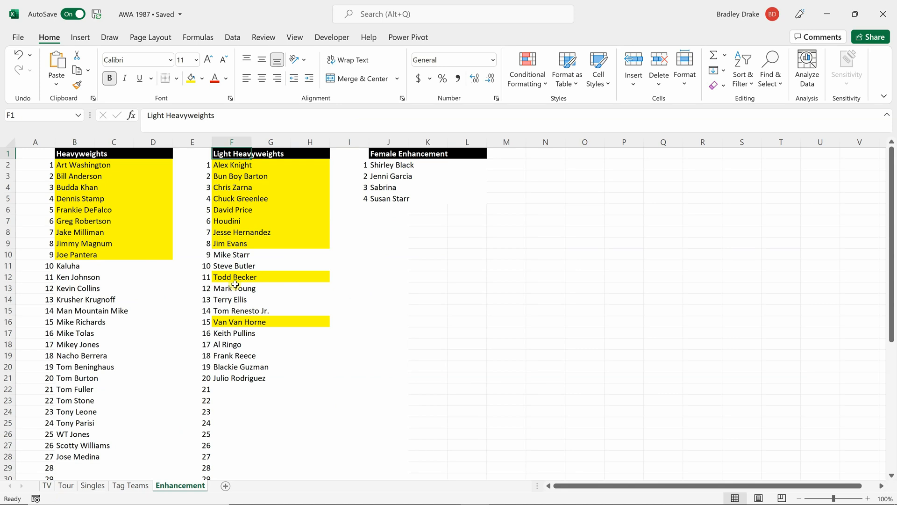
pyautogui.moveTo(226, 327)
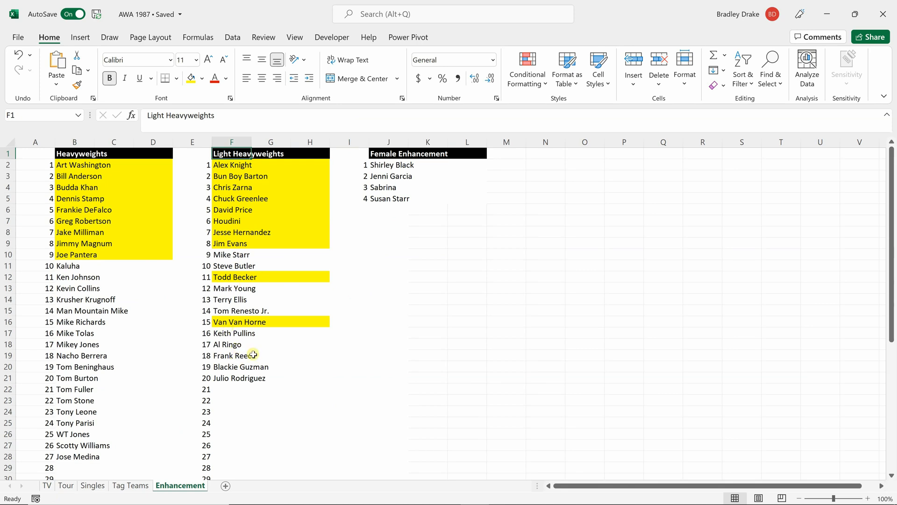
pyautogui.moveTo(76, 353)
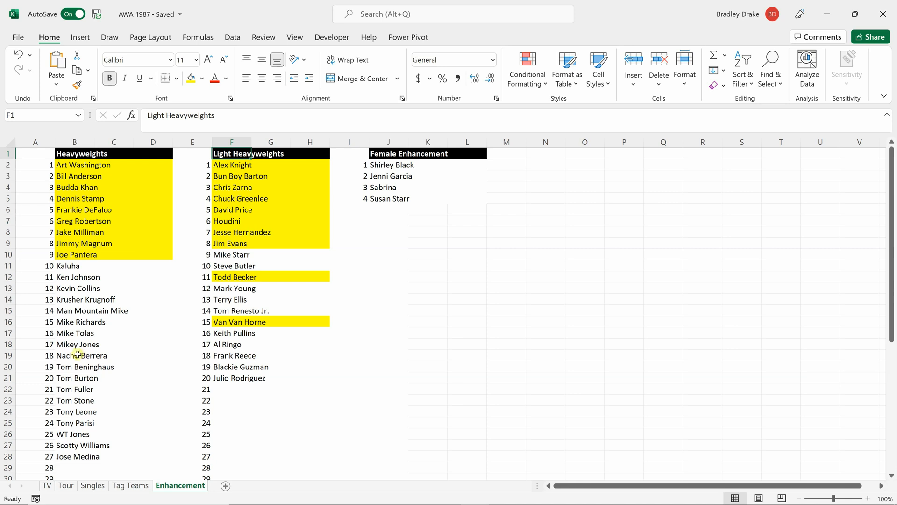
pyautogui.moveTo(52, 473)
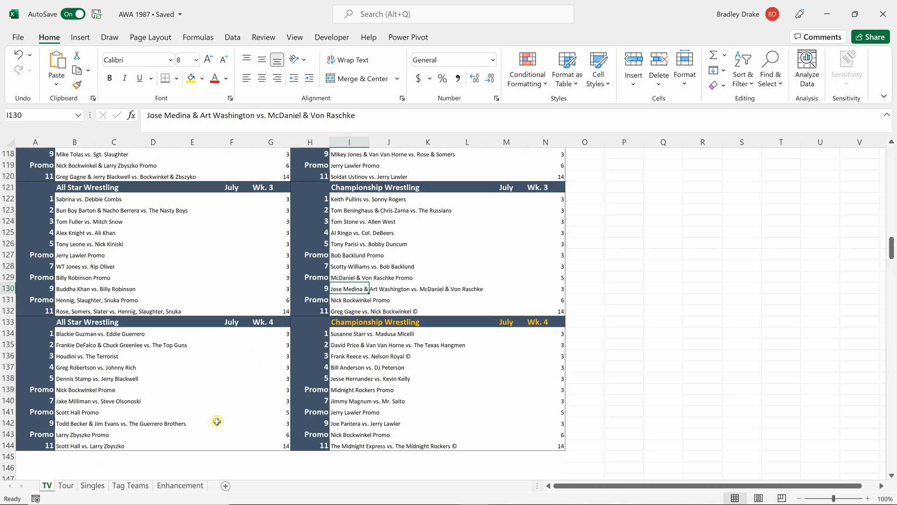
pyautogui.moveTo(244, 383)
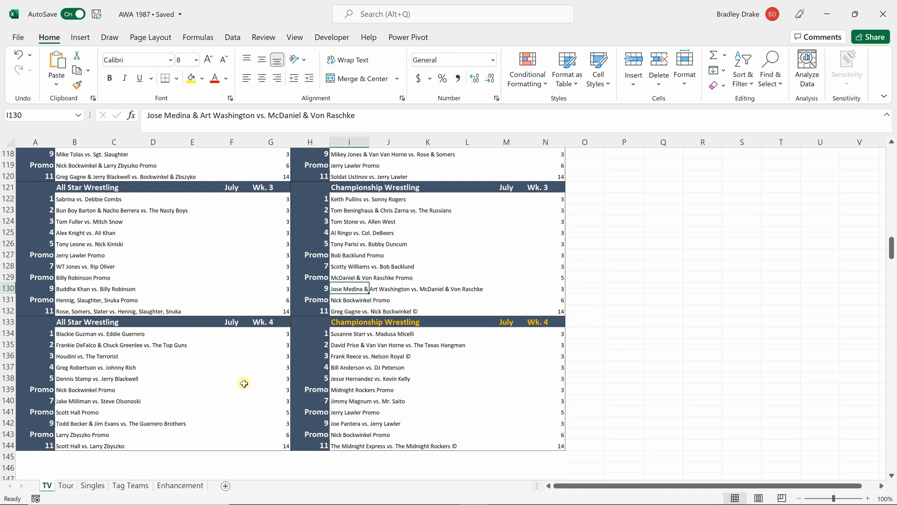
pyautogui.moveTo(362, 283)
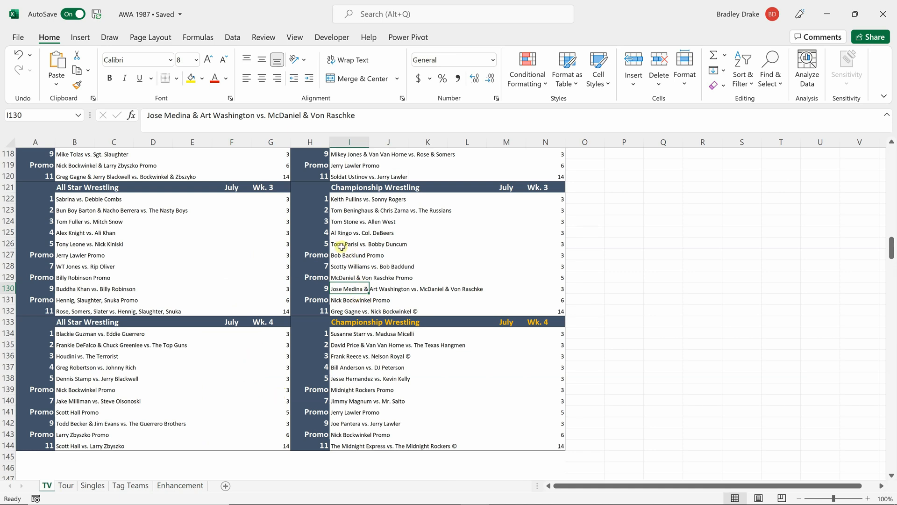
pyautogui.moveTo(129, 275)
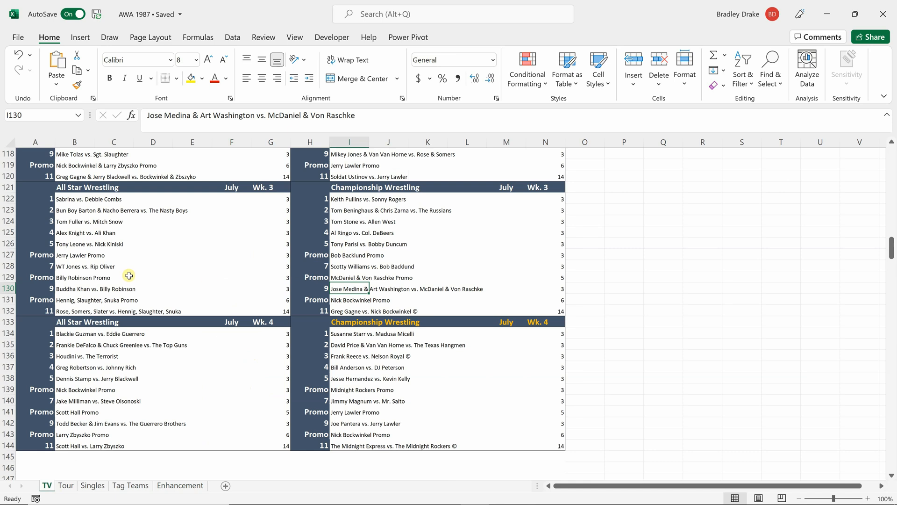
pyautogui.moveTo(70, 222)
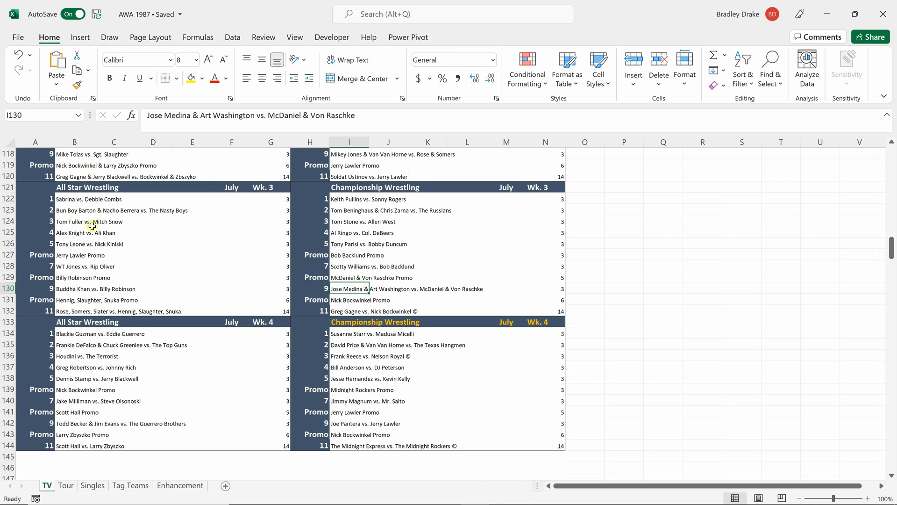
pyautogui.moveTo(64, 223)
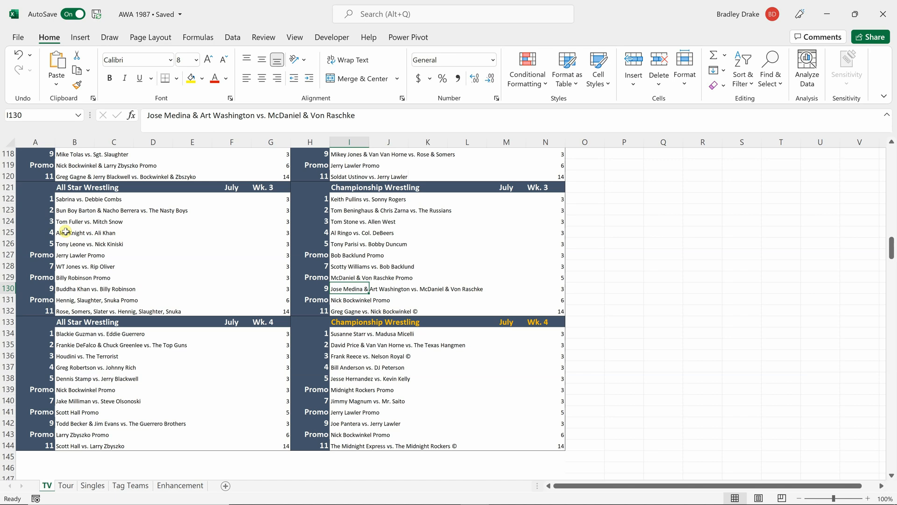
pyautogui.moveTo(94, 258)
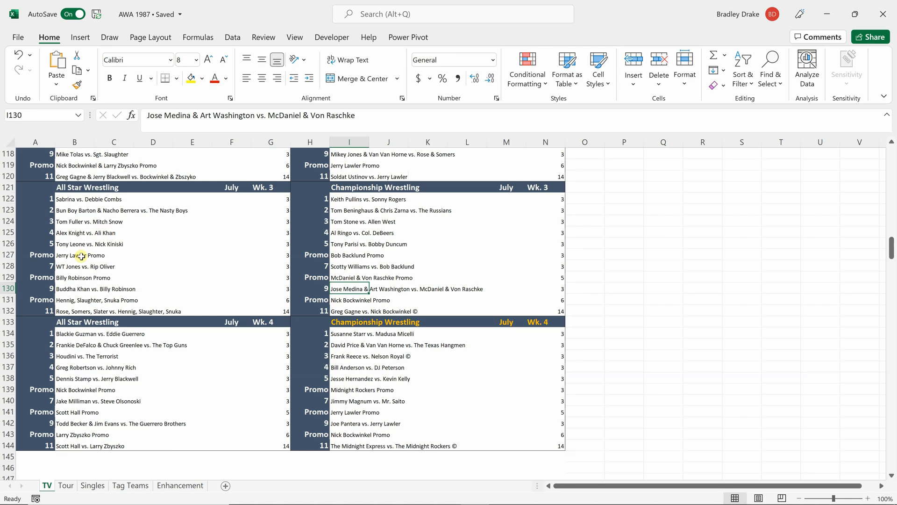
pyautogui.moveTo(230, 392)
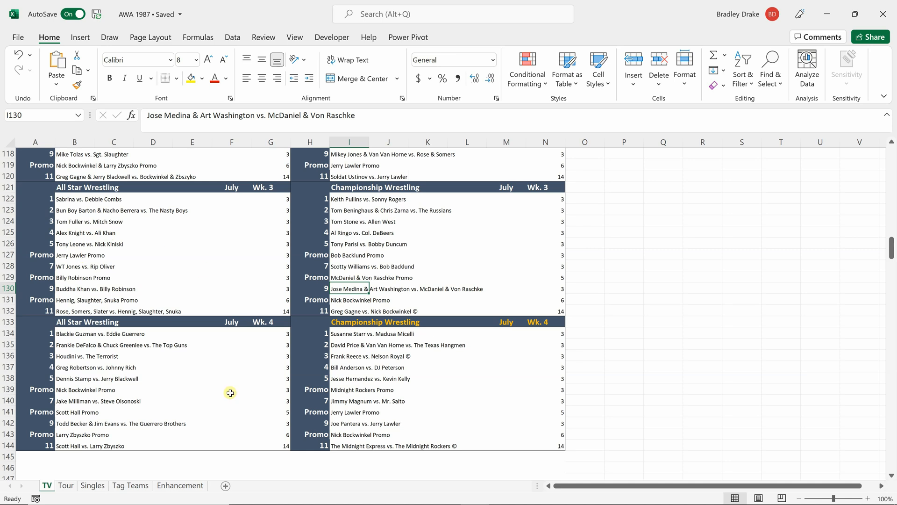
pyautogui.moveTo(111, 412)
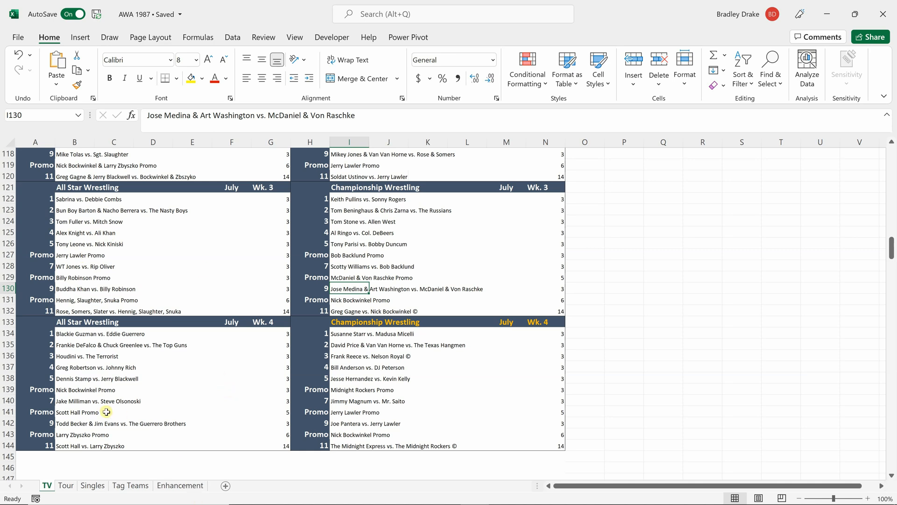
pyautogui.moveTo(106, 411)
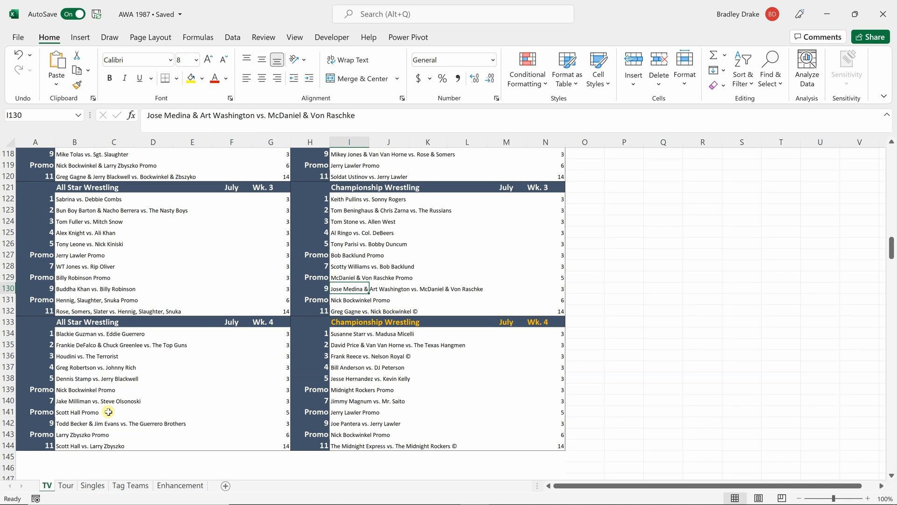
pyautogui.moveTo(239, 418)
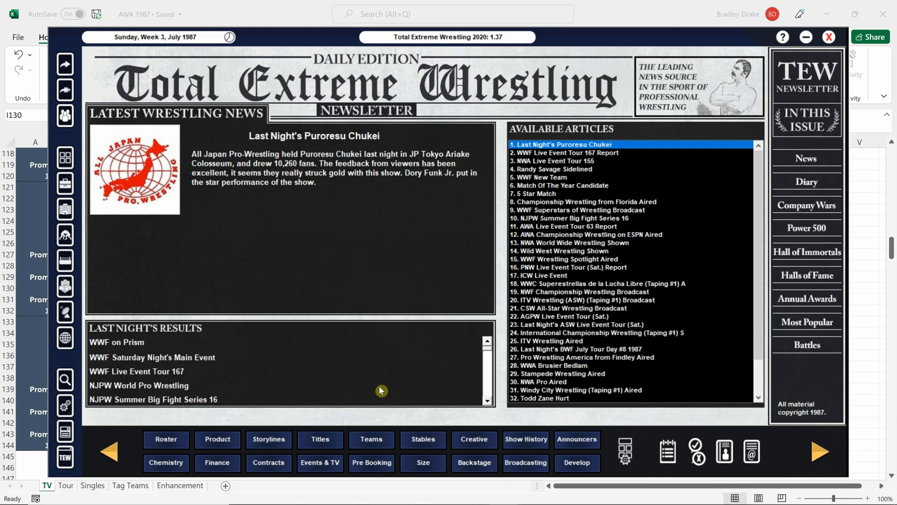
# Bring up the 1987 show history in TEW 2020, displaying Live Event Tour 63's results and ratings.
pyautogui.click(563, 226)
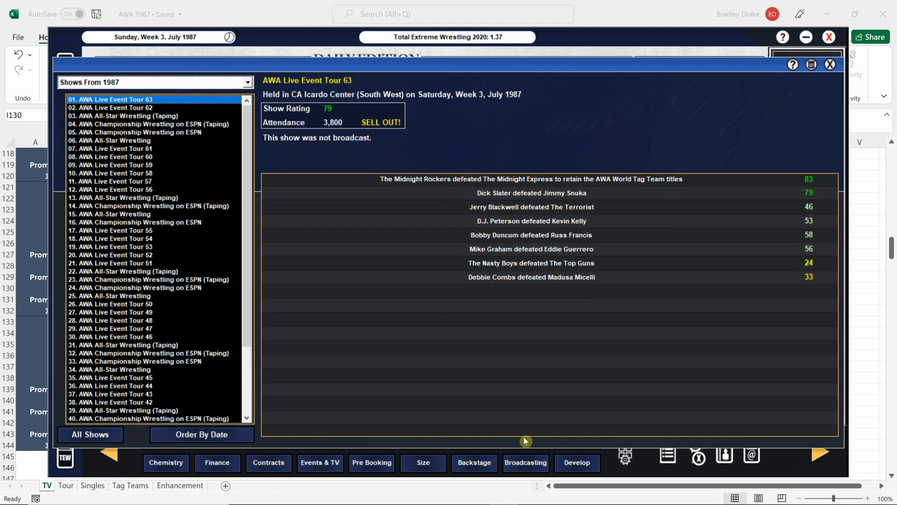
pyautogui.moveTo(121, 146)
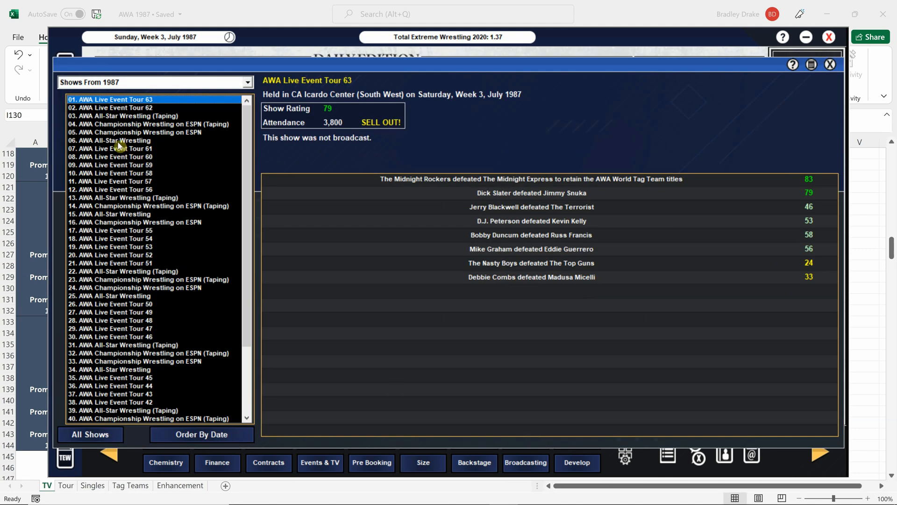
# View the AWA All-Star Wrestling taping results, rated 72 with a 5,700 sell-out crowd.
pyautogui.click(124, 116)
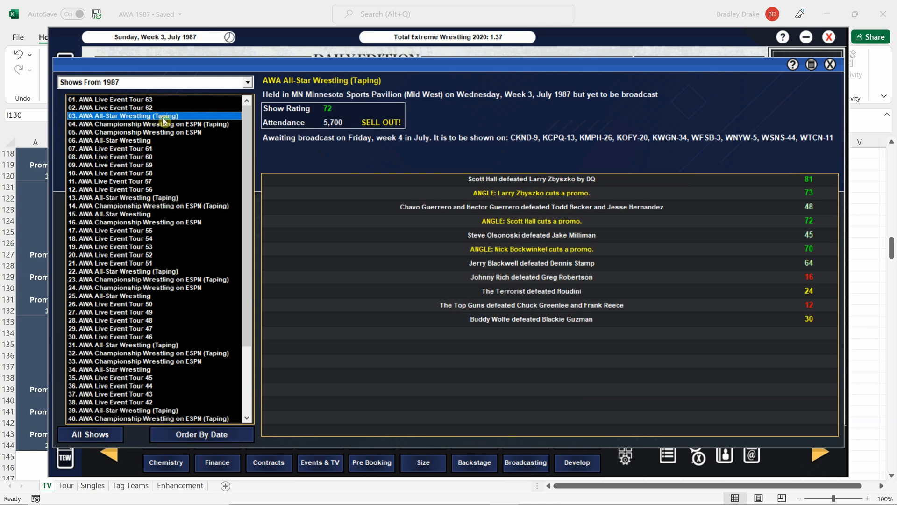
pyautogui.moveTo(416, 308)
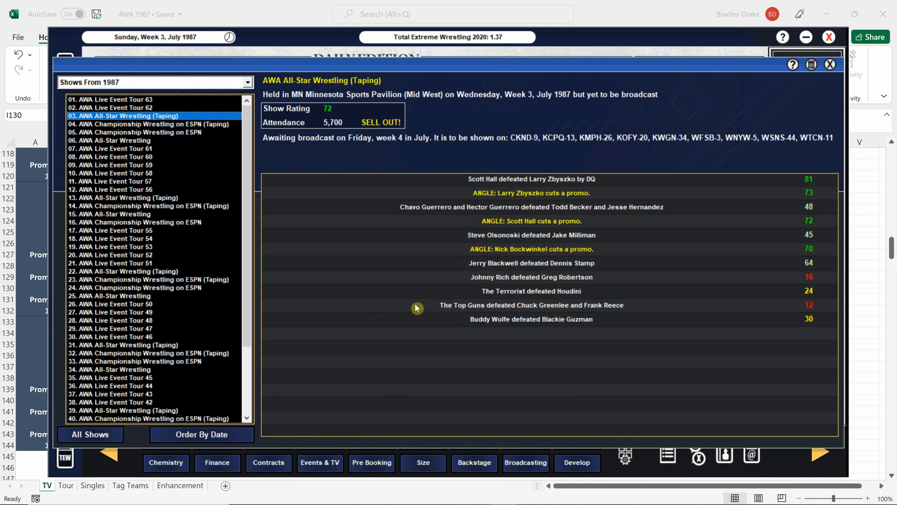
pyautogui.moveTo(595, 329)
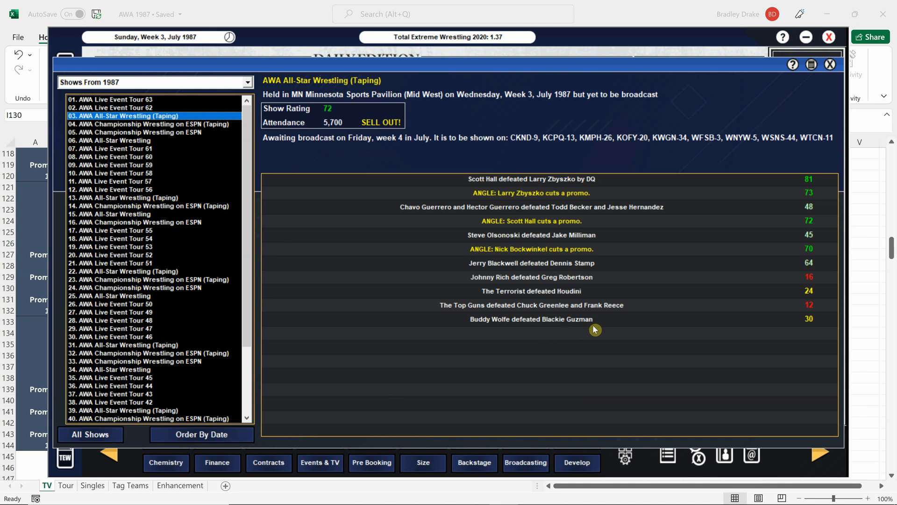
pyautogui.moveTo(570, 335)
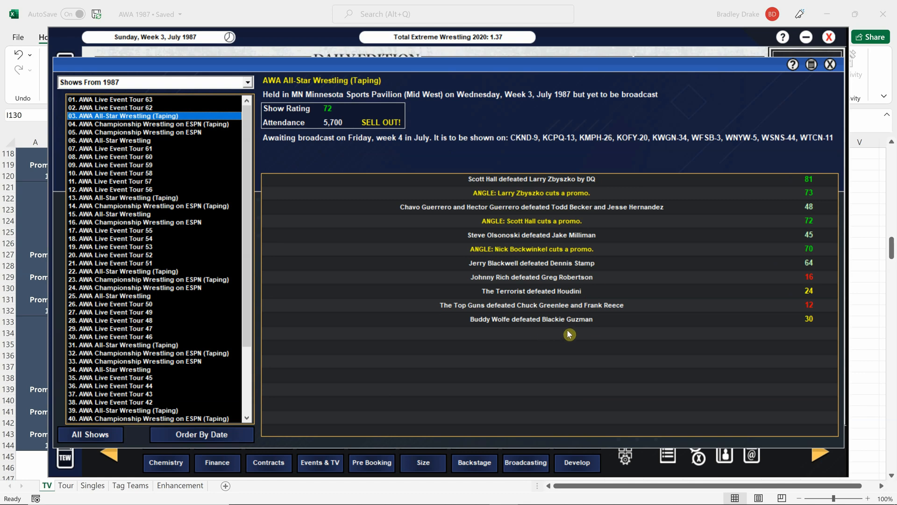
pyautogui.moveTo(578, 330)
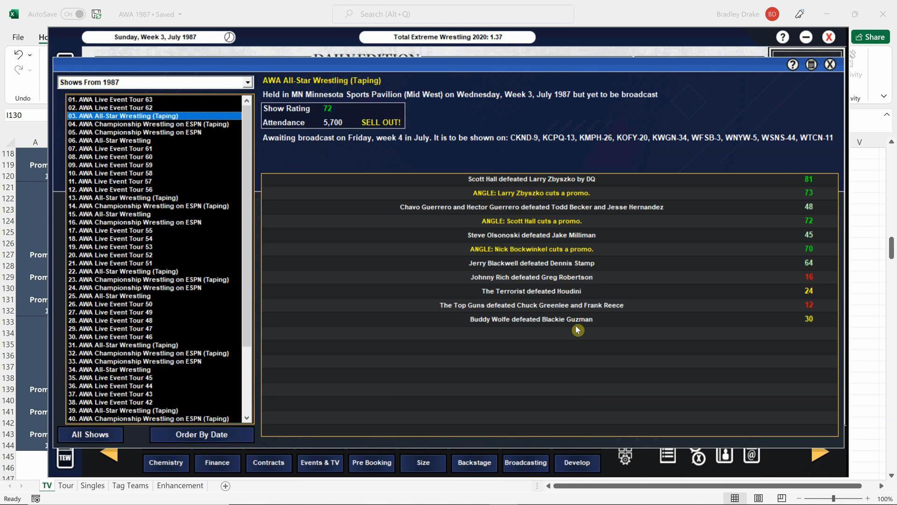
pyautogui.moveTo(580, 325)
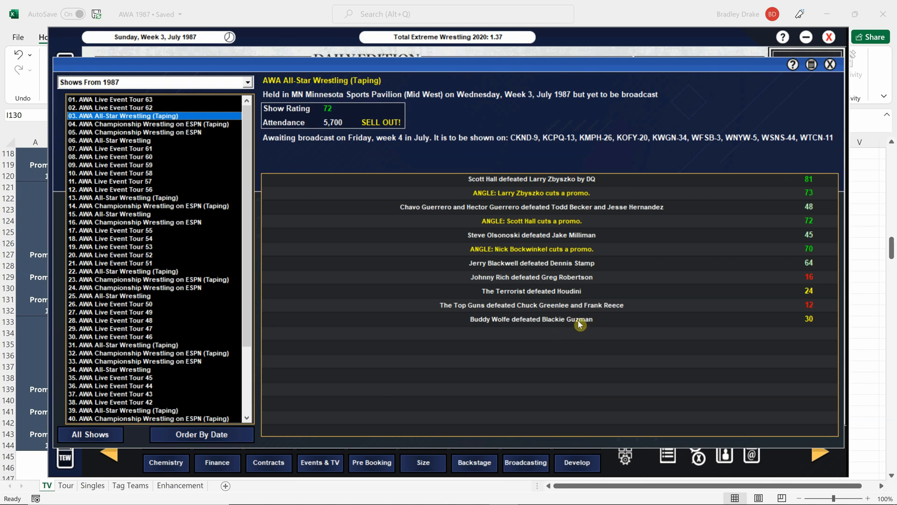
pyautogui.moveTo(511, 321)
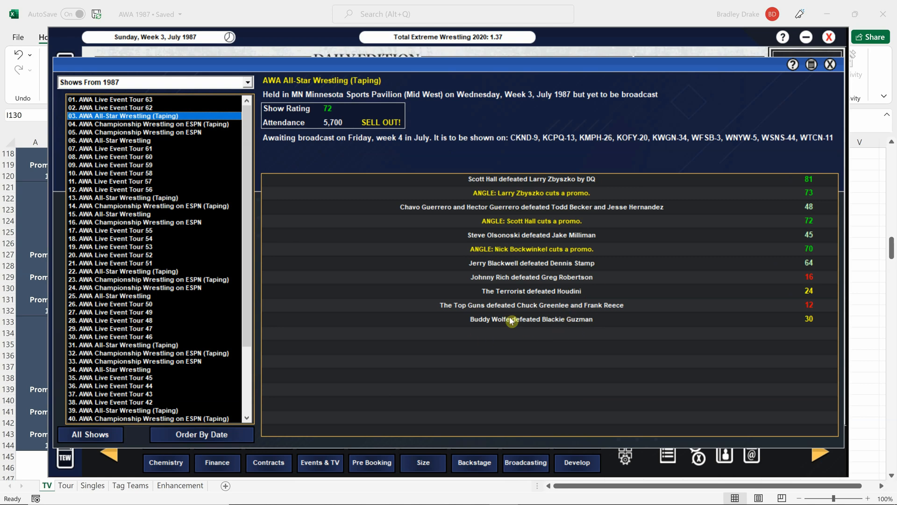
pyautogui.moveTo(574, 321)
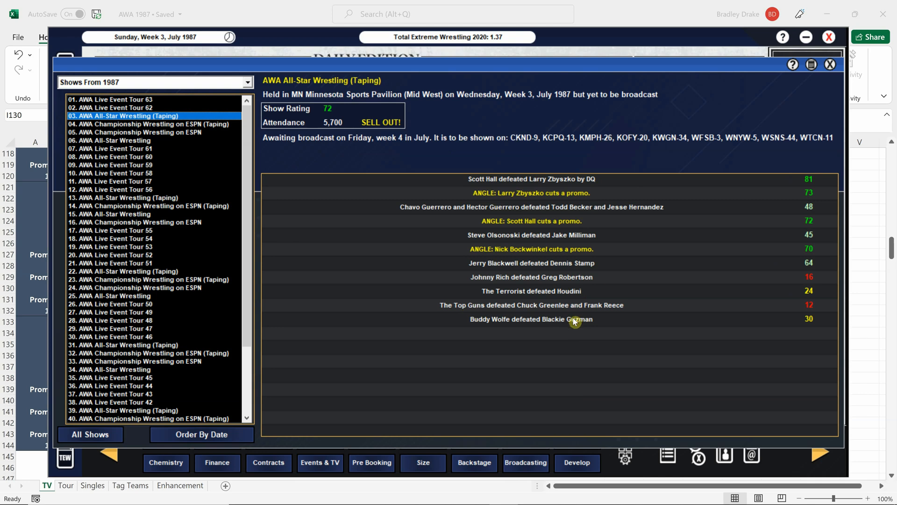
pyautogui.moveTo(541, 309)
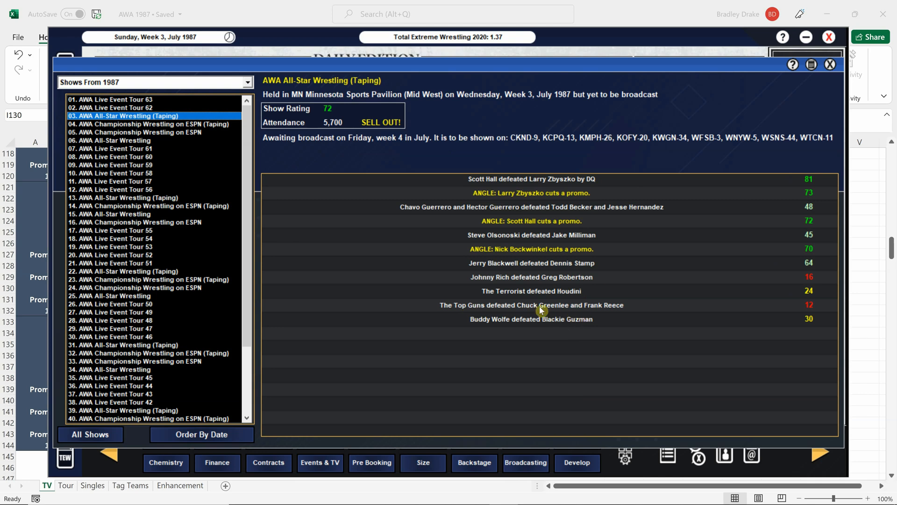
pyautogui.moveTo(549, 302)
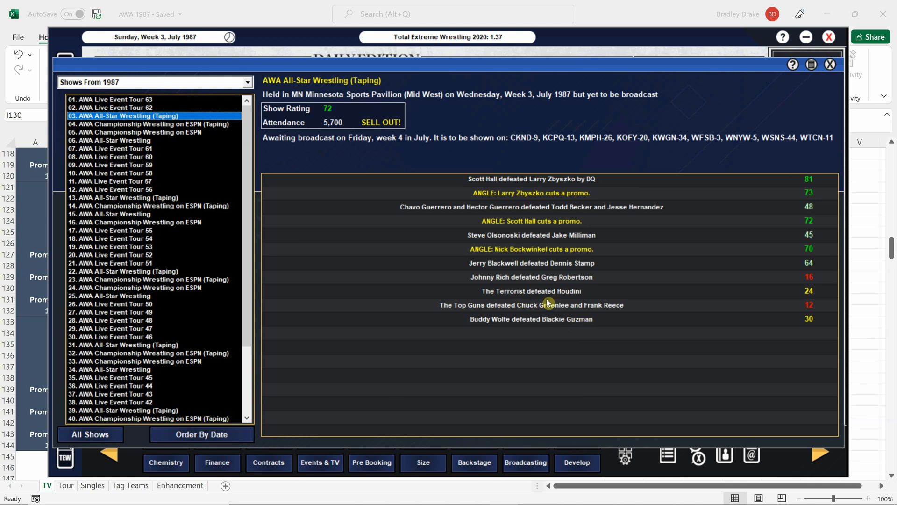
pyautogui.moveTo(569, 300)
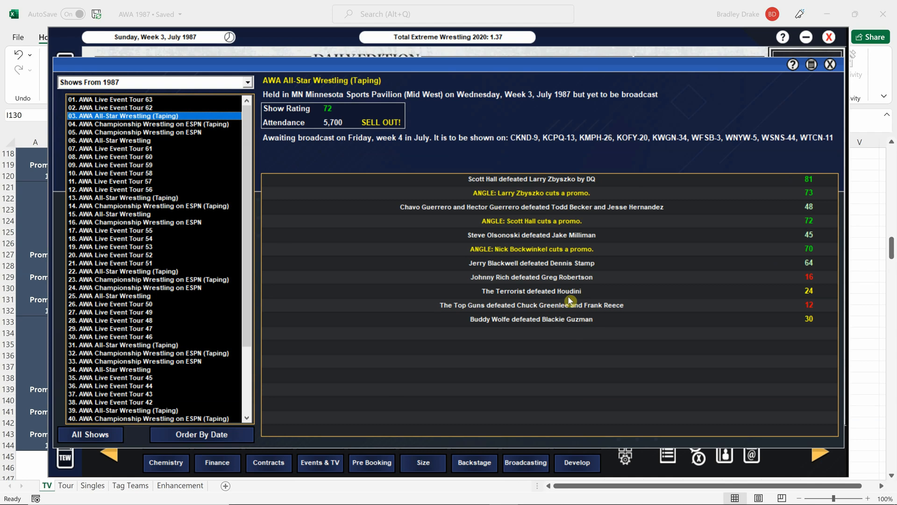
pyautogui.moveTo(506, 302)
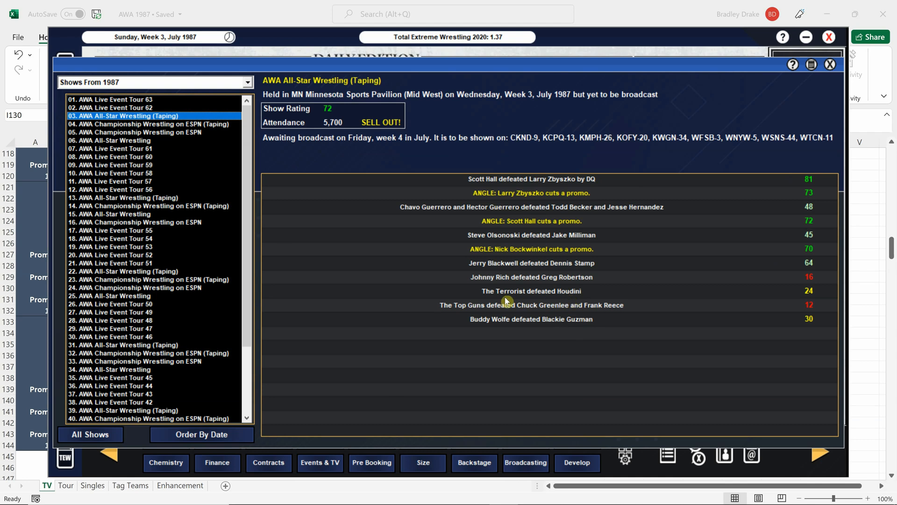
pyautogui.moveTo(506, 286)
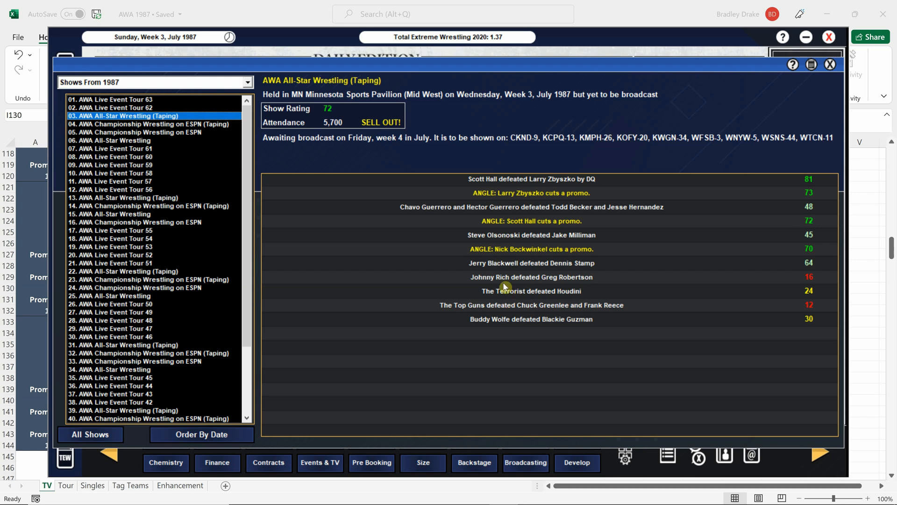
pyautogui.moveTo(564, 288)
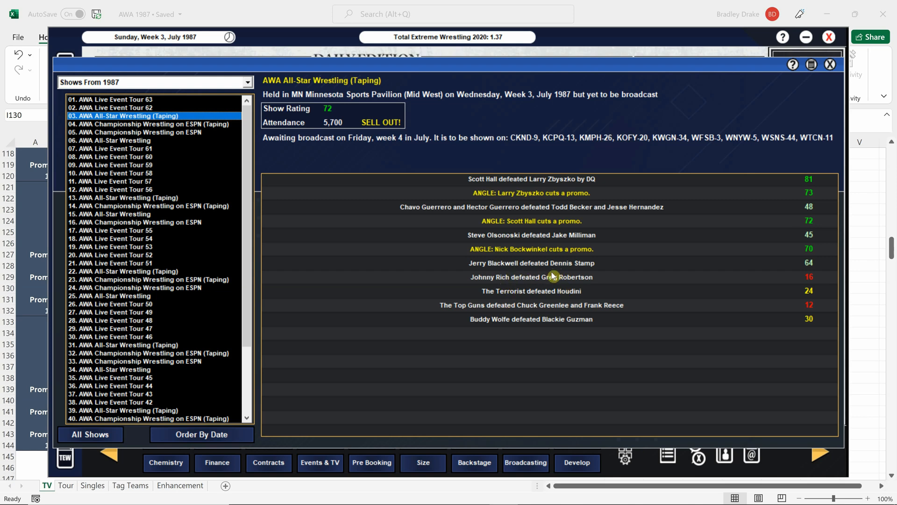
pyautogui.moveTo(580, 274)
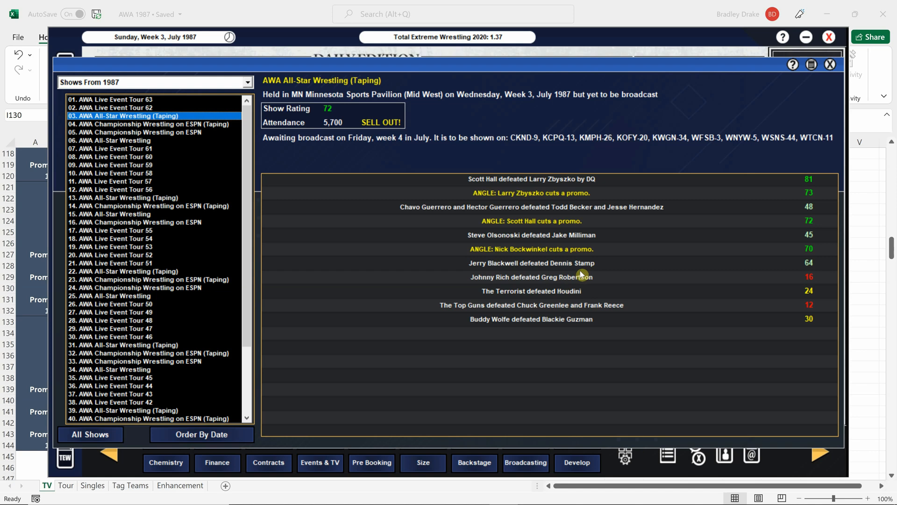
pyautogui.moveTo(555, 271)
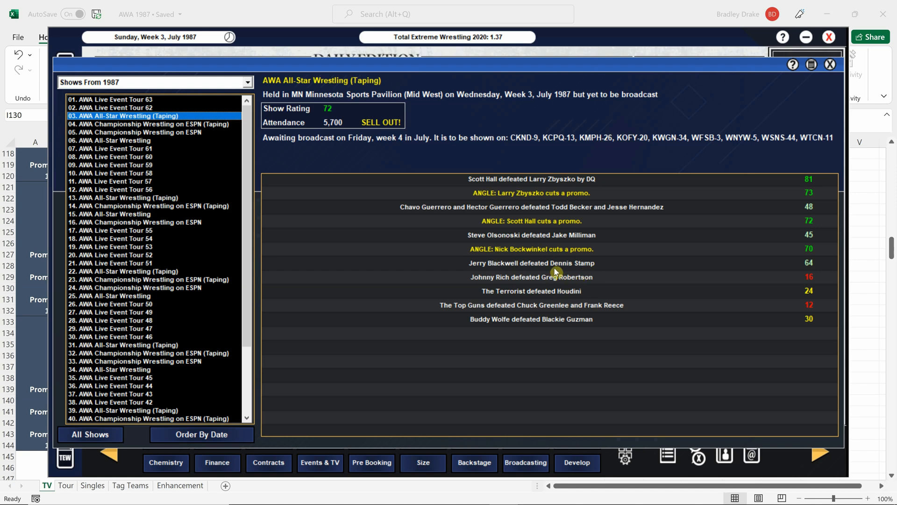
pyautogui.moveTo(536, 273)
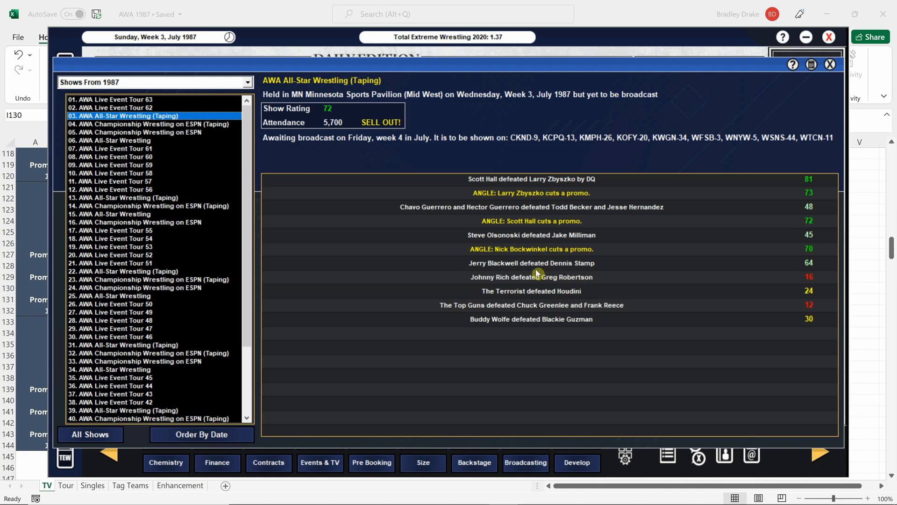
pyautogui.moveTo(542, 270)
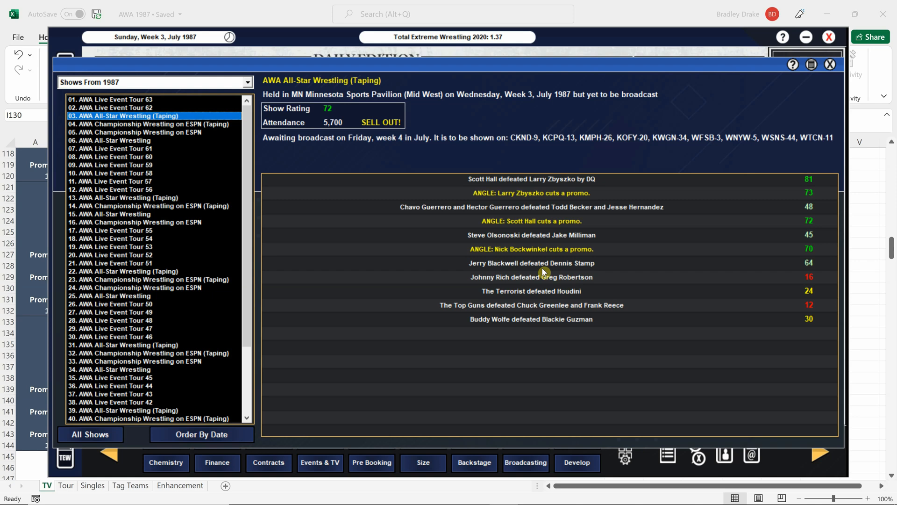
pyautogui.moveTo(538, 273)
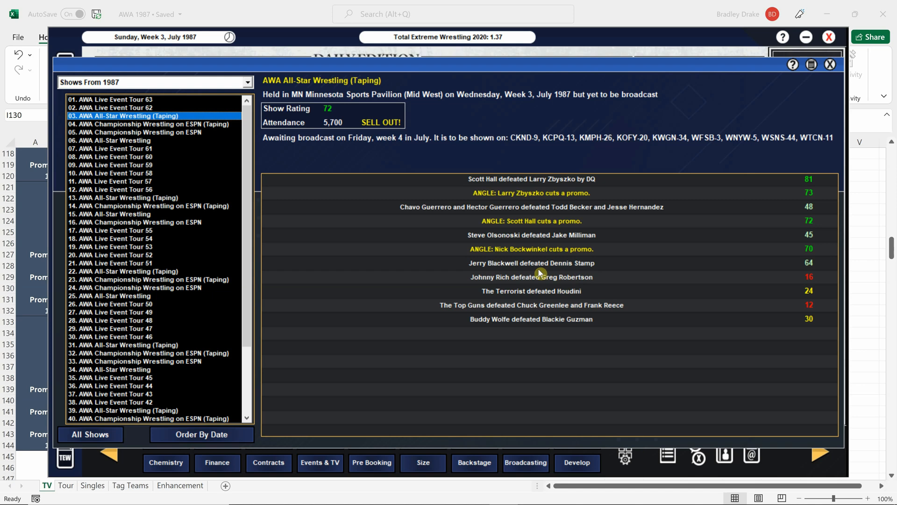
pyautogui.moveTo(536, 258)
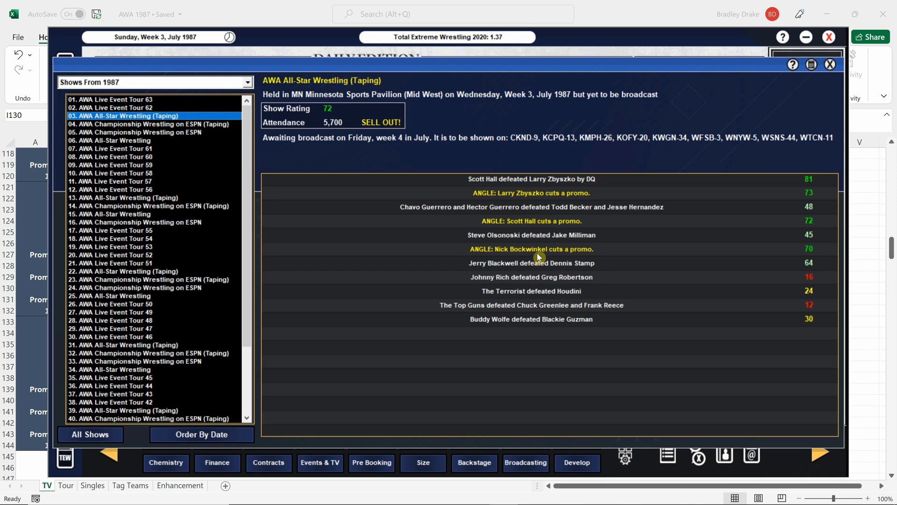
pyautogui.moveTo(521, 244)
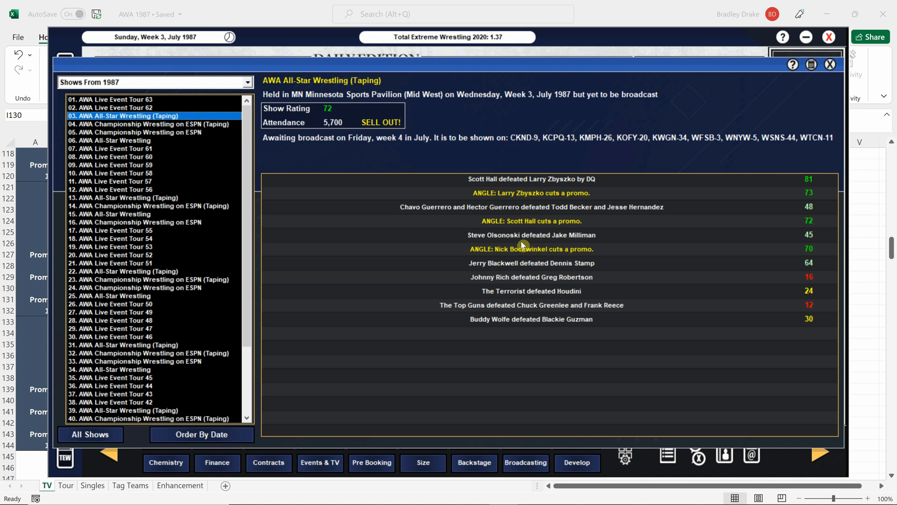
pyautogui.moveTo(562, 240)
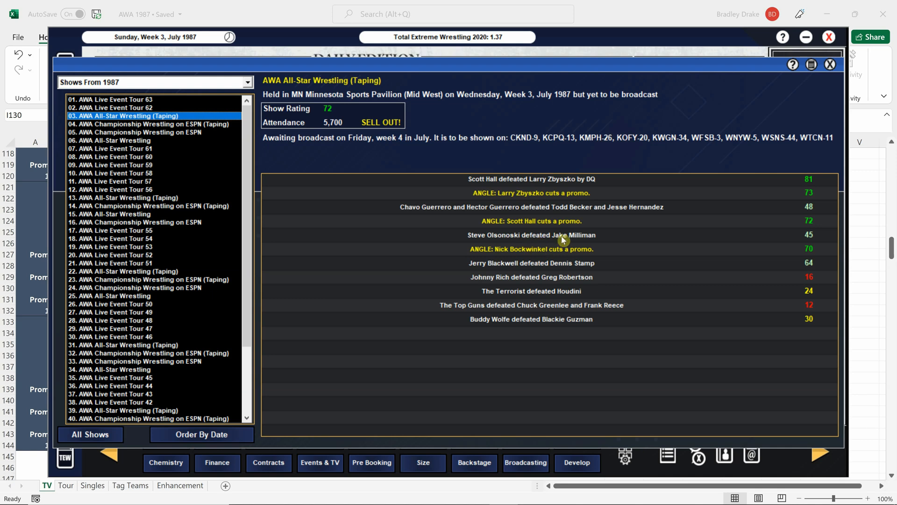
pyautogui.moveTo(565, 242)
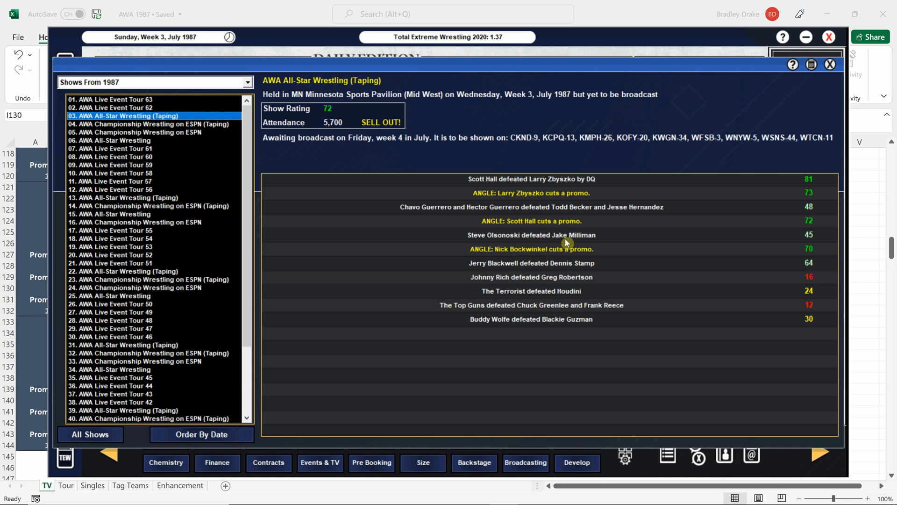
pyautogui.moveTo(542, 247)
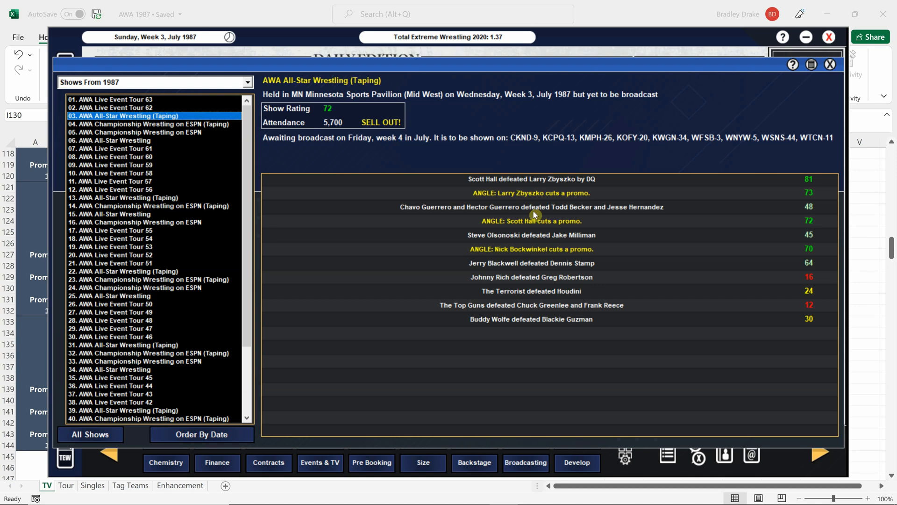
pyautogui.moveTo(562, 218)
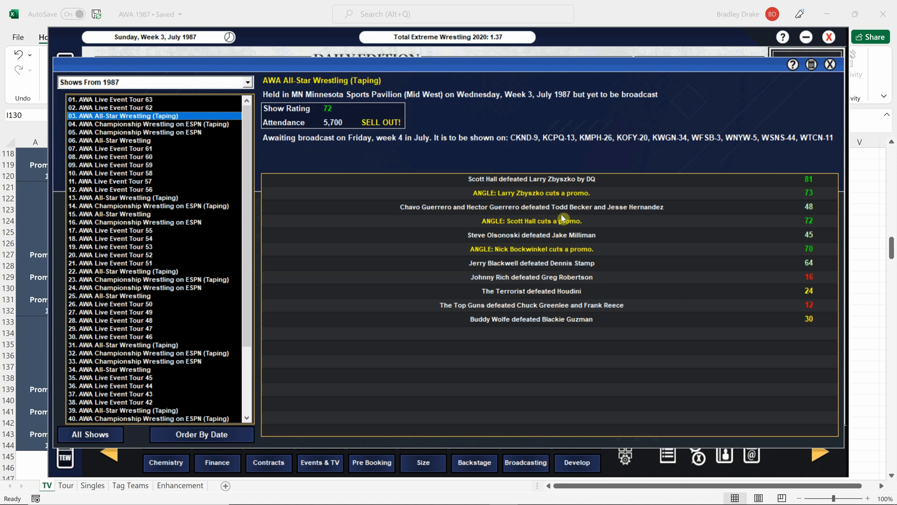
pyautogui.moveTo(572, 223)
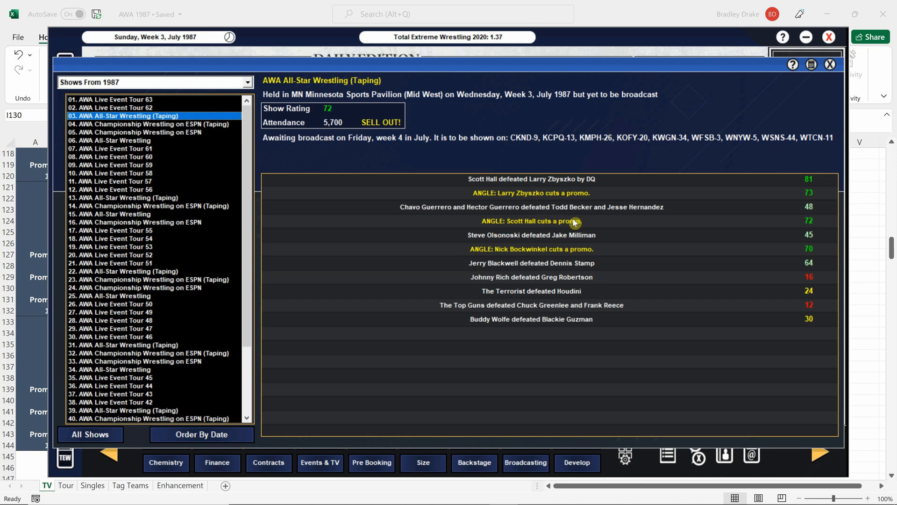
pyautogui.moveTo(541, 215)
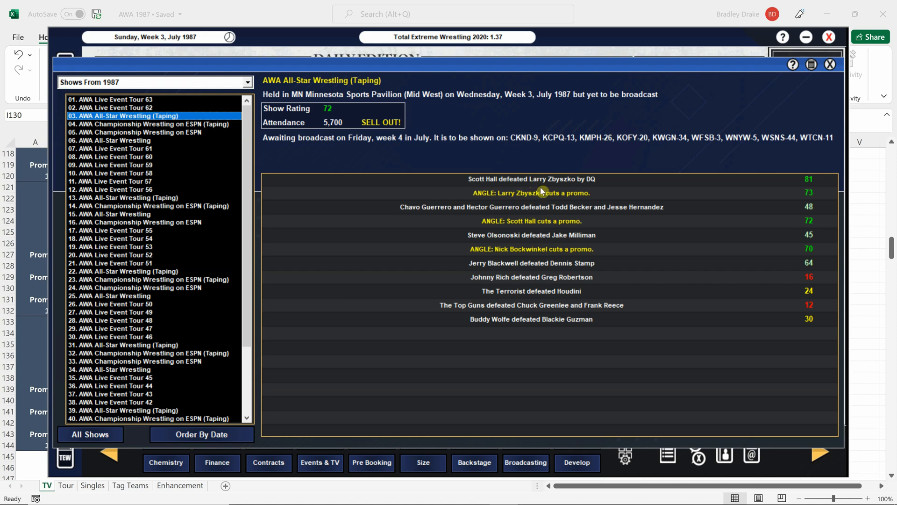
pyautogui.moveTo(531, 185)
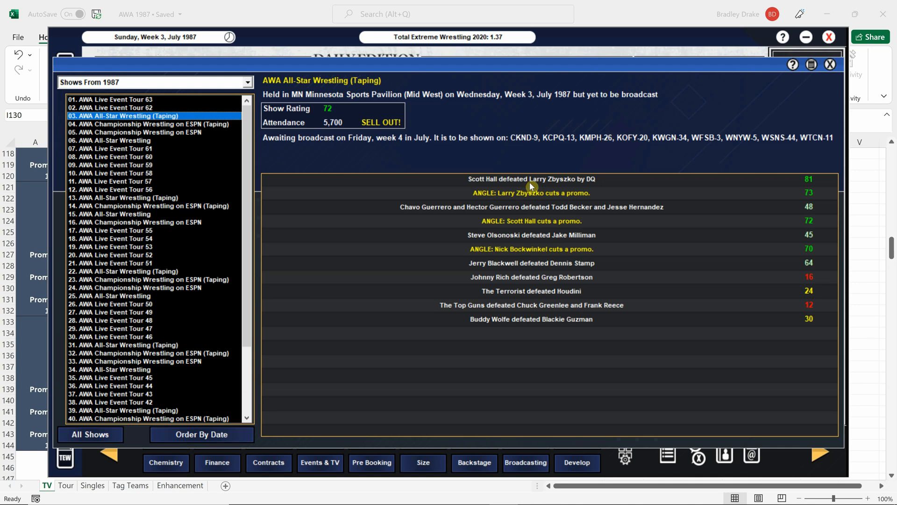
pyautogui.moveTo(820, 83)
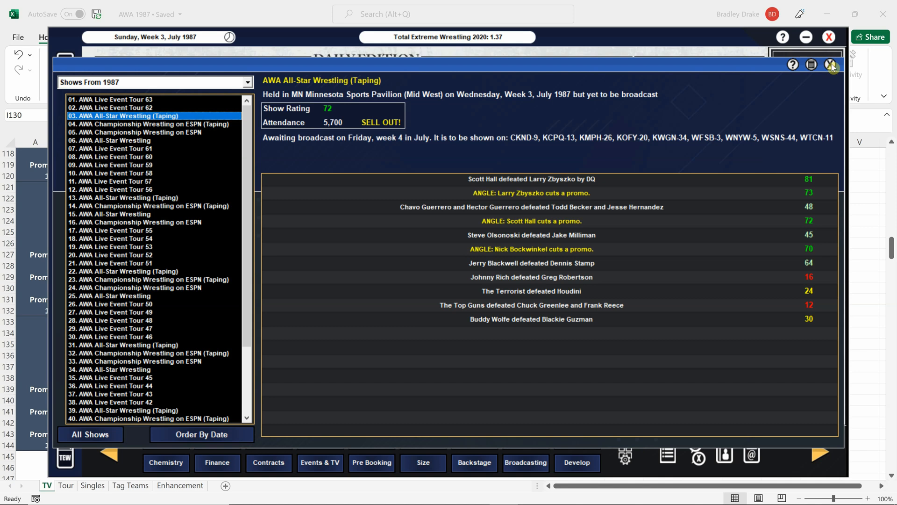
# Close the show results and switch the workbook to the Tag Teams sheet of five face and five heel teams.
pyautogui.click(831, 65)
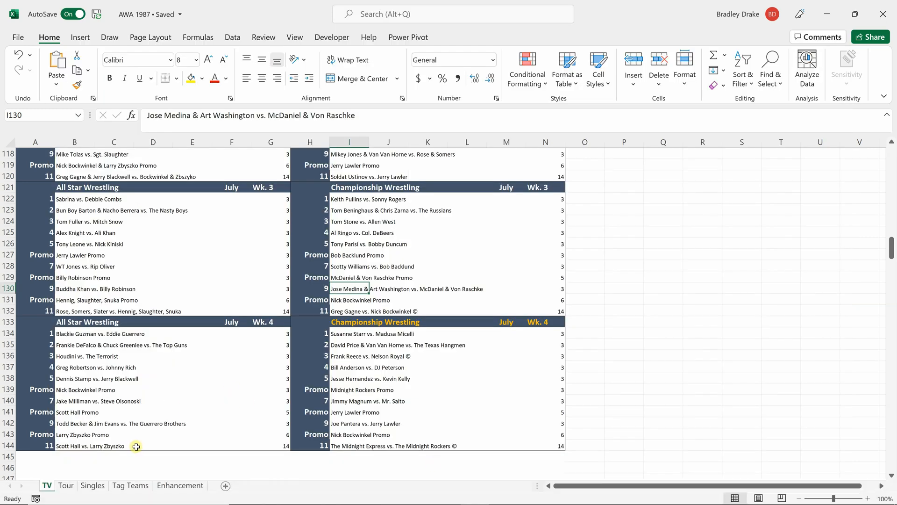
pyautogui.click(130, 485)
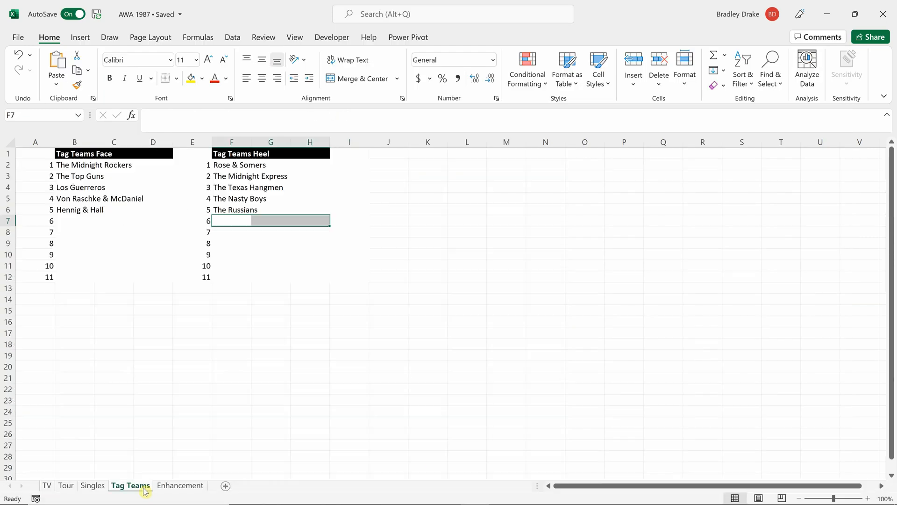
pyautogui.moveTo(183, 215)
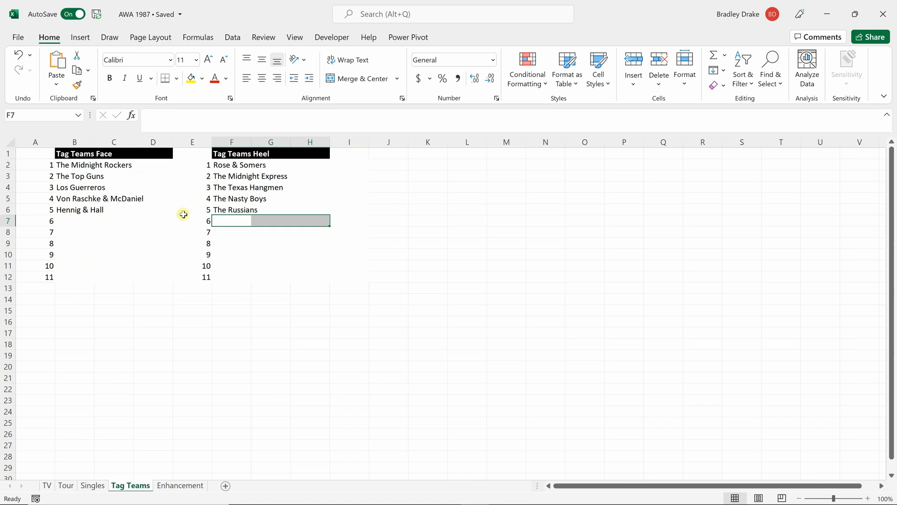
pyautogui.moveTo(149, 190)
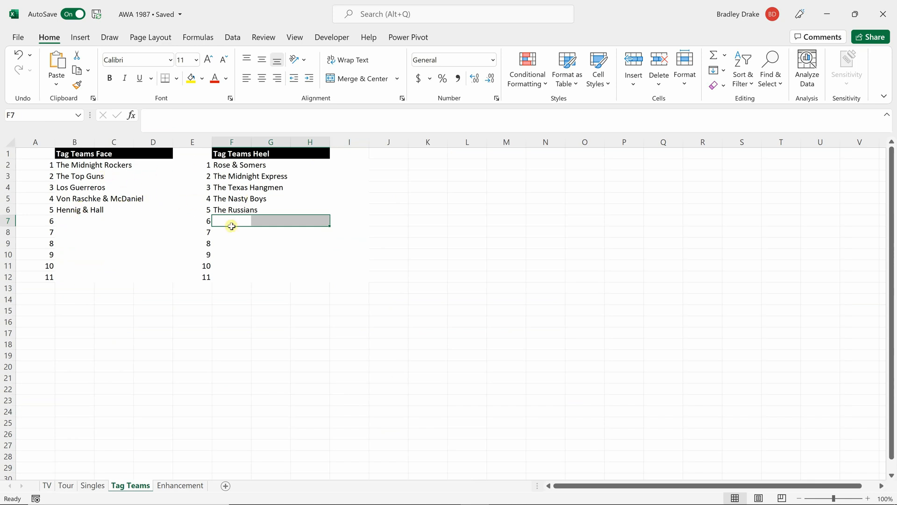
# Glance at the Singles and TV sheets, then land on the Enhancement talent sheet.
pyautogui.click(93, 485)
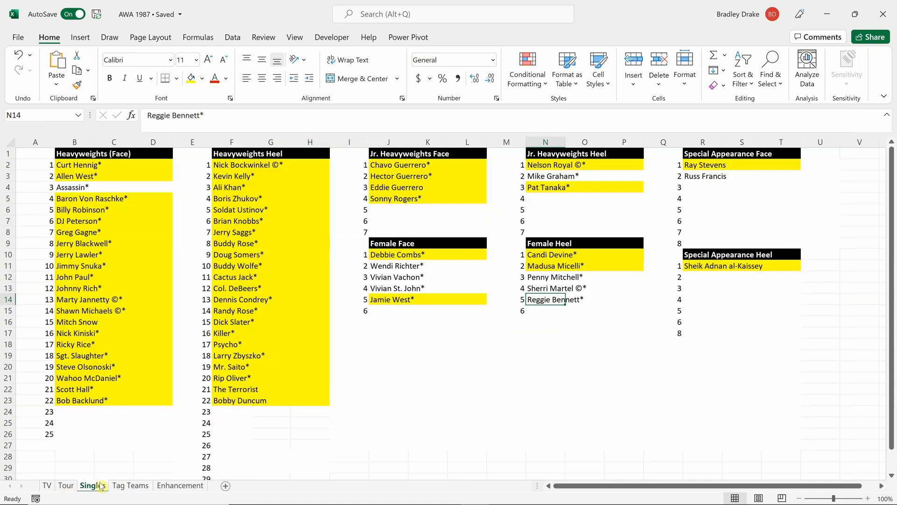
pyautogui.click(65, 485)
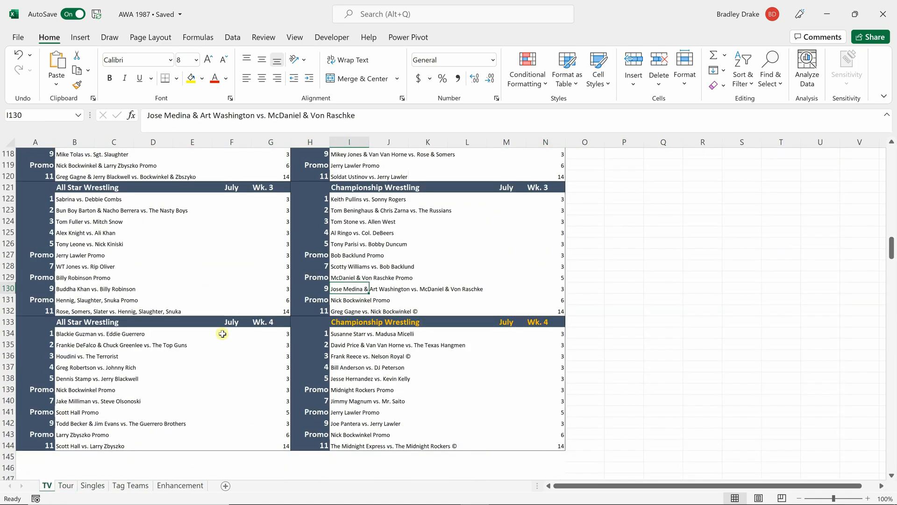
pyautogui.moveTo(170, 348)
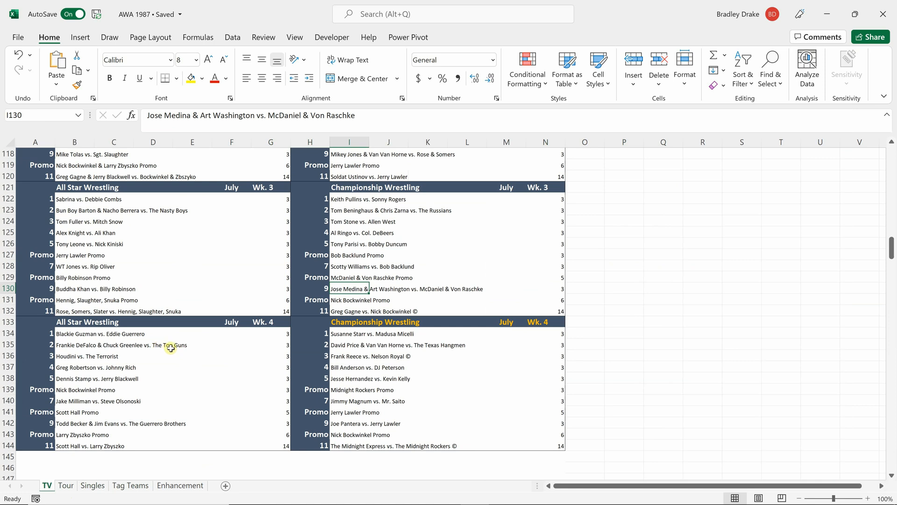
pyautogui.click(179, 485)
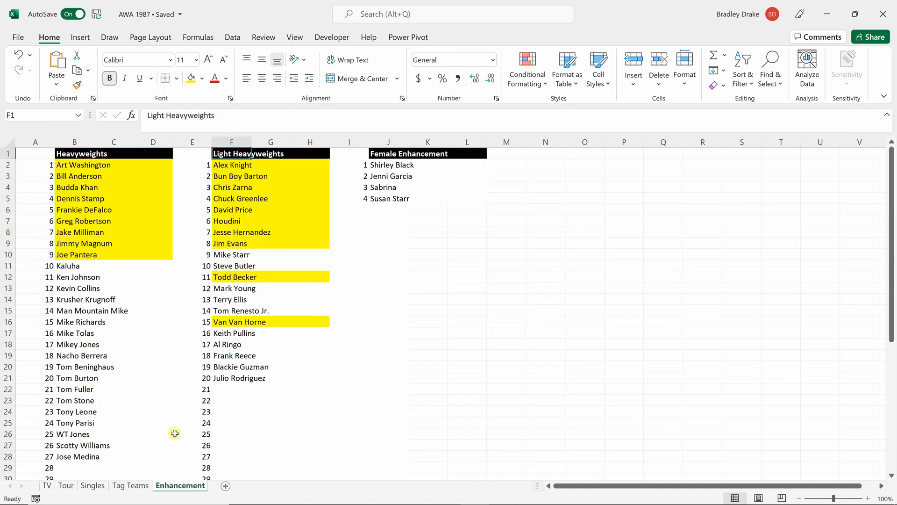
pyautogui.moveTo(154, 310)
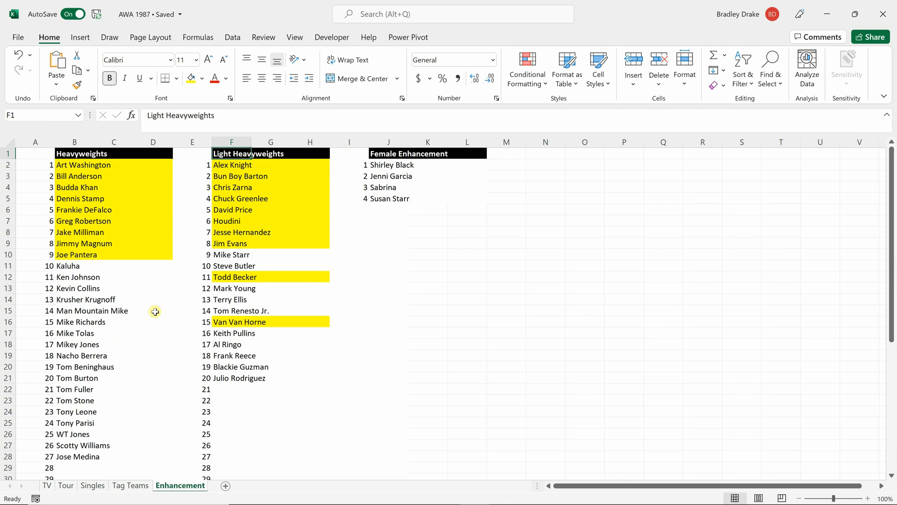
pyautogui.moveTo(113, 197)
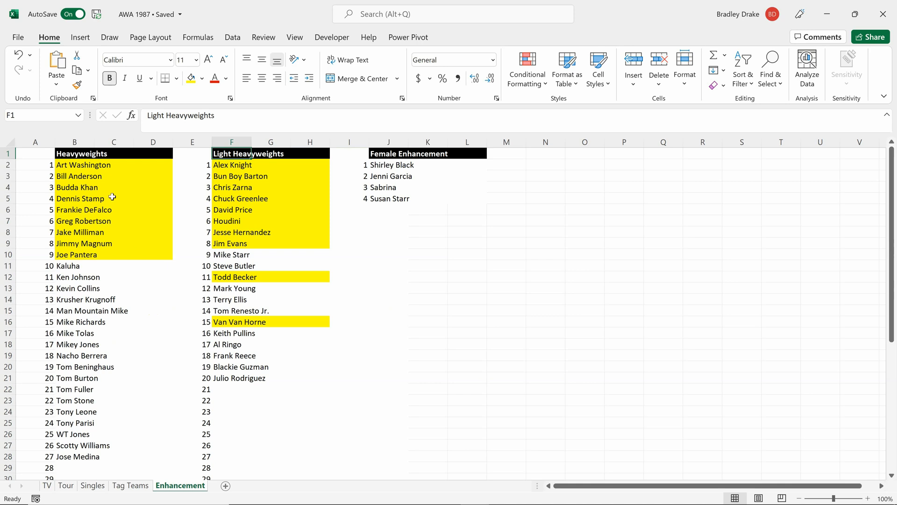
pyautogui.moveTo(123, 441)
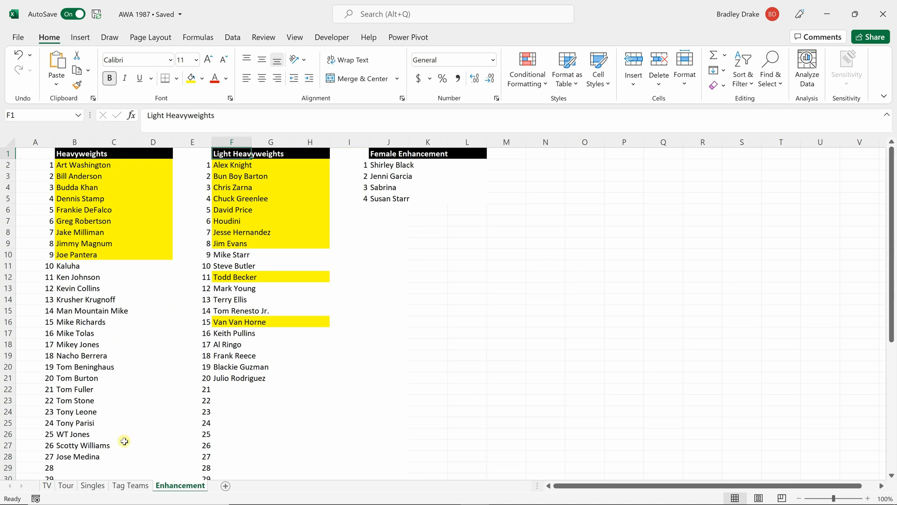
pyautogui.moveTo(296, 370)
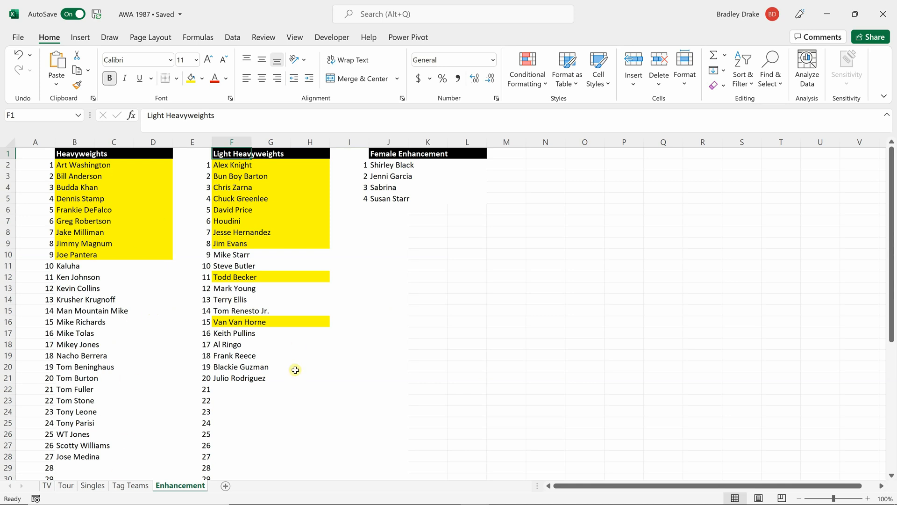
pyautogui.moveTo(288, 376)
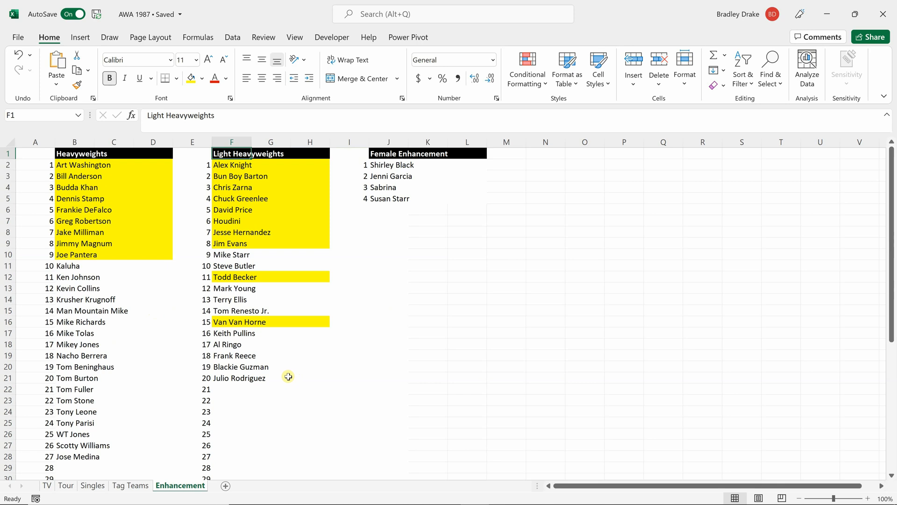
pyautogui.moveTo(154, 371)
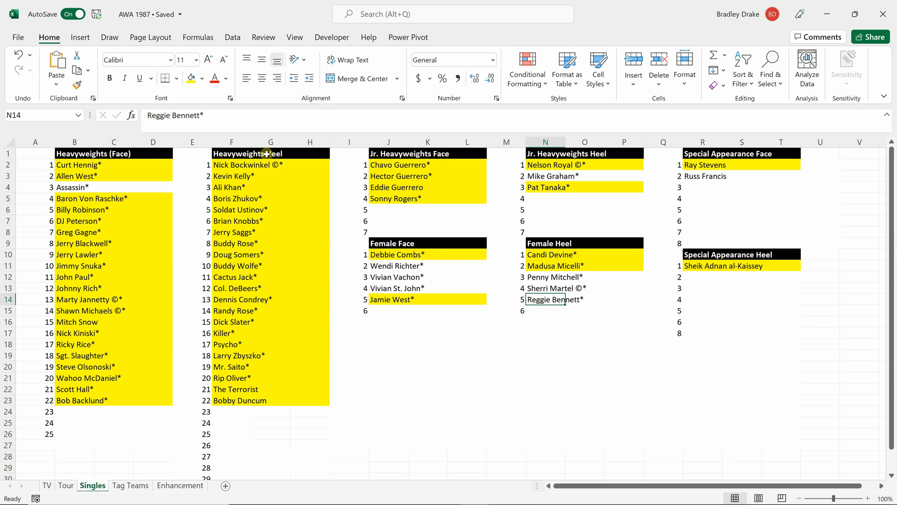
pyautogui.moveTo(414, 165)
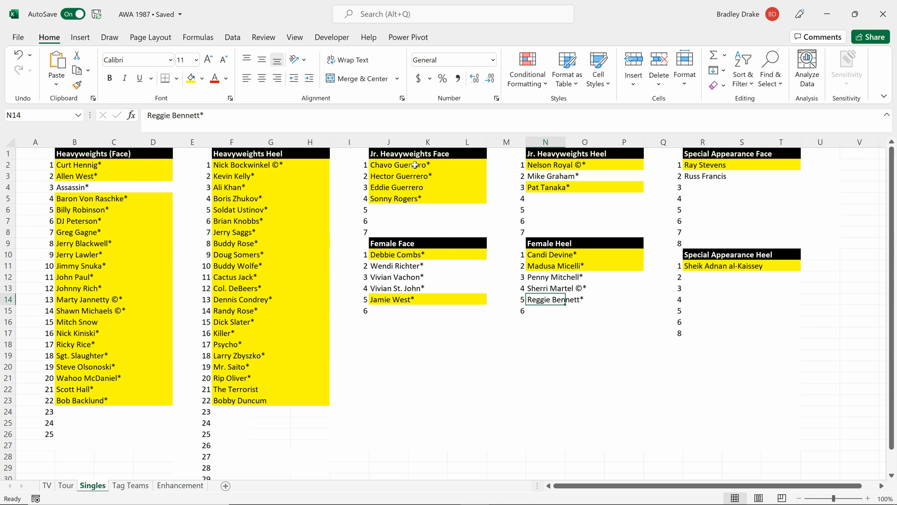
pyautogui.moveTo(482, 181)
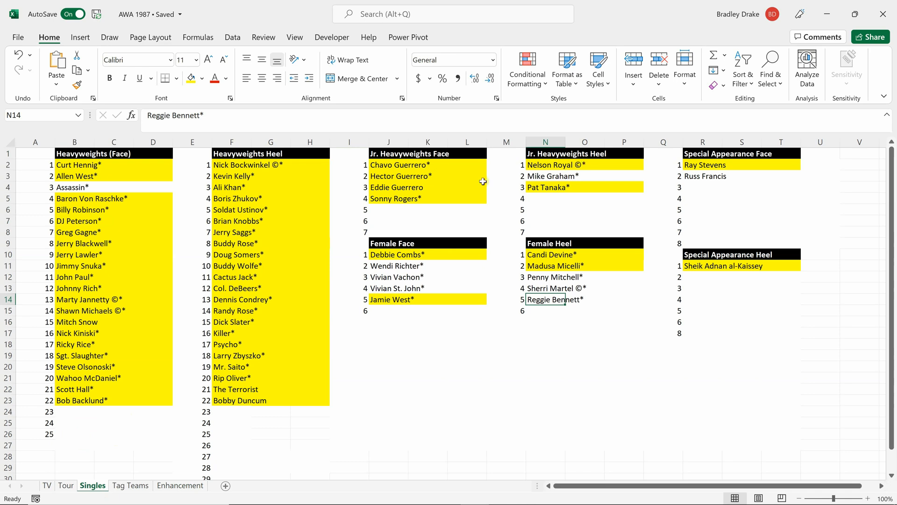
pyautogui.moveTo(247, 220)
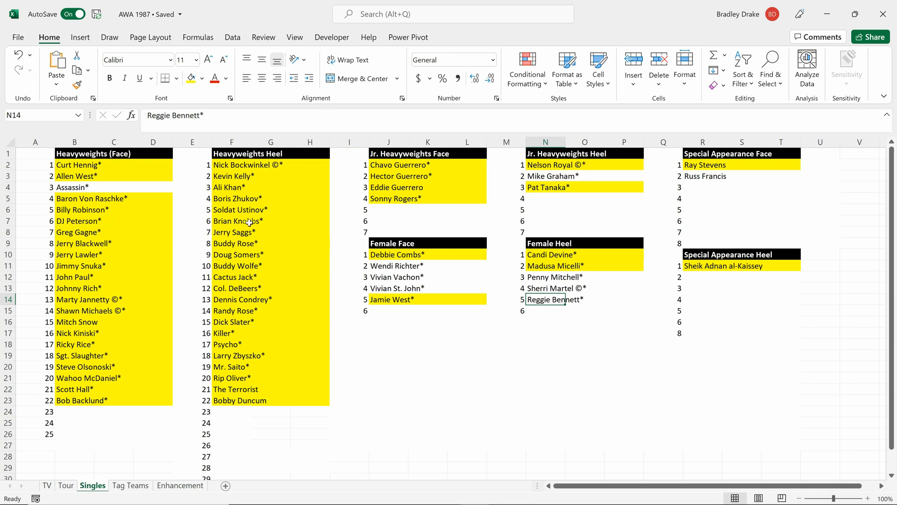
pyautogui.moveTo(419, 209)
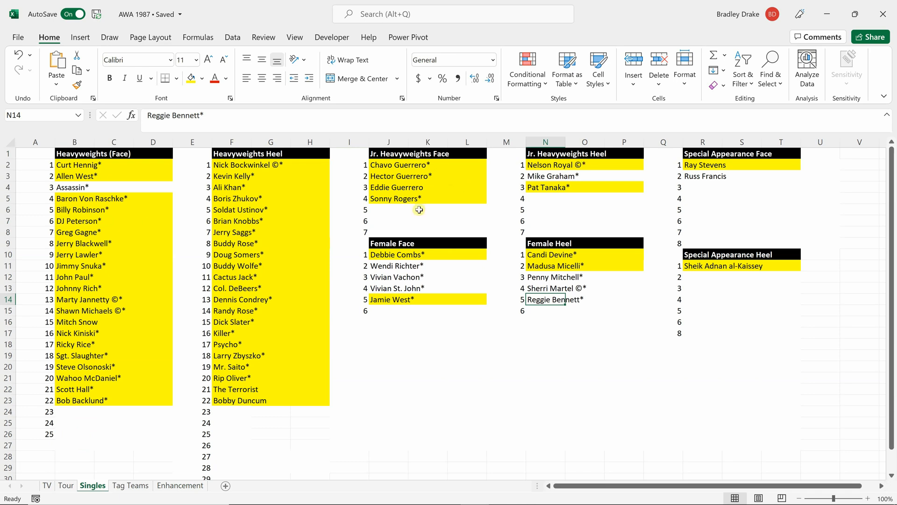
pyautogui.moveTo(417, 216)
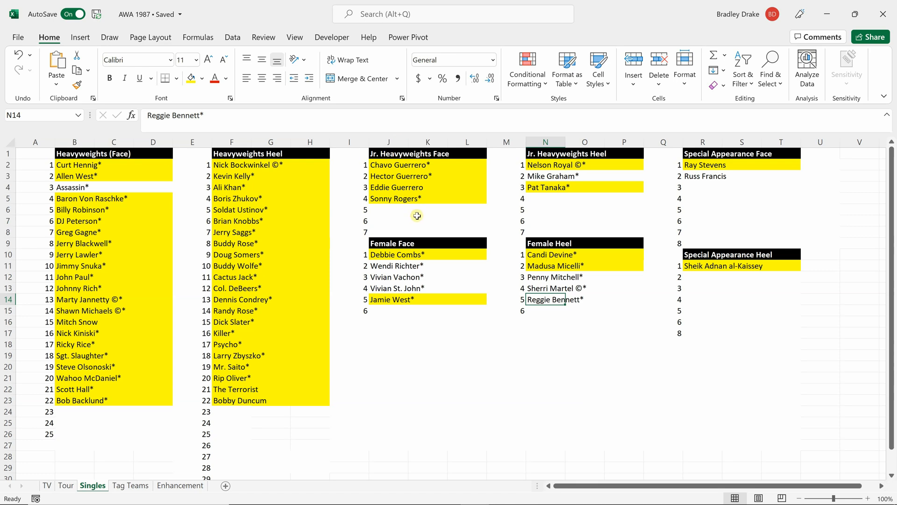
pyautogui.moveTo(473, 277)
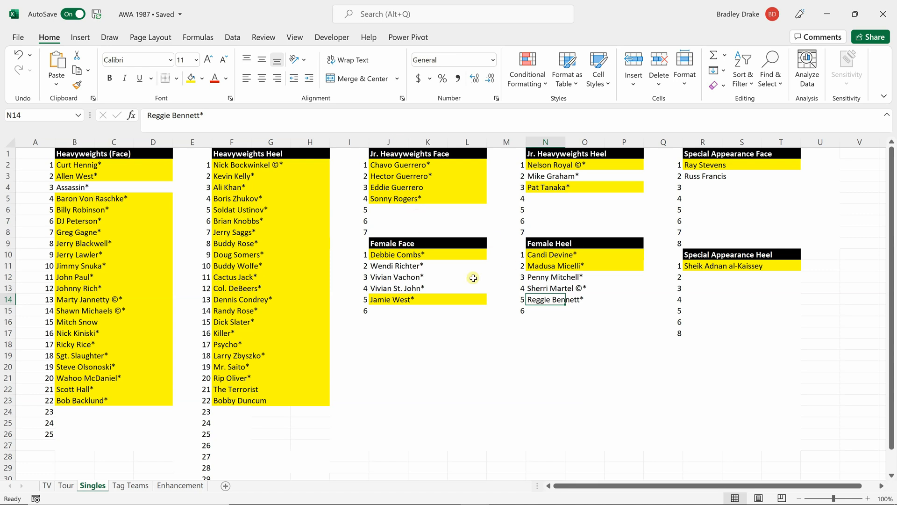
pyautogui.moveTo(499, 298)
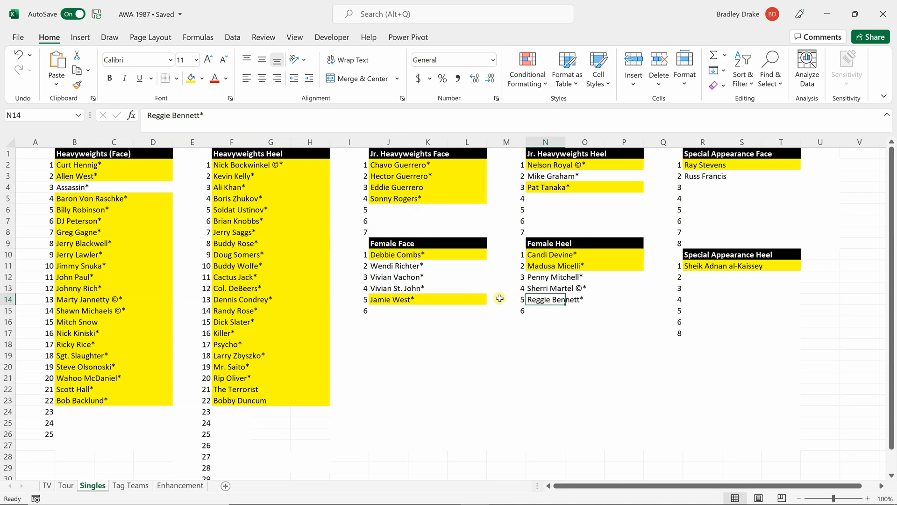
pyautogui.moveTo(324, 487)
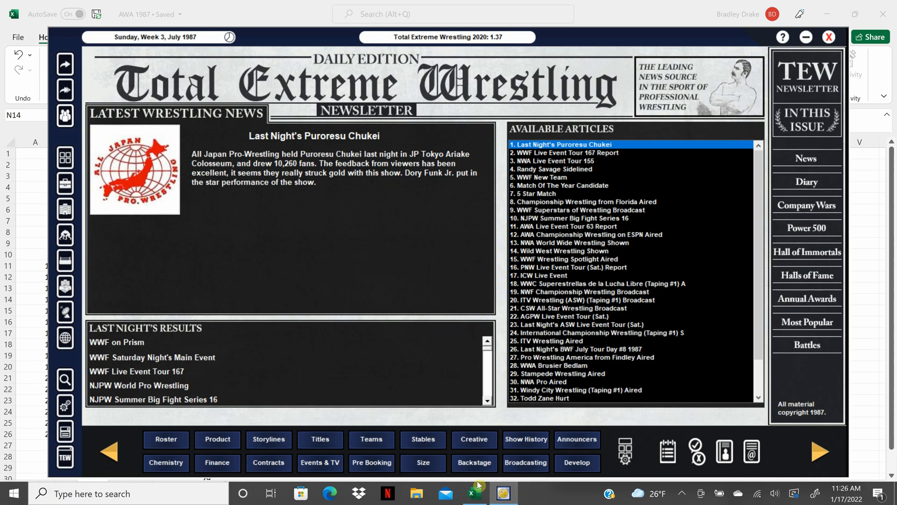
pyautogui.click(217, 441)
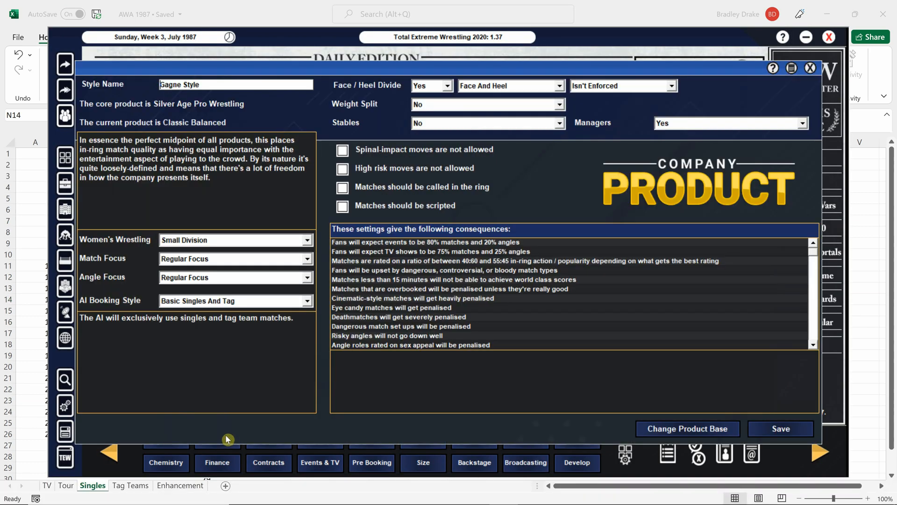
pyautogui.moveTo(545, 107)
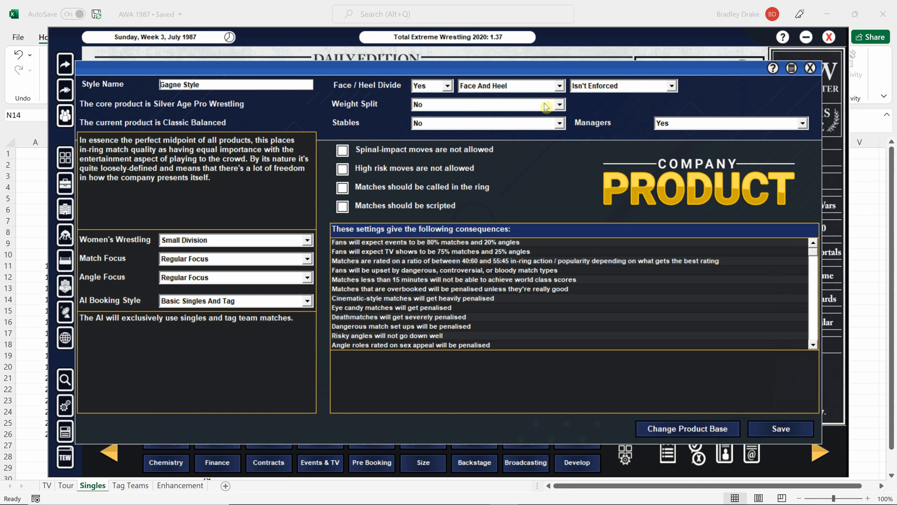
pyautogui.moveTo(420, 86)
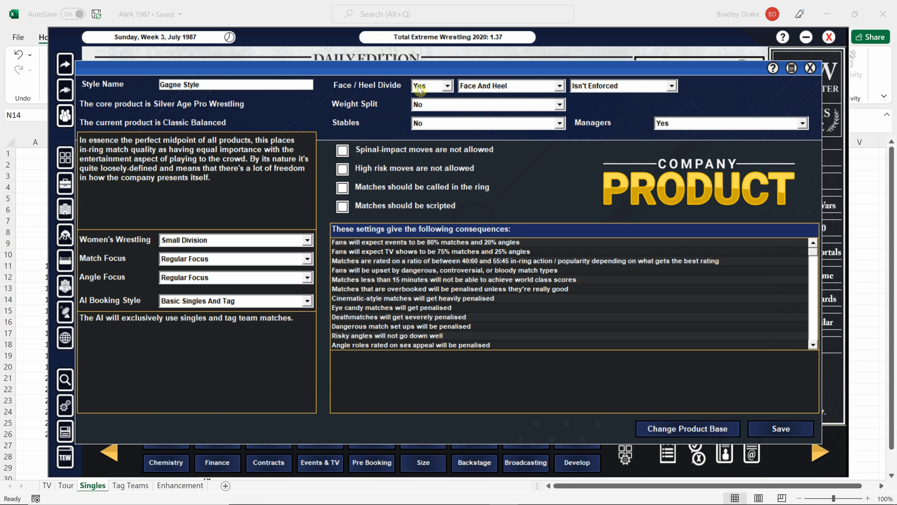
pyautogui.moveTo(647, 95)
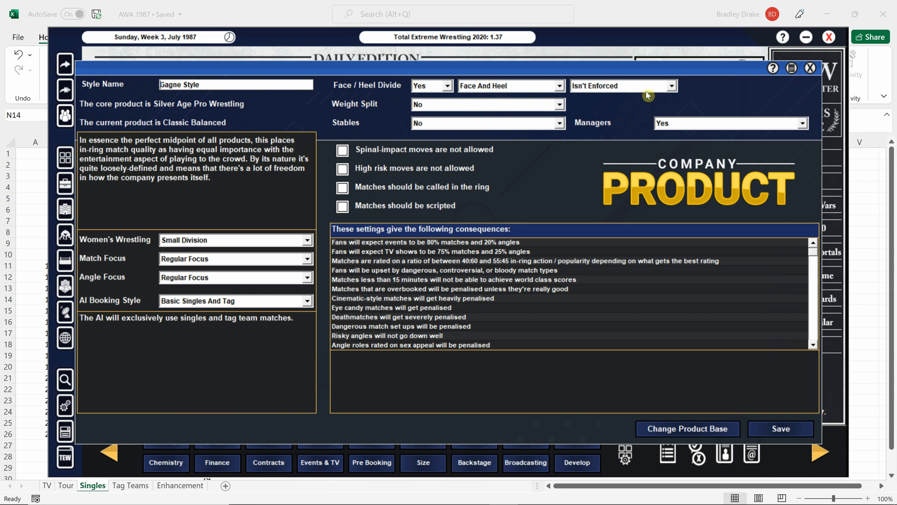
pyautogui.moveTo(769, 409)
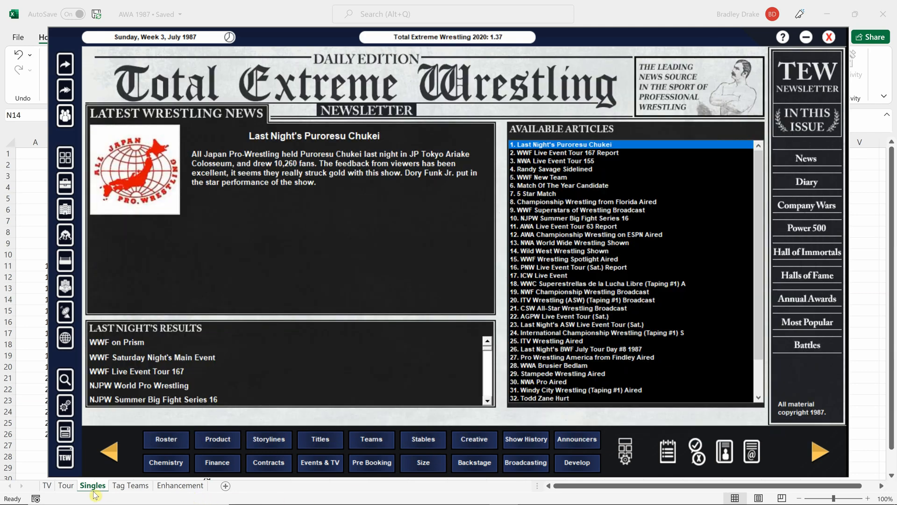
# Bring the workbook forward and show the Tour sheet with cards 62–73.
pyautogui.click(828, 36)
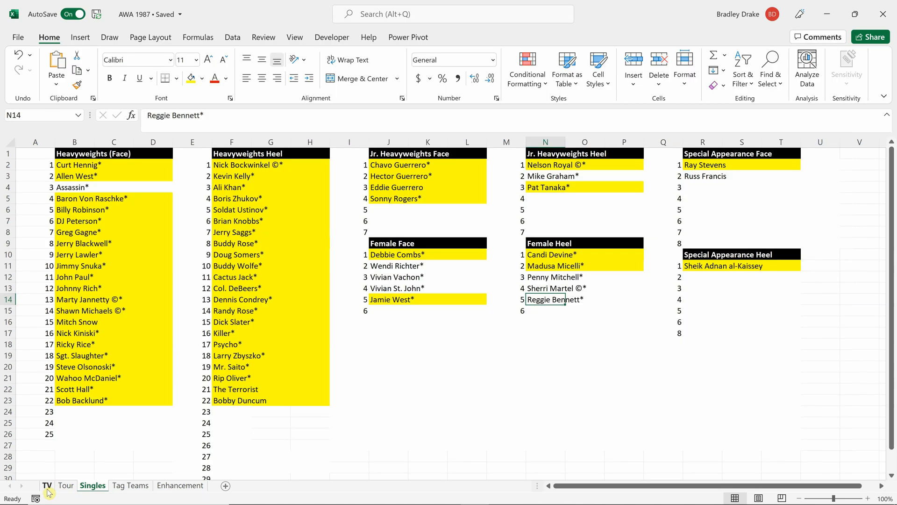
pyautogui.moveTo(130, 365)
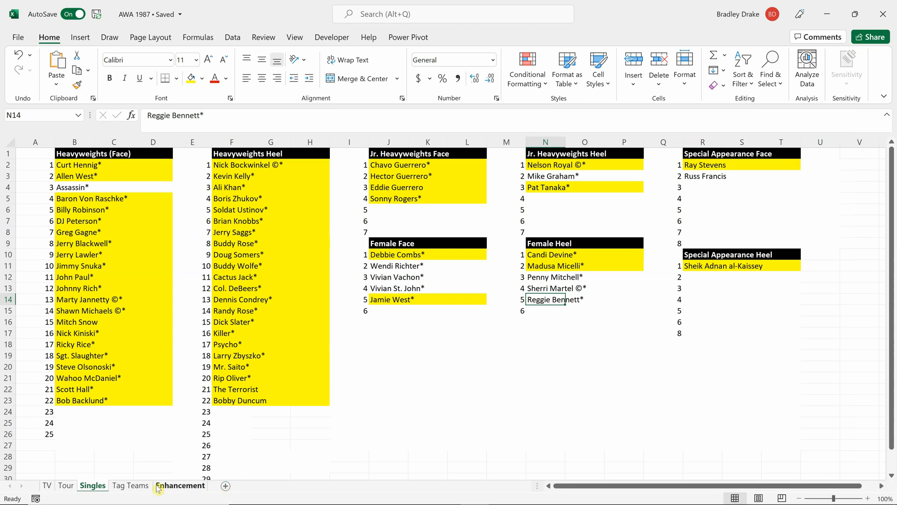
pyautogui.click(66, 485)
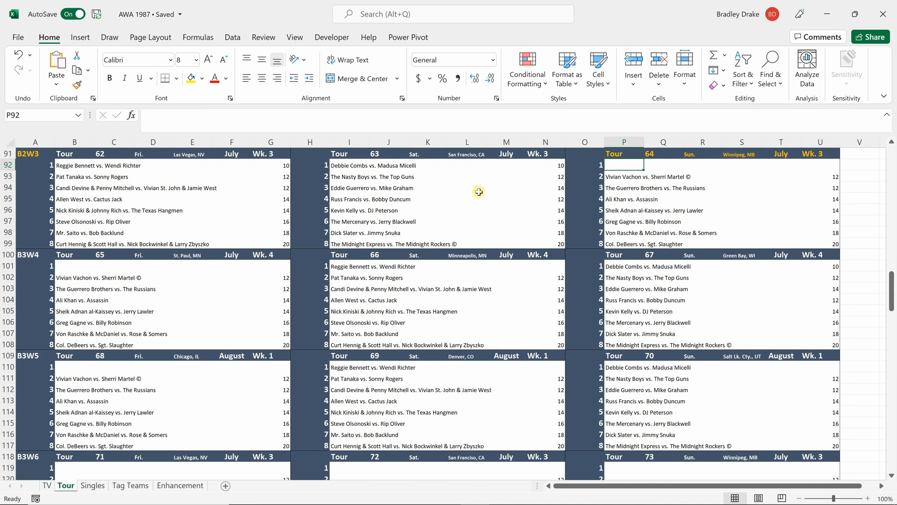
pyautogui.moveTo(480, 188)
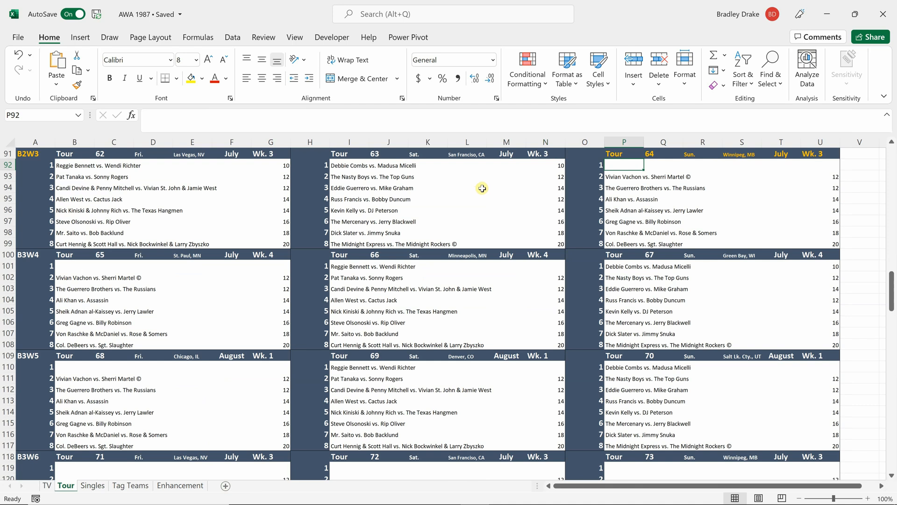
pyautogui.moveTo(481, 188)
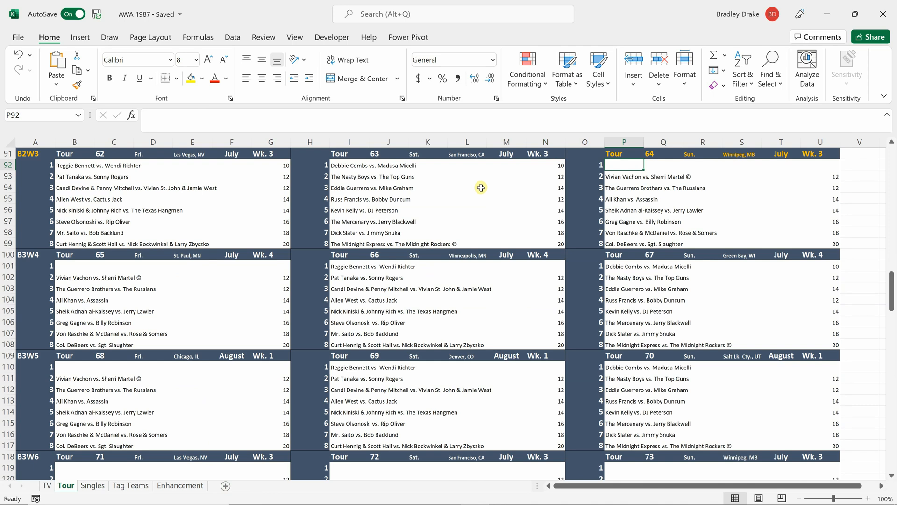
pyautogui.moveTo(464, 207)
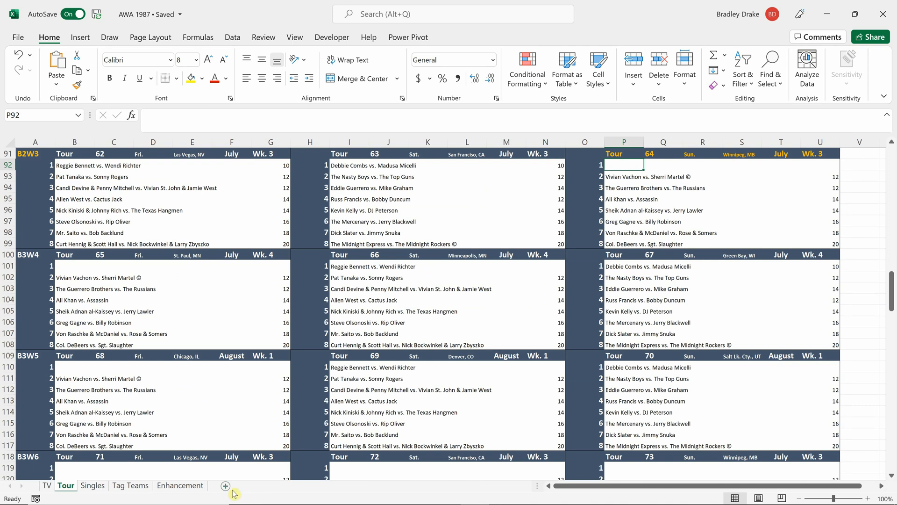
pyautogui.moveTo(288, 495)
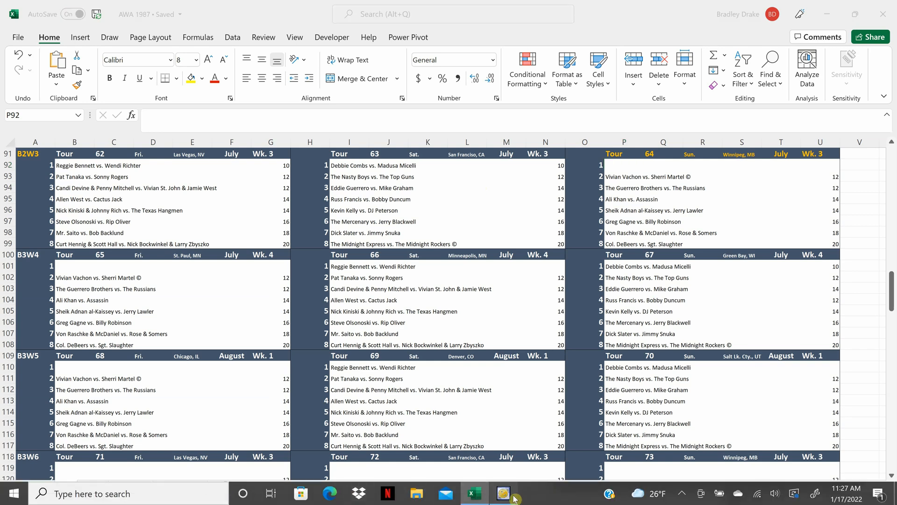
# Return to the TEW 2020 game window showing the daily newsletter.
pyautogui.click(503, 492)
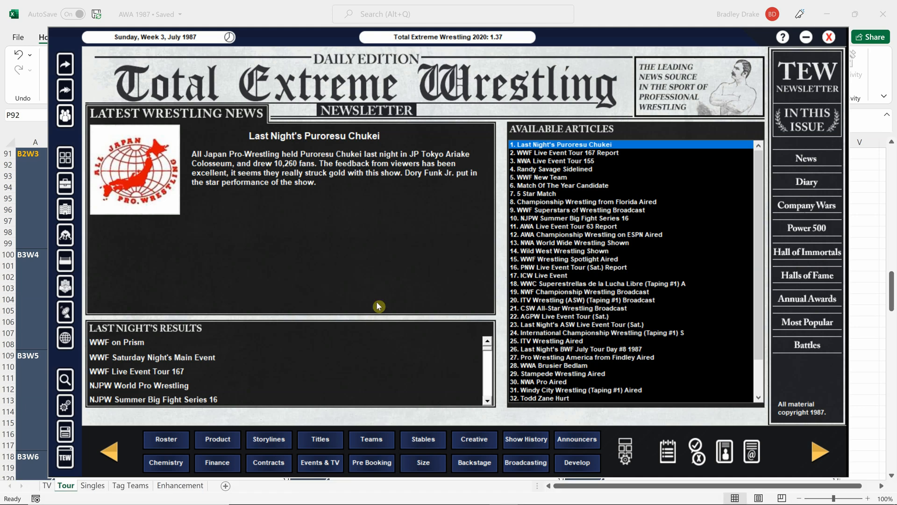
pyautogui.moveTo(422, 243)
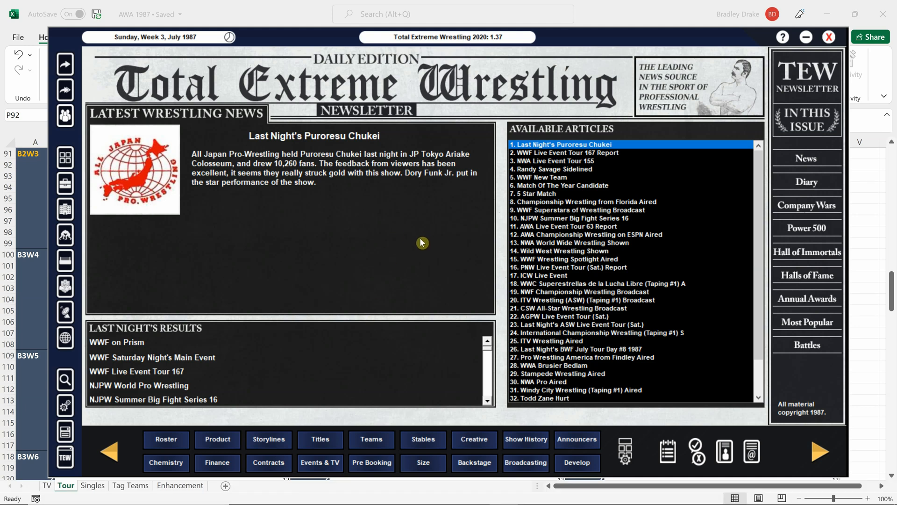
pyautogui.moveTo(423, 238)
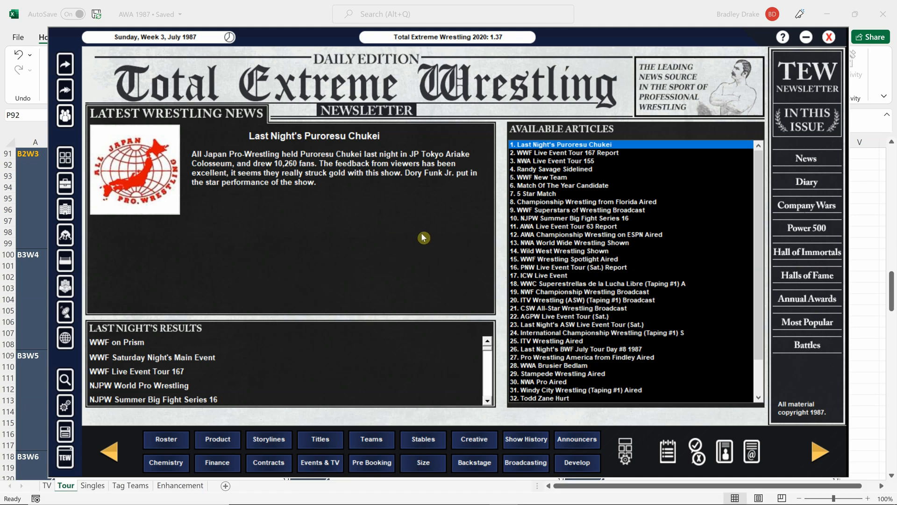